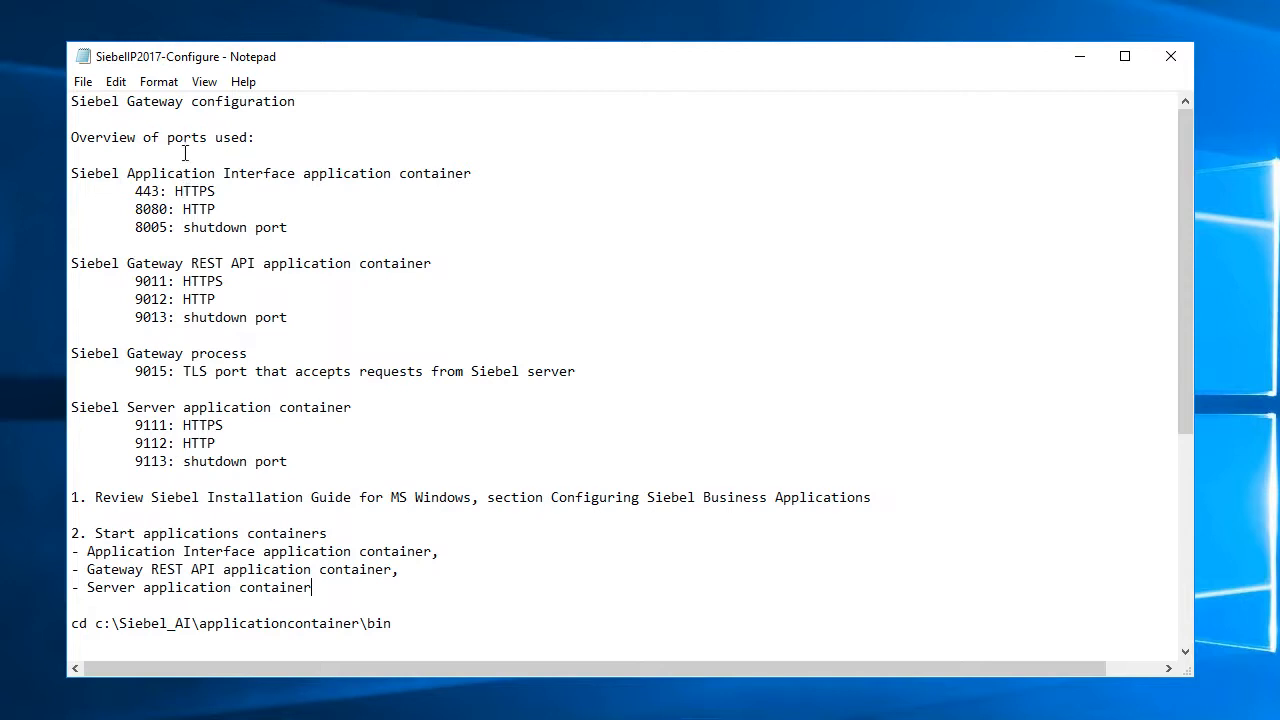
mouse_move(212, 168)
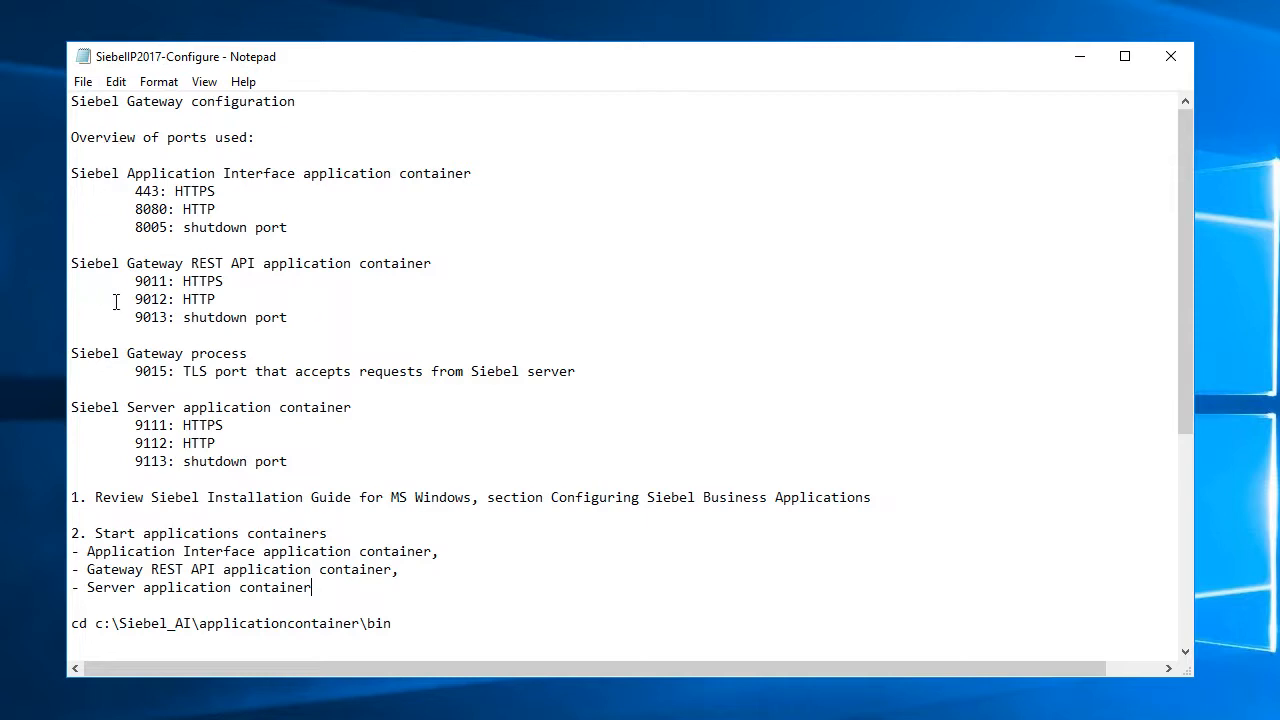
mouse_move(93, 148)
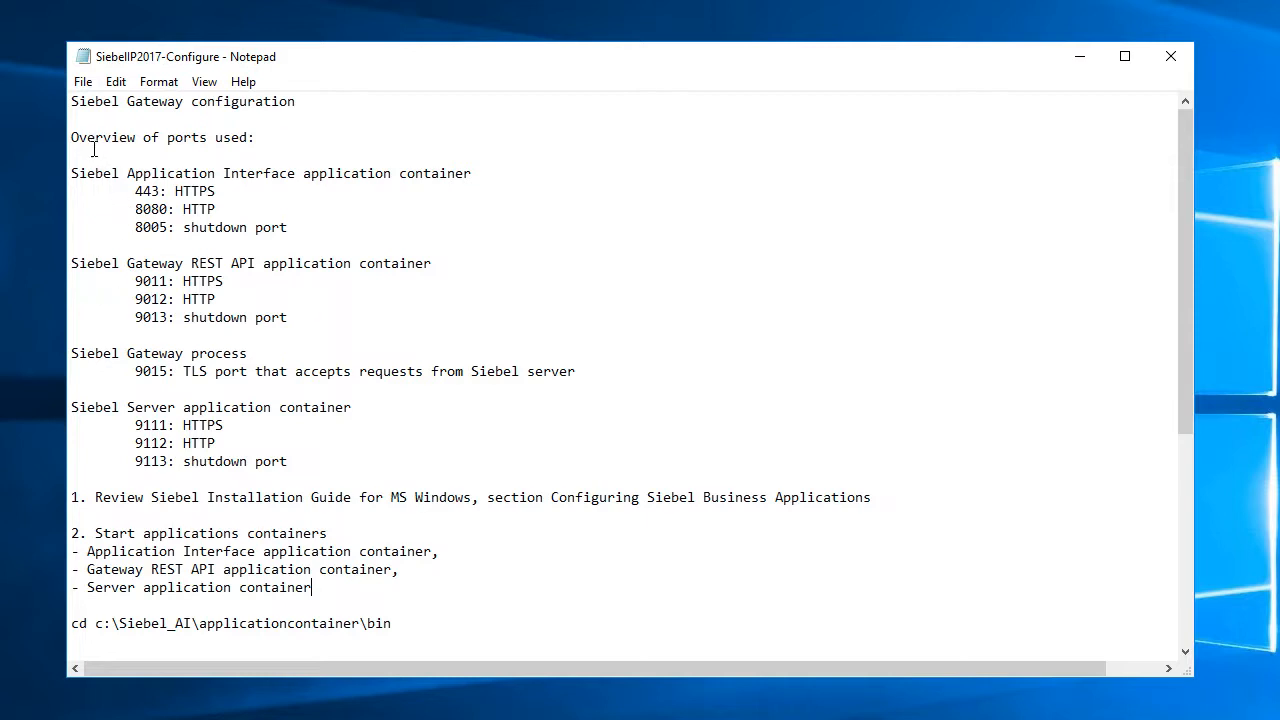
mouse_move(87, 176)
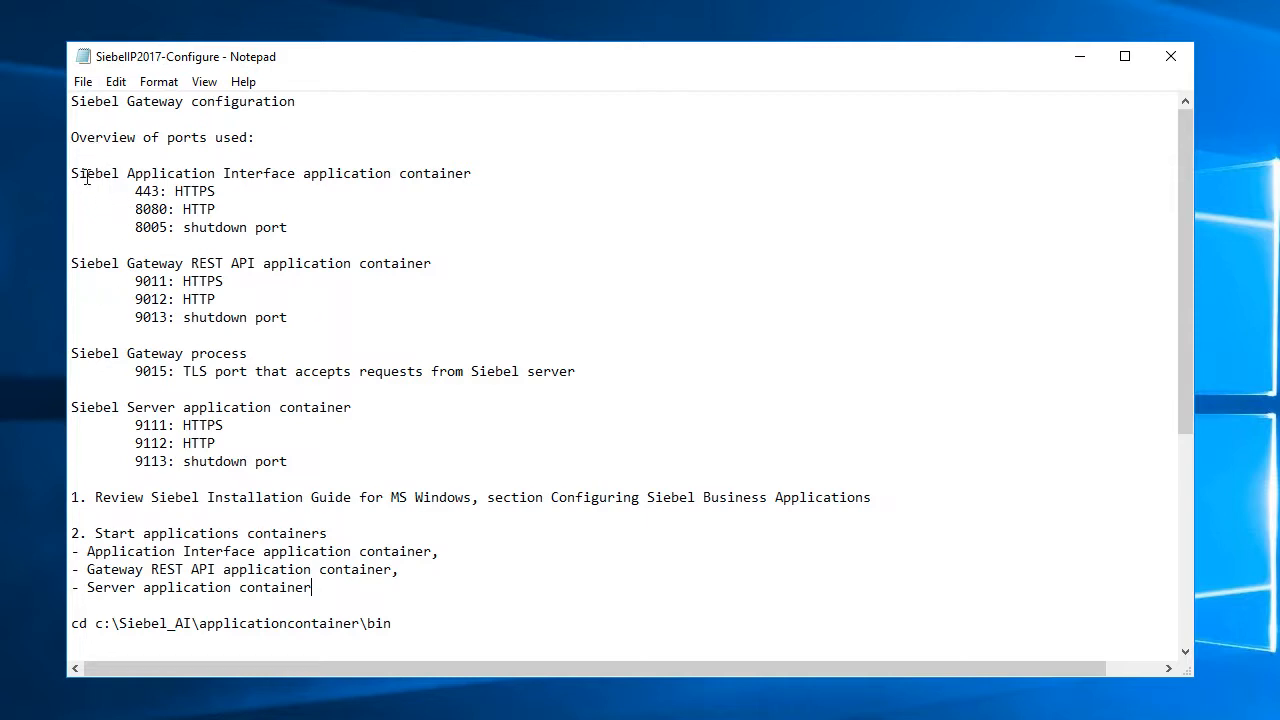
mouse_move(88, 205)
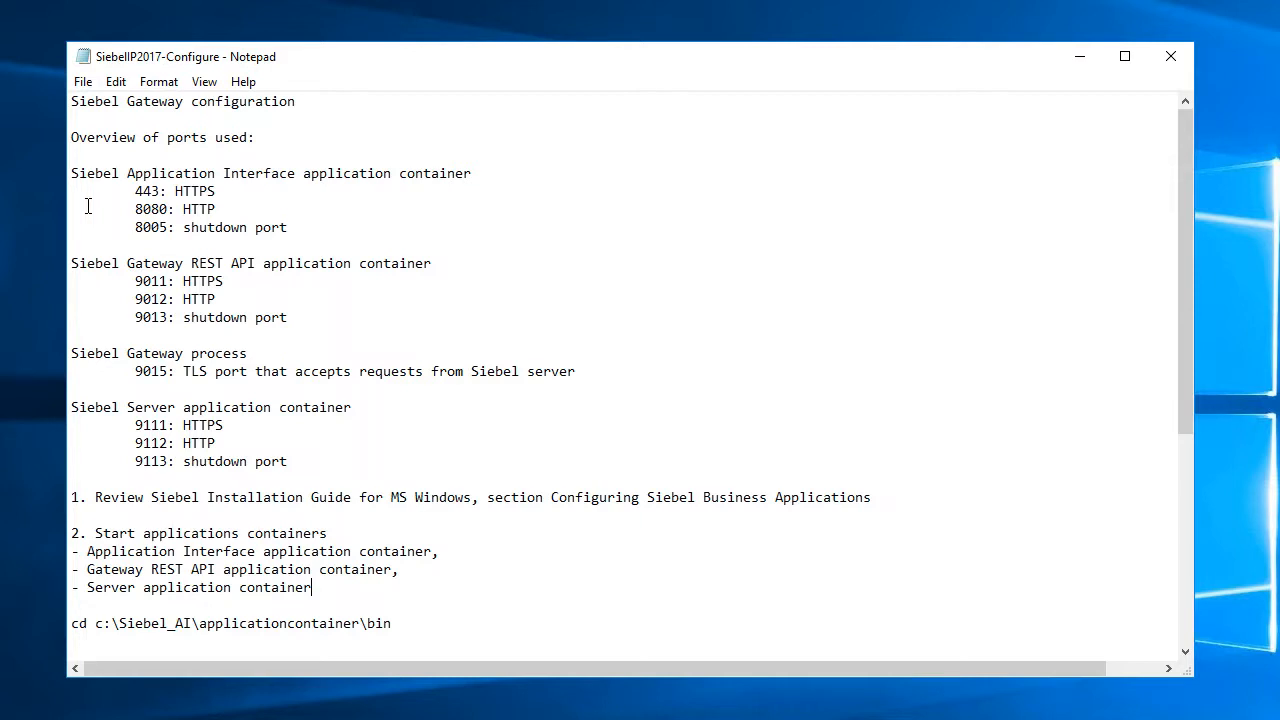
mouse_move(182, 470)
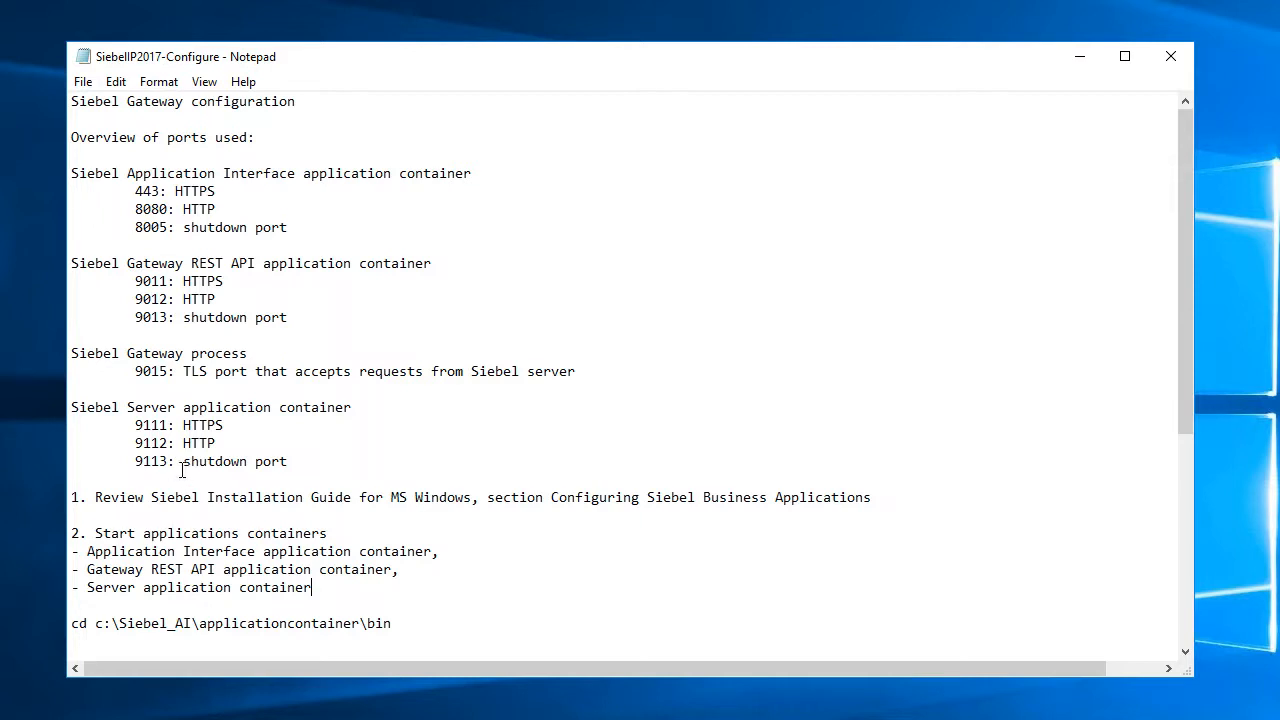
Step: Highlight the 'Review Siebel Installation Guide for MS Windows' reference in step 1 of the notes
left_click(94, 497)
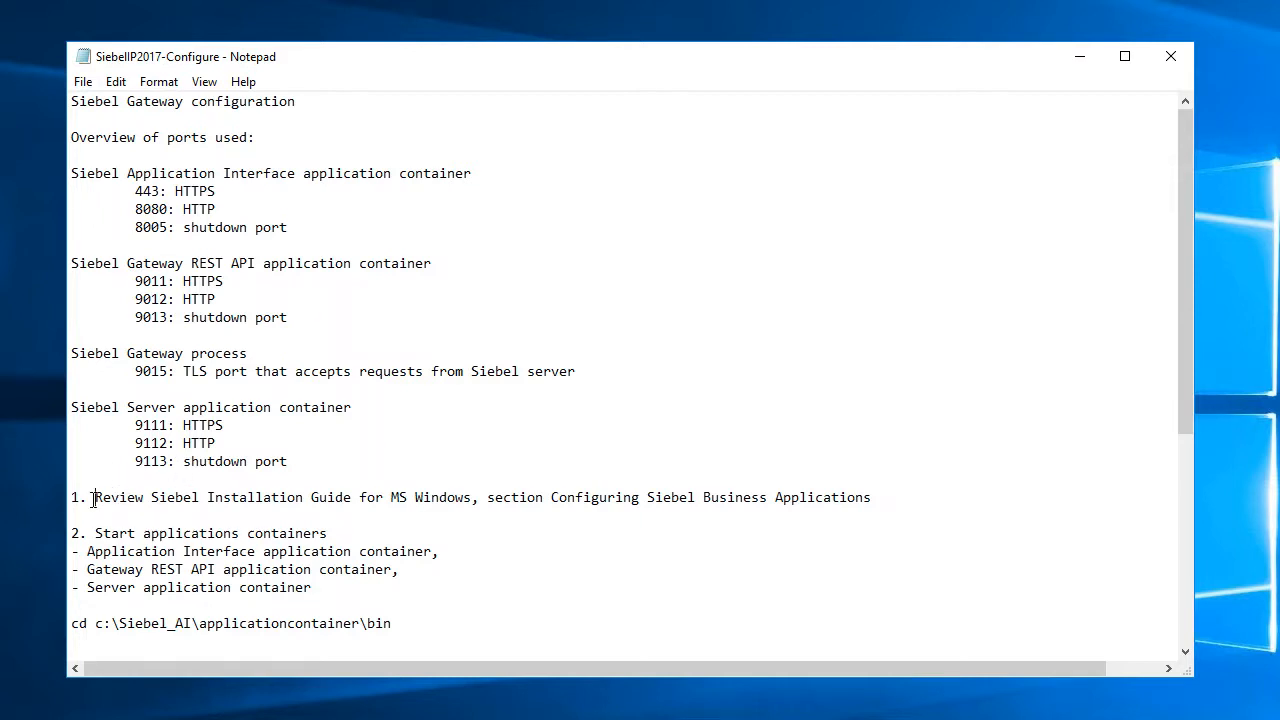
left_click_drag(95, 497, 480, 497)
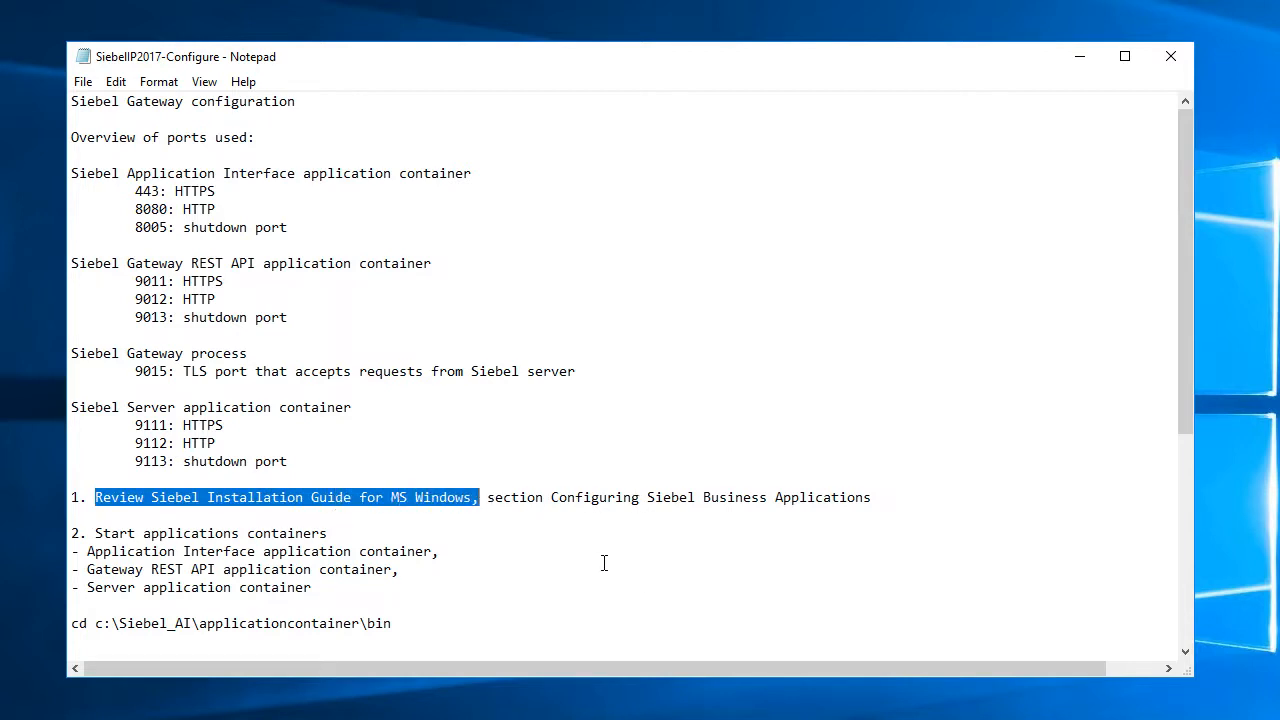
mouse_move(775, 514)
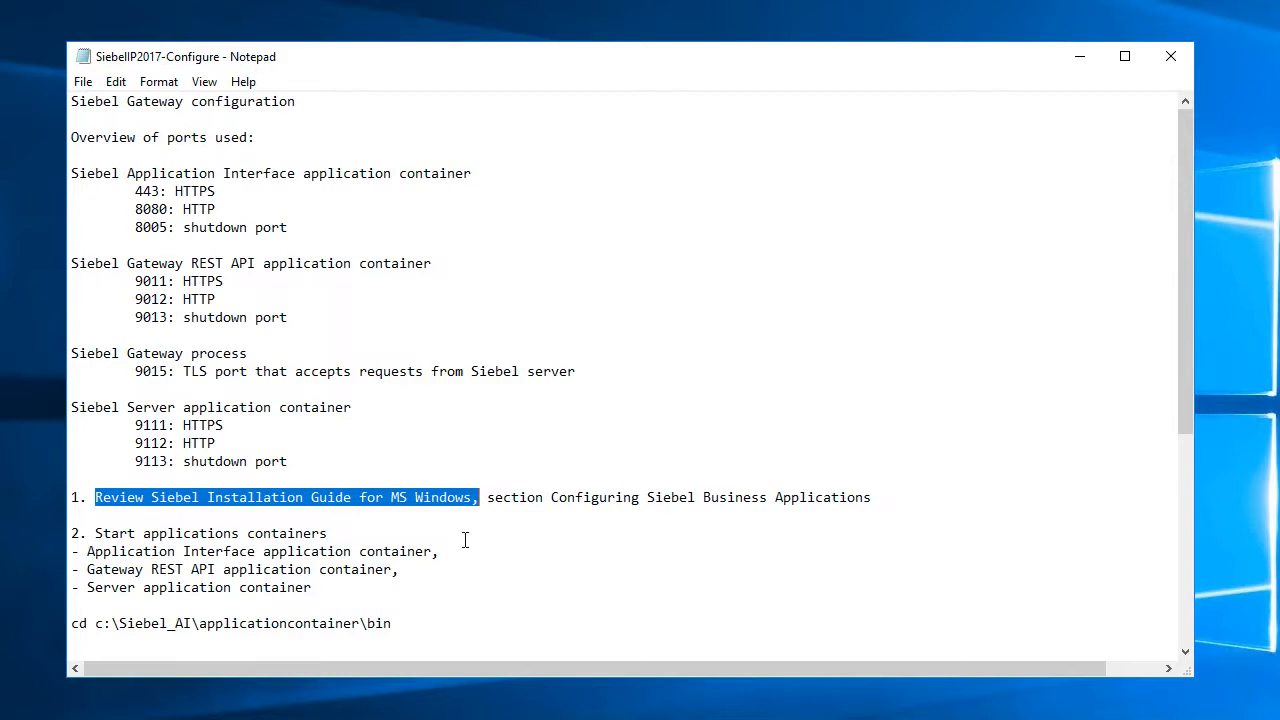
mouse_move(542, 516)
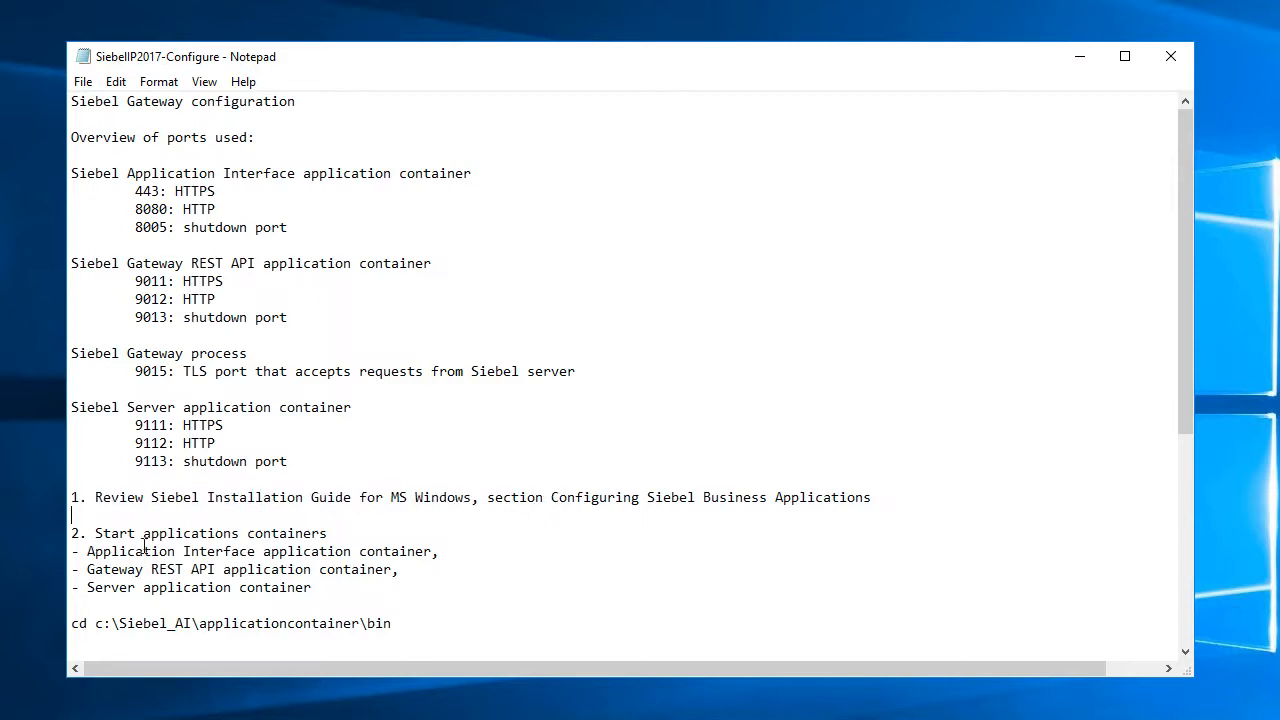
mouse_move(235, 508)
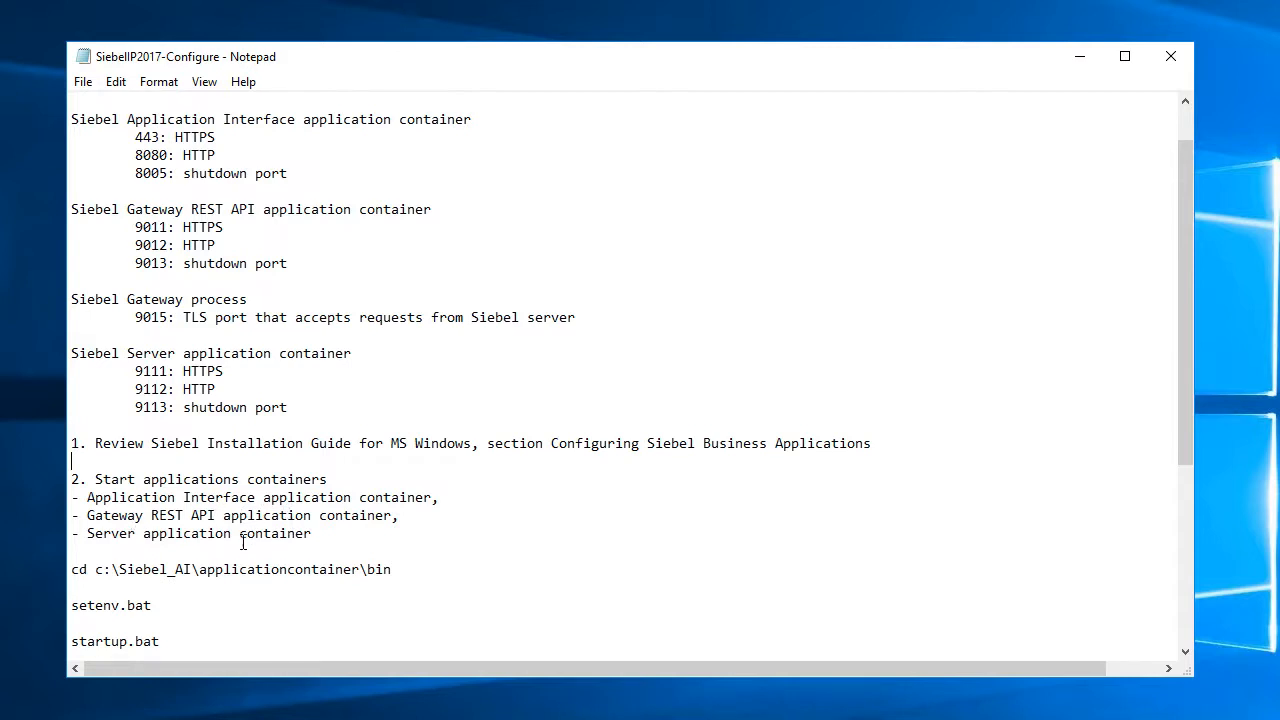
Step: Scroll the notes down to the container start-up commands and step 3
scroll("down", 3)
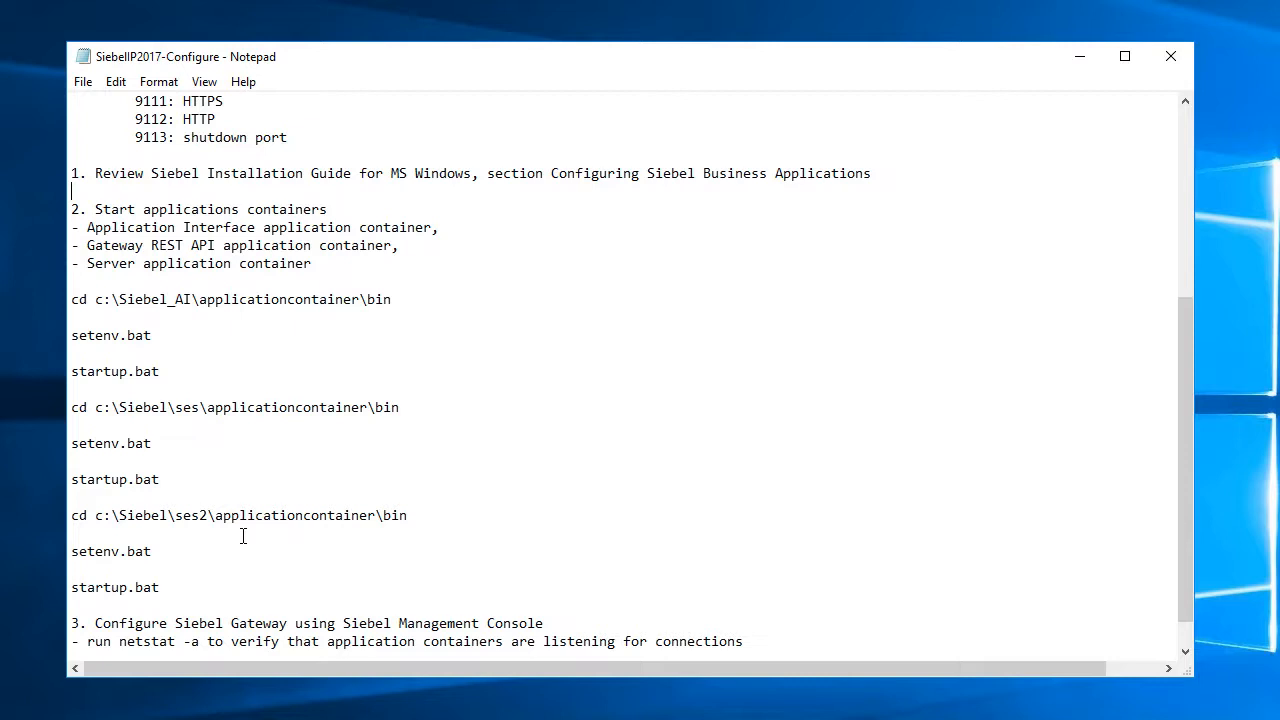
mouse_move(430, 591)
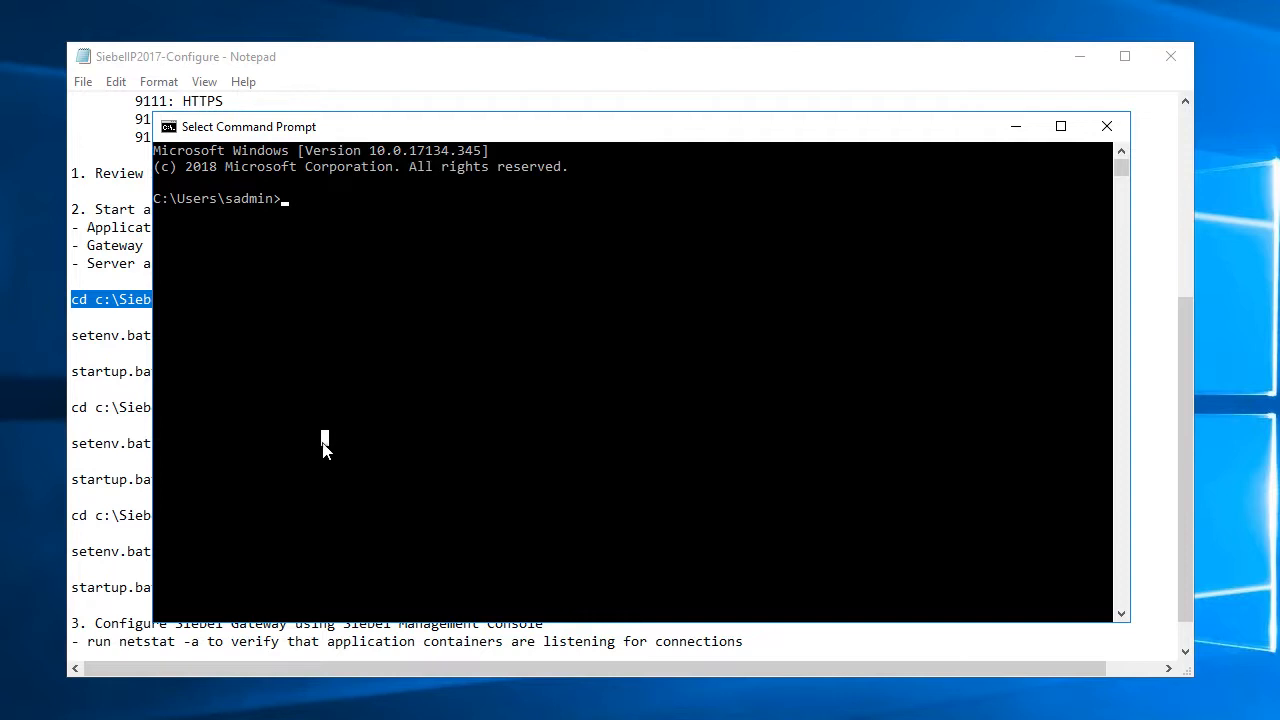
mouse_move(140, 335)
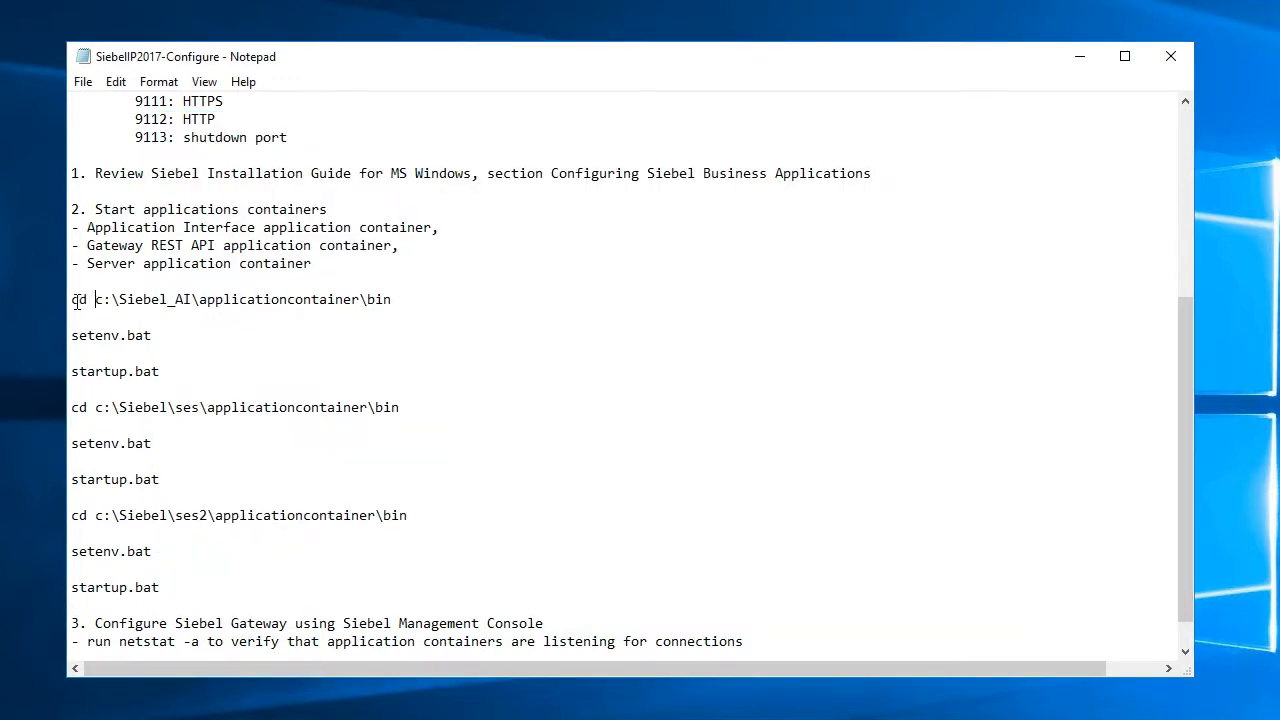
Step: Change to c:\Siebel_AI\applicationcontainer\bin and run setenv.bat then startup.bat for the Application Interface container
left_click_drag(71, 299, 395, 299)
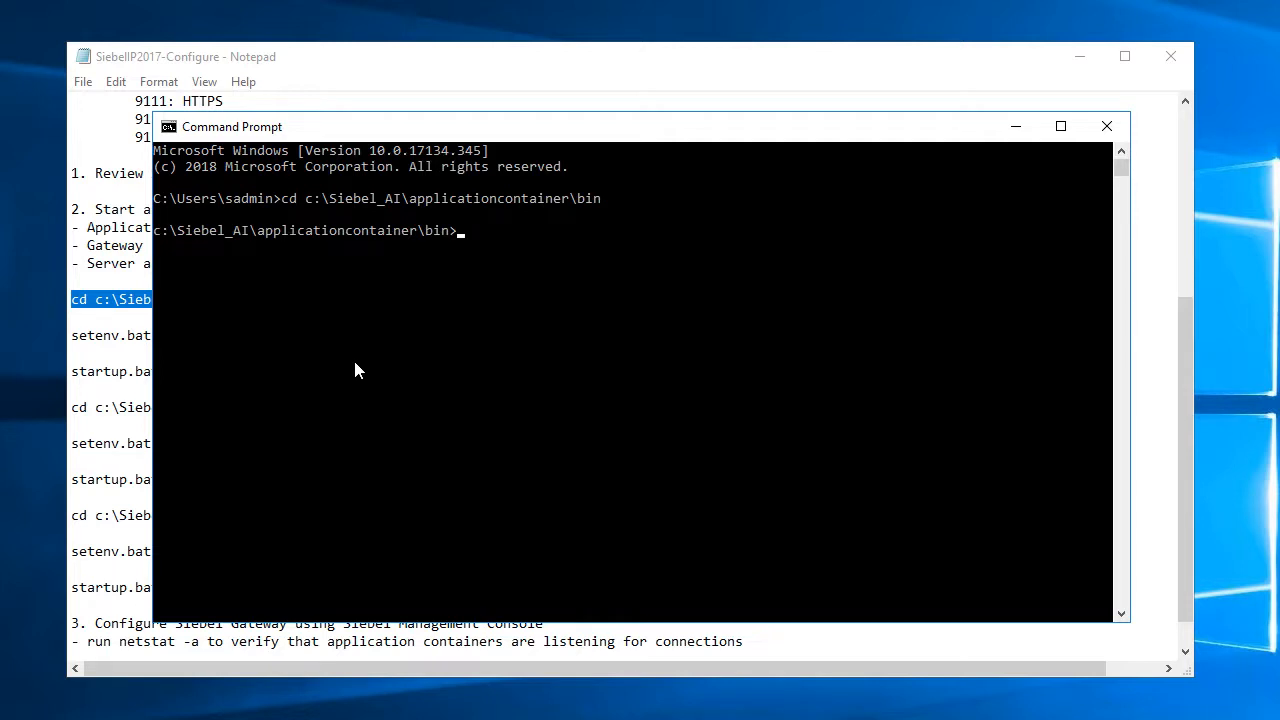
type("seten")
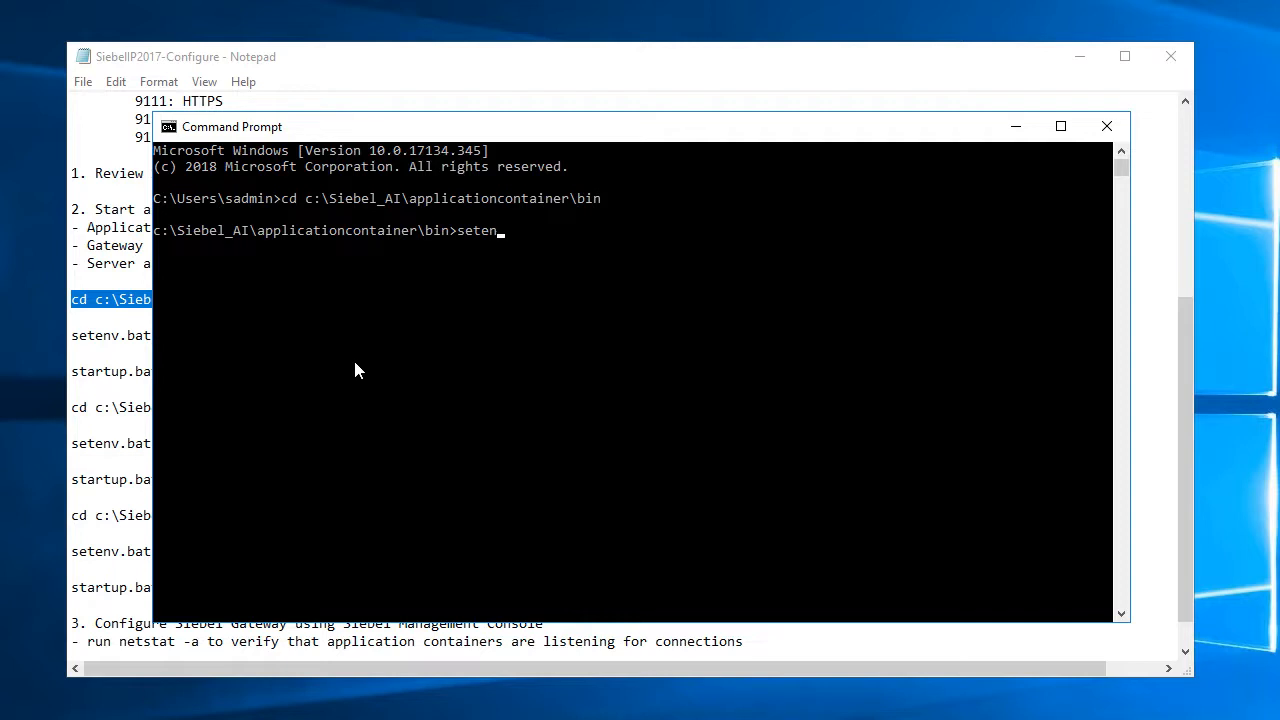
type("v.")
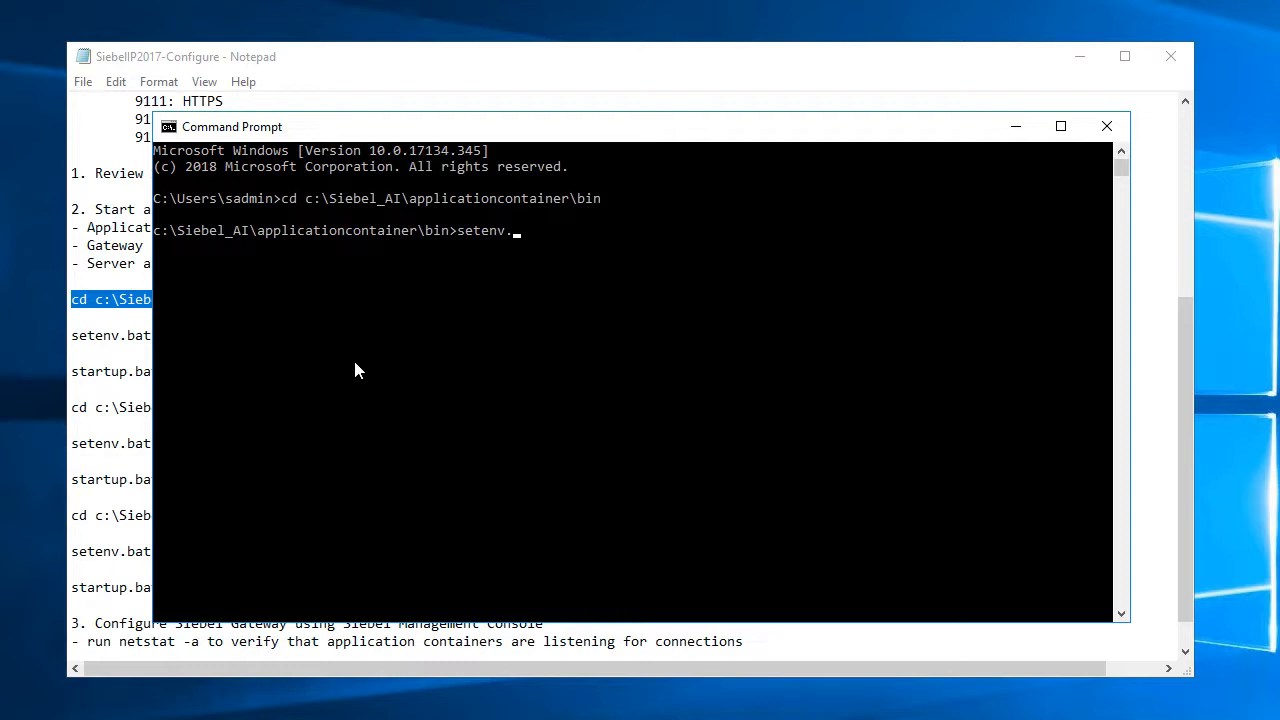
type("bat")
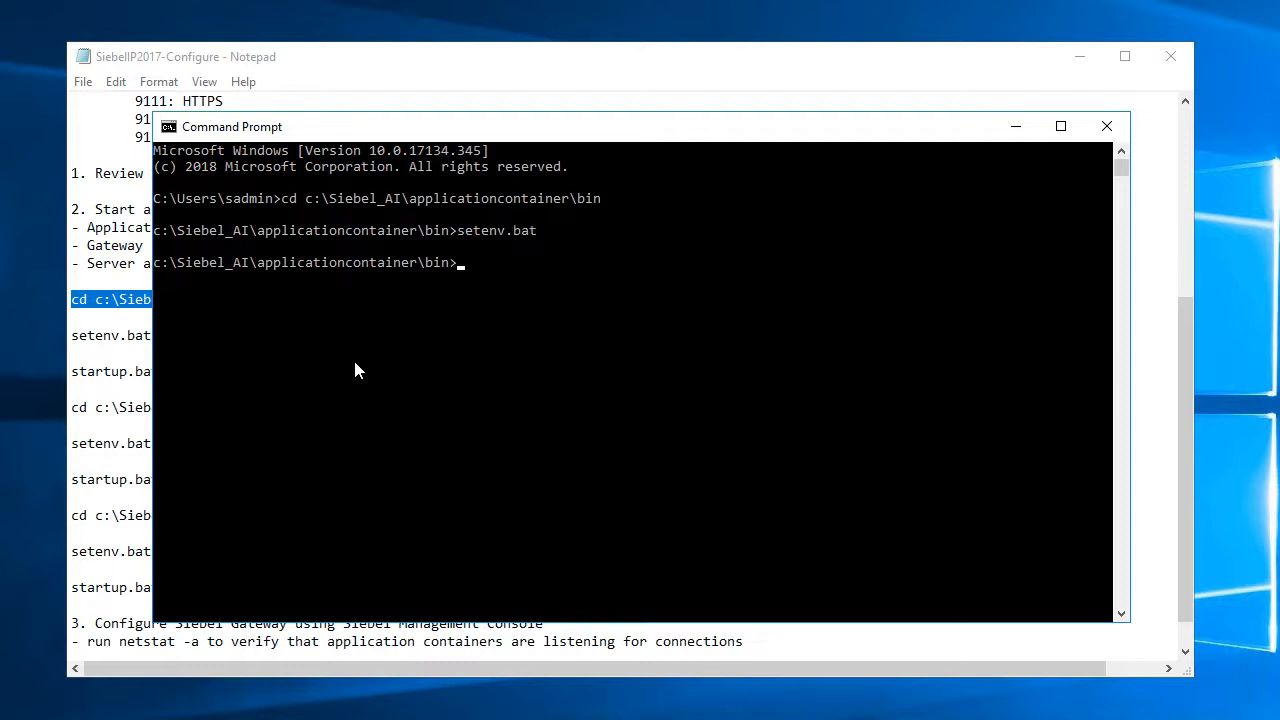
type("start")
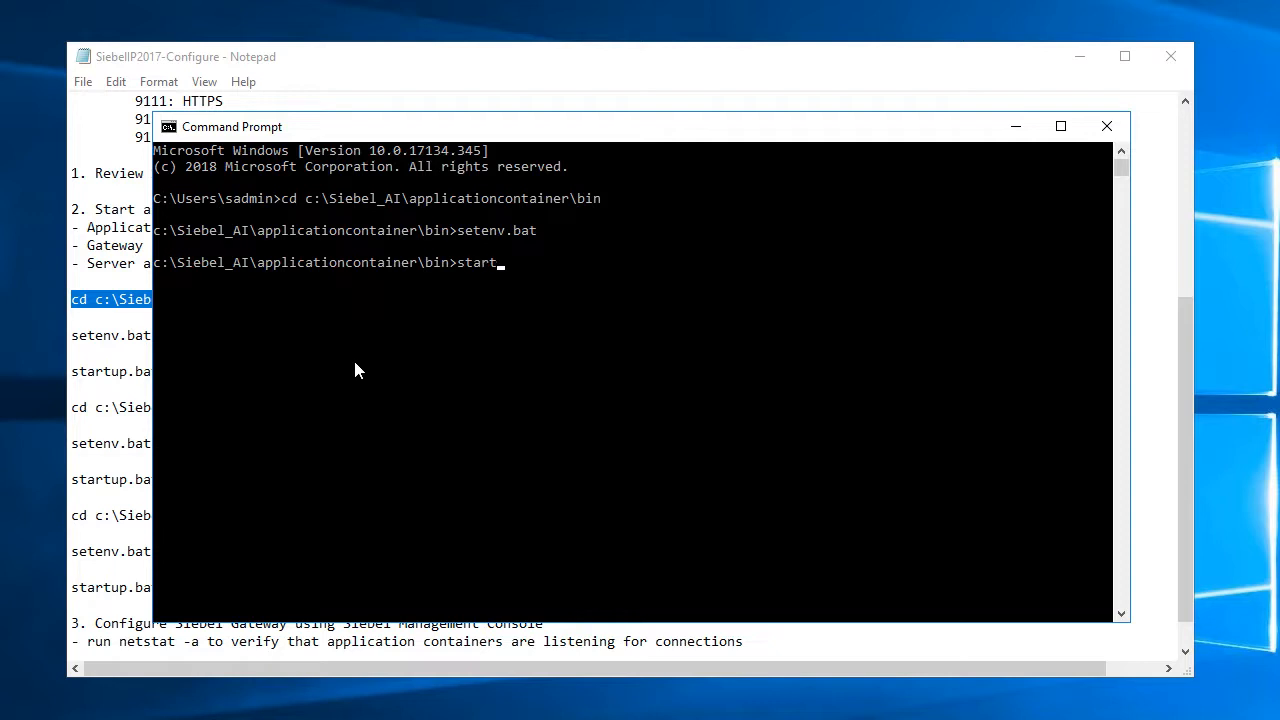
type("up.bat")
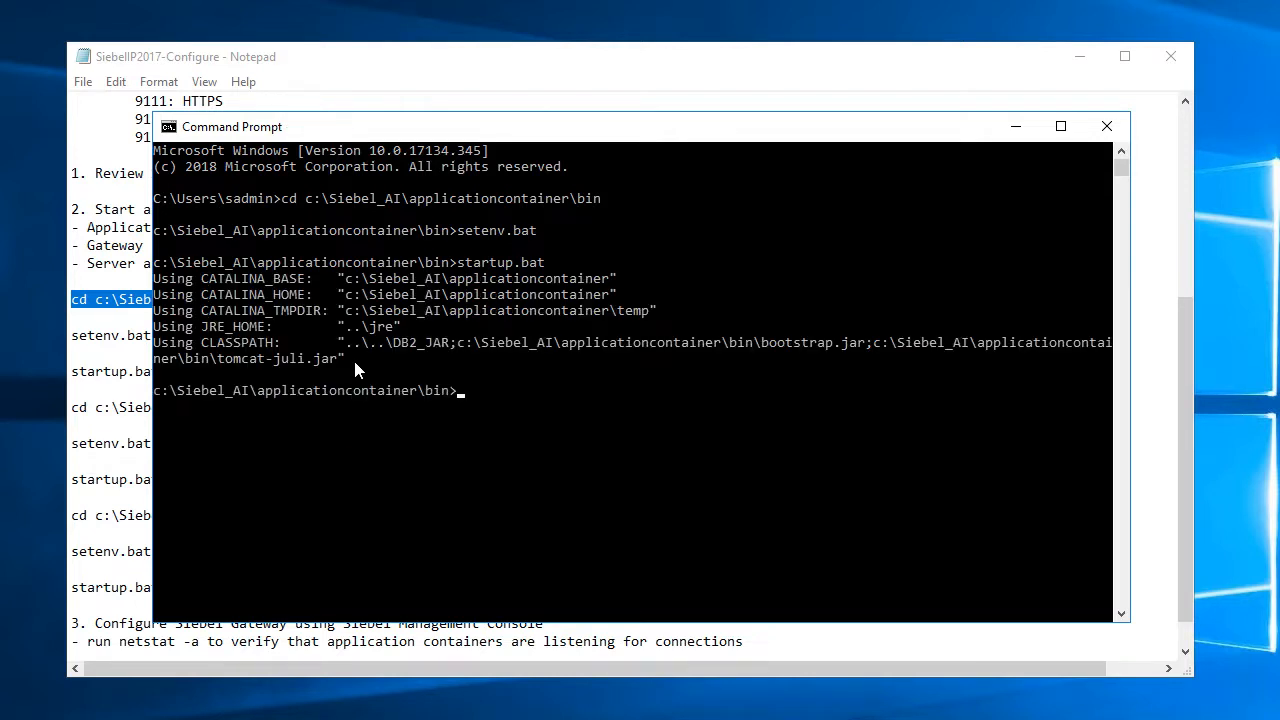
mouse_move(478, 478)
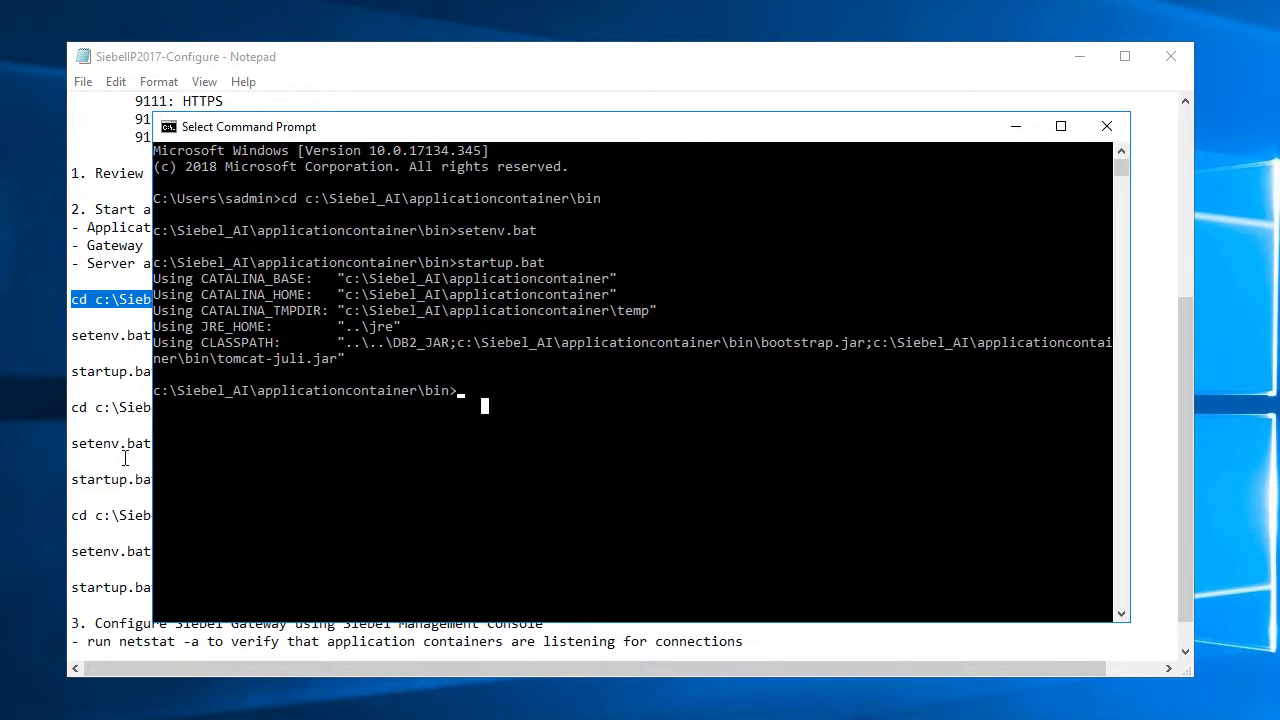
left_click(1106, 126)
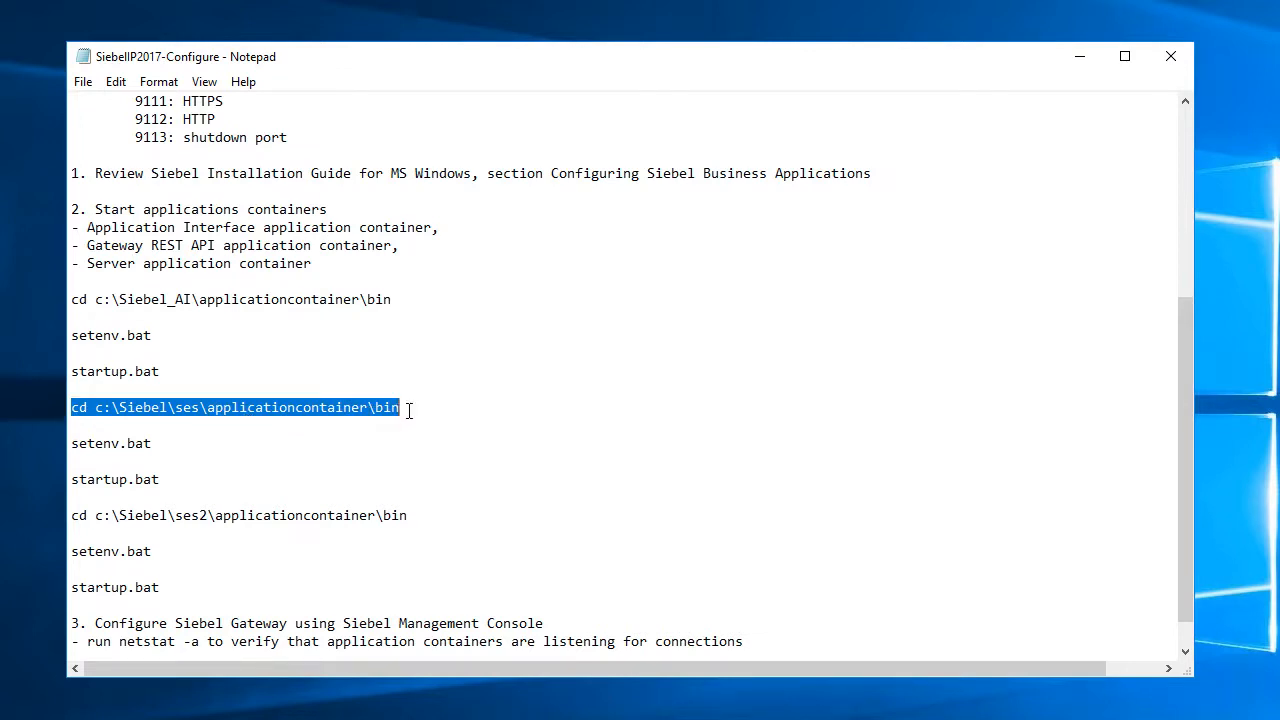
mouse_move(342, 455)
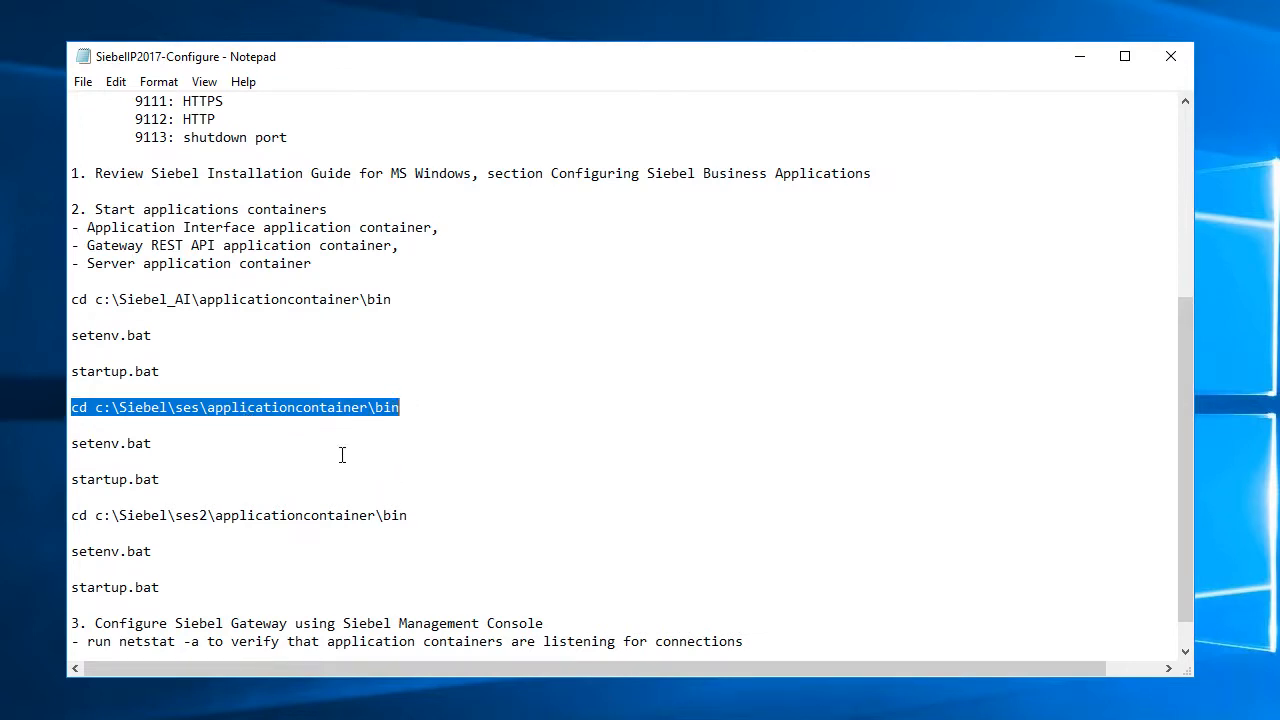
mouse_move(280, 357)
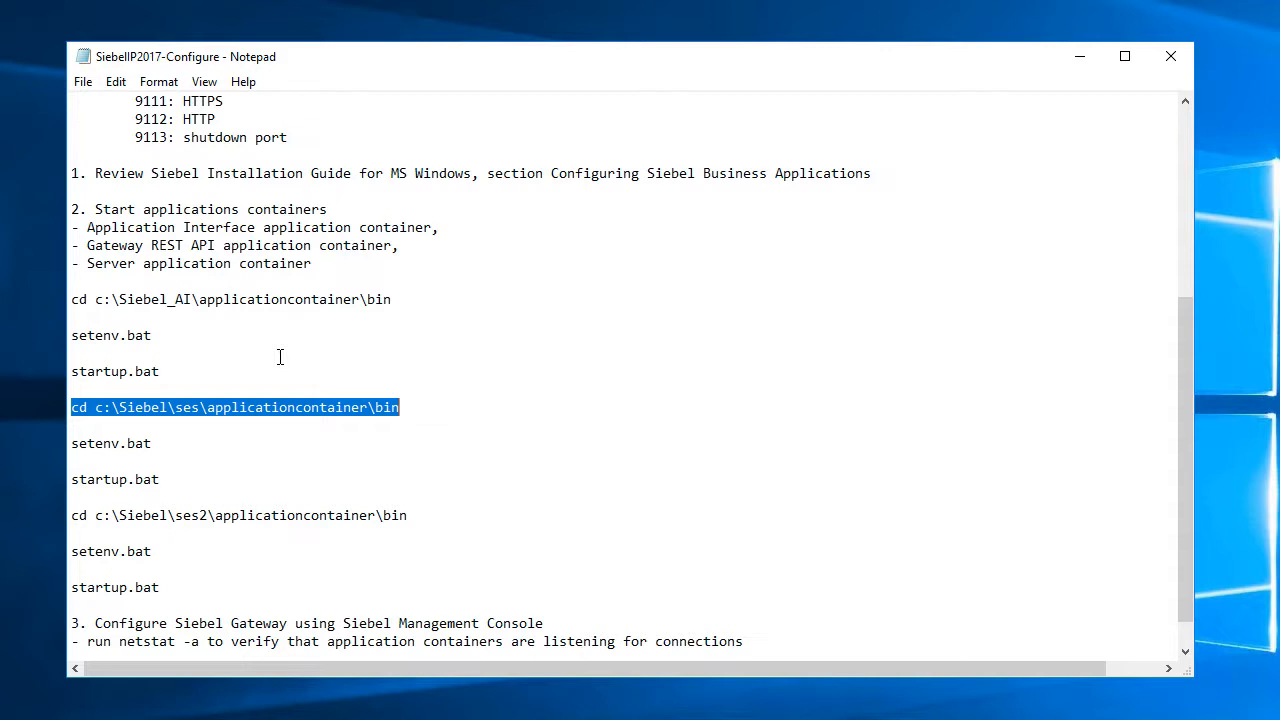
mouse_move(356, 486)
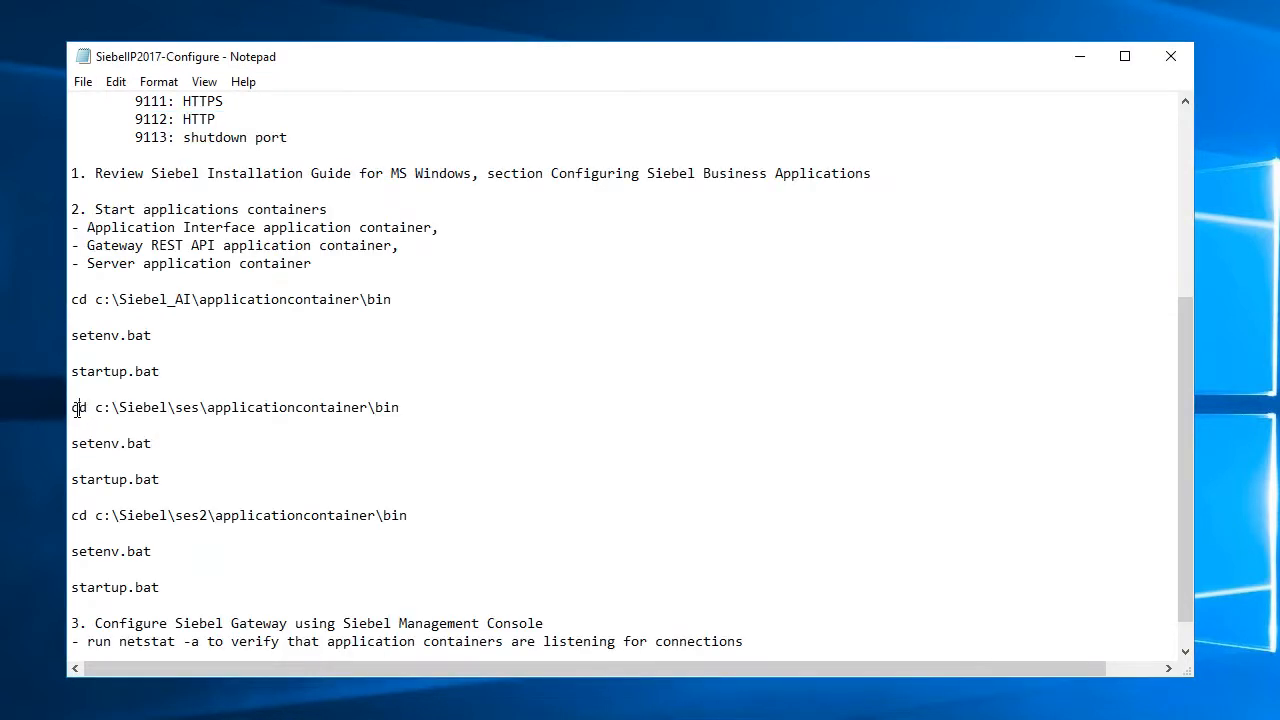
Step: Change to c:\Siebel\ses\applicationcontainer\bin and run setenv.bat then startup.bat for the ses container
triple_click(235, 407)
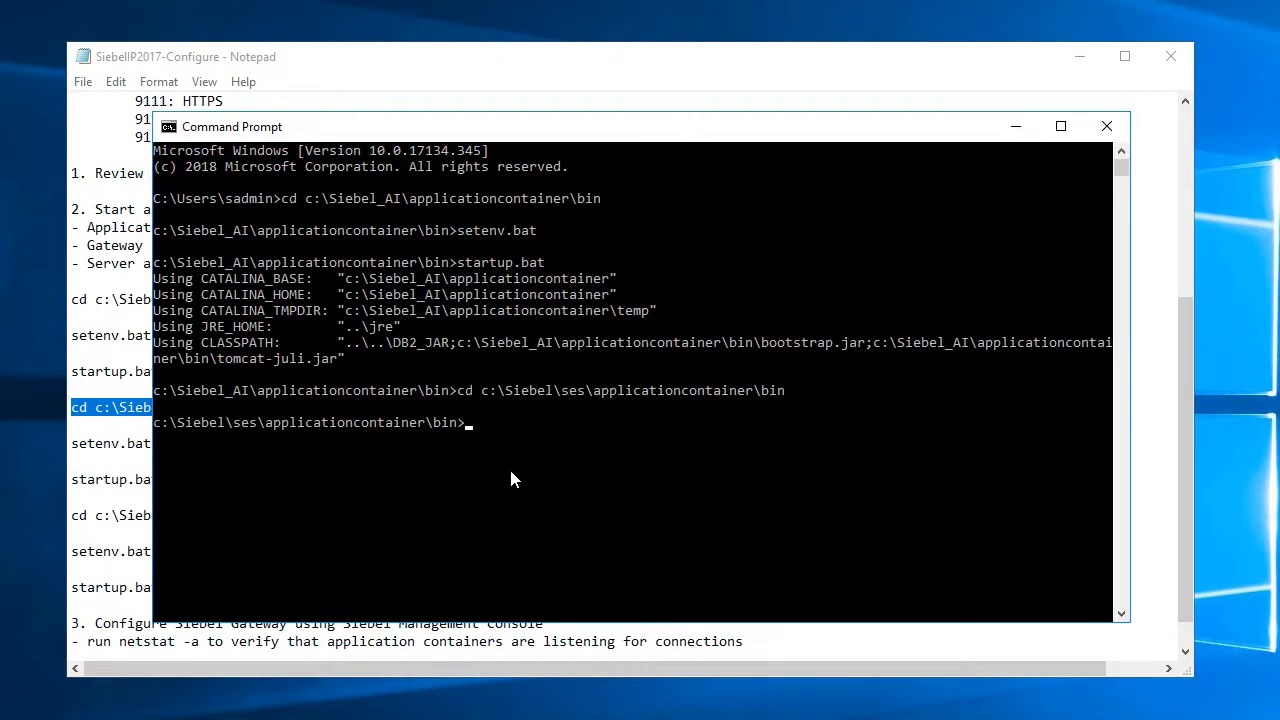
type("setenv.bat")
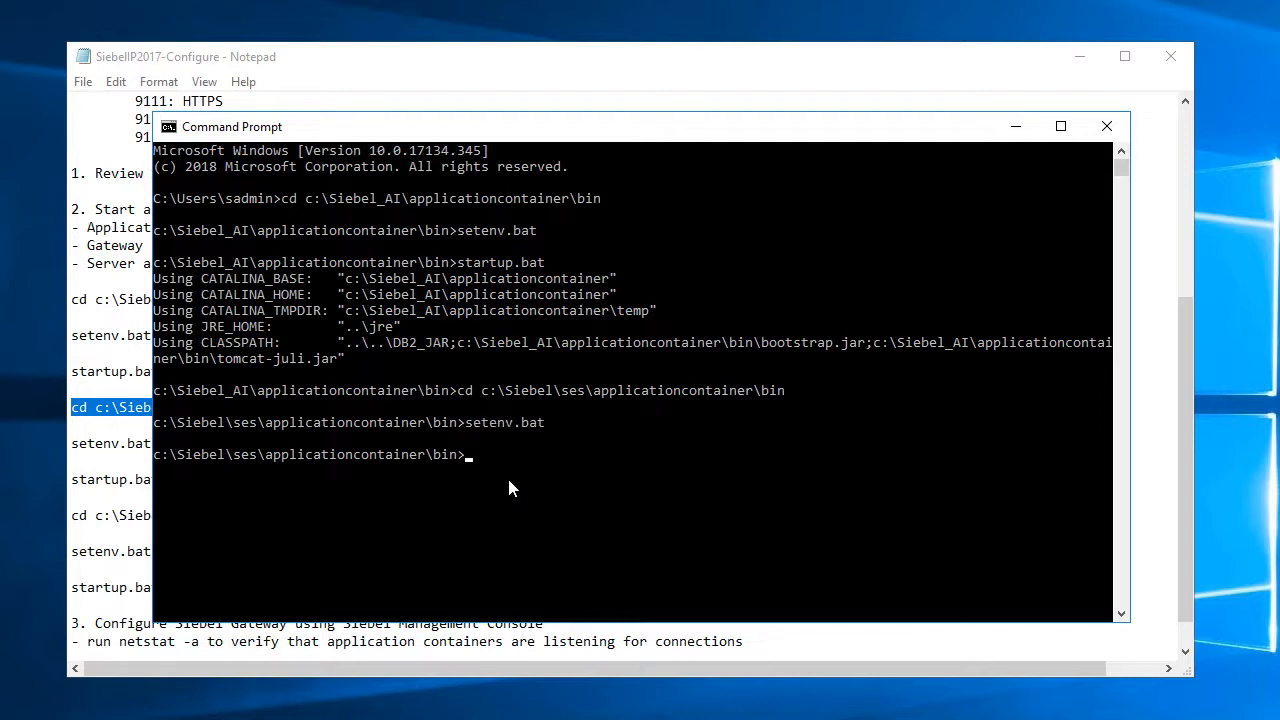
type("start")
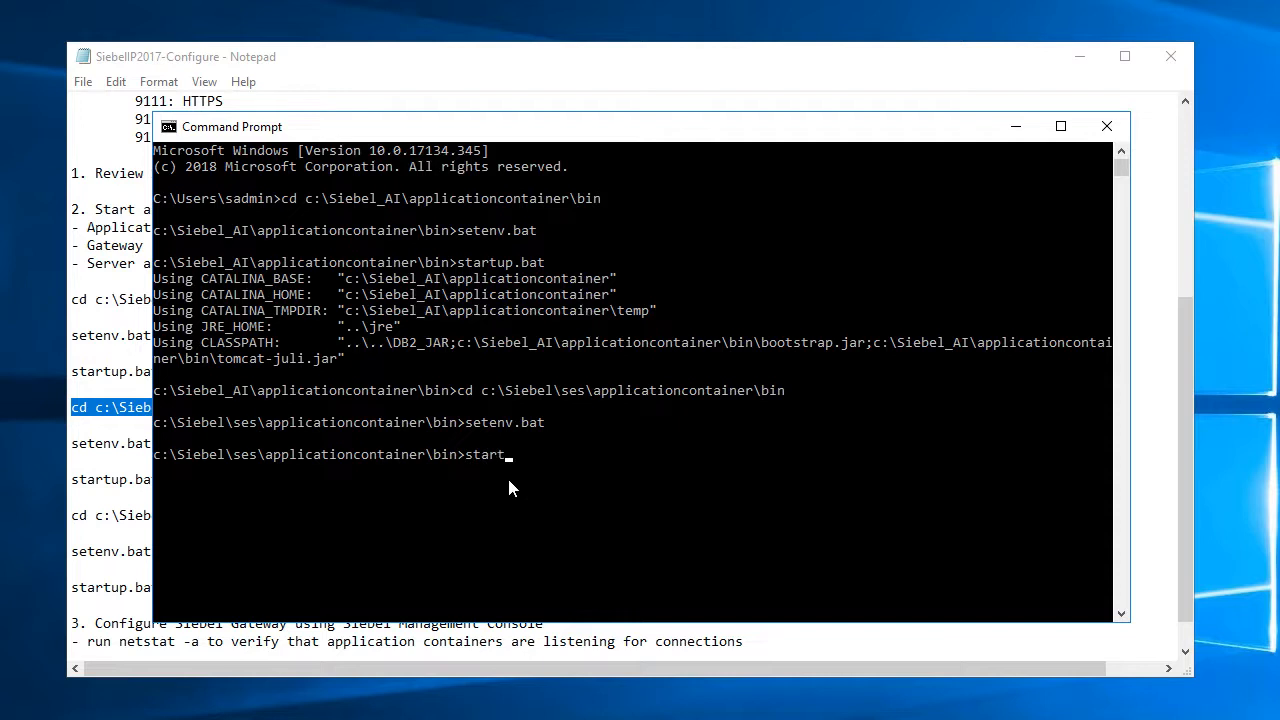
type("up.bat")
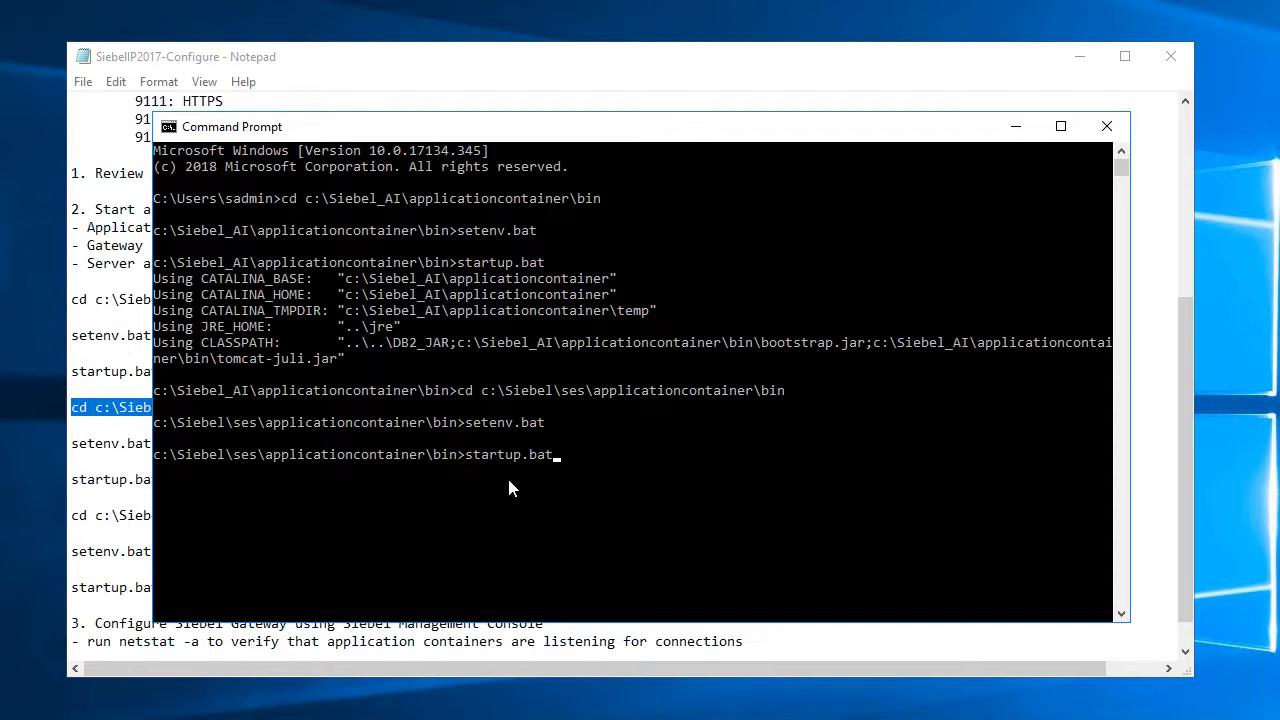
key("enter")
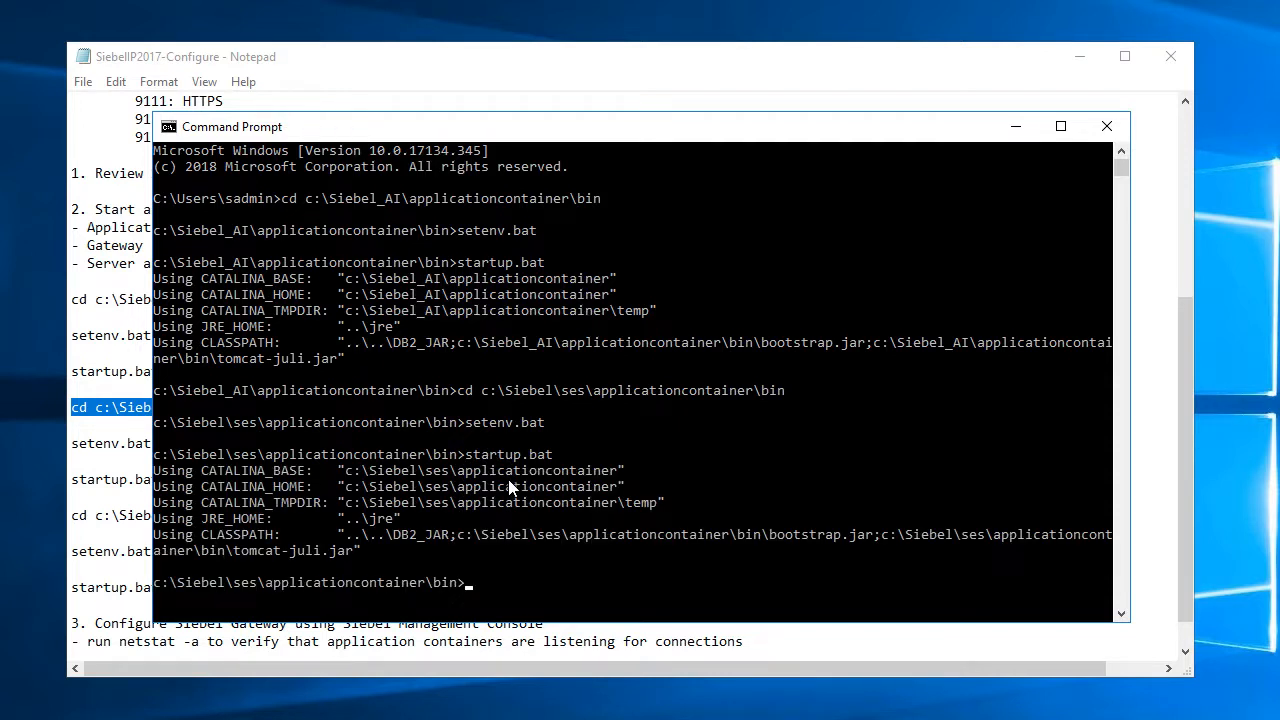
mouse_move(185, 515)
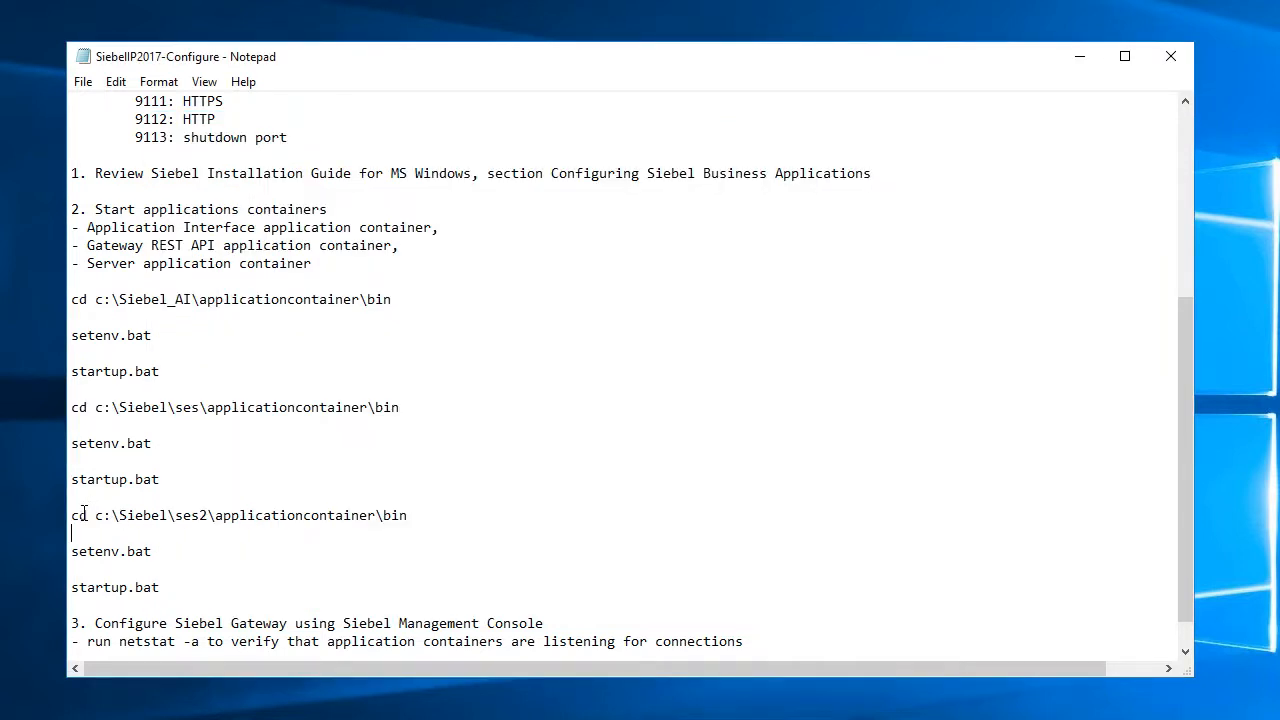
Step: Change to c:\Siebel\ses2\applicationcontainer\bin and run setenv.bat then startup.bat for the ses2 container
left_click_drag(71, 515, 344, 515)
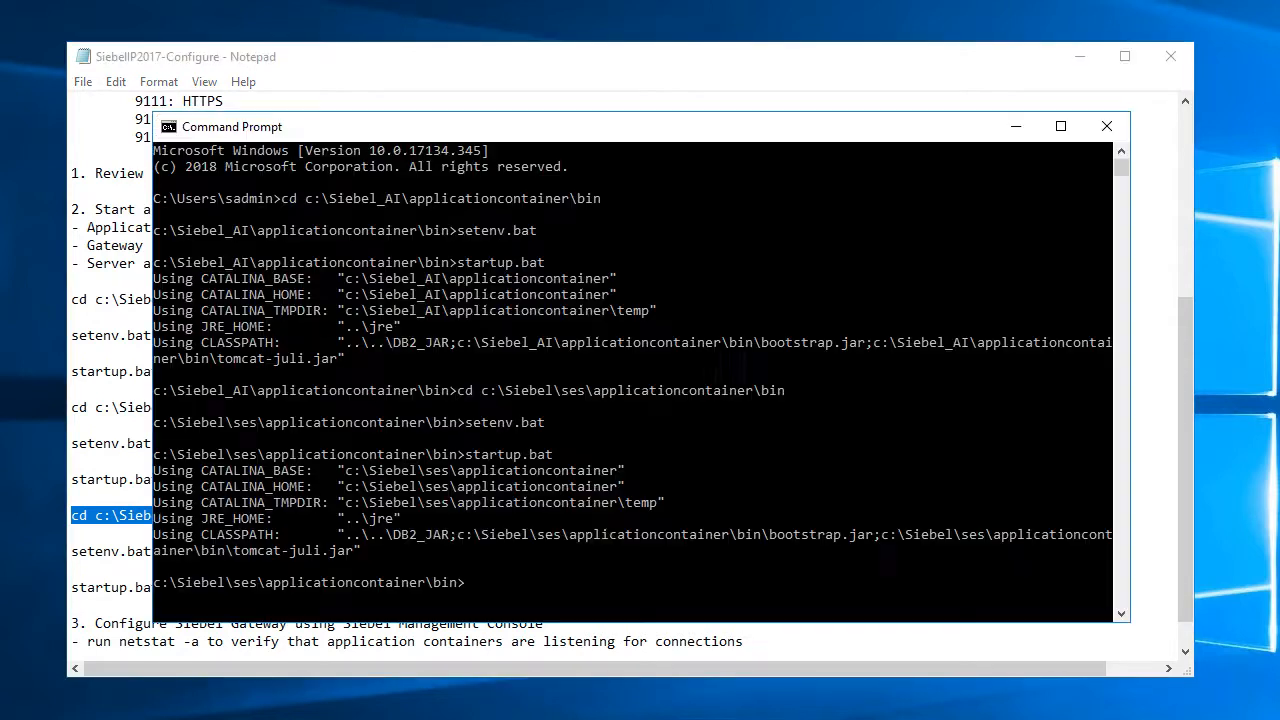
type("cd c:\\Siebel\\ses2\\applicationcontainer\\bin")
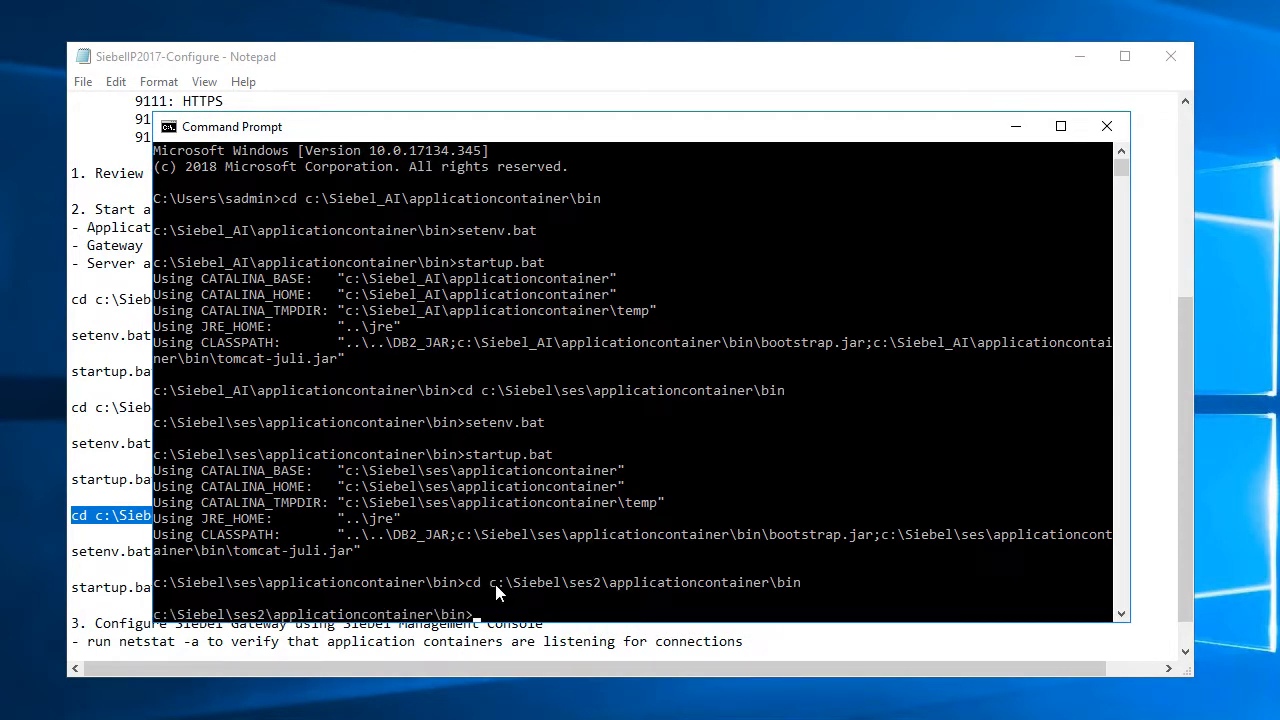
type("setevn")
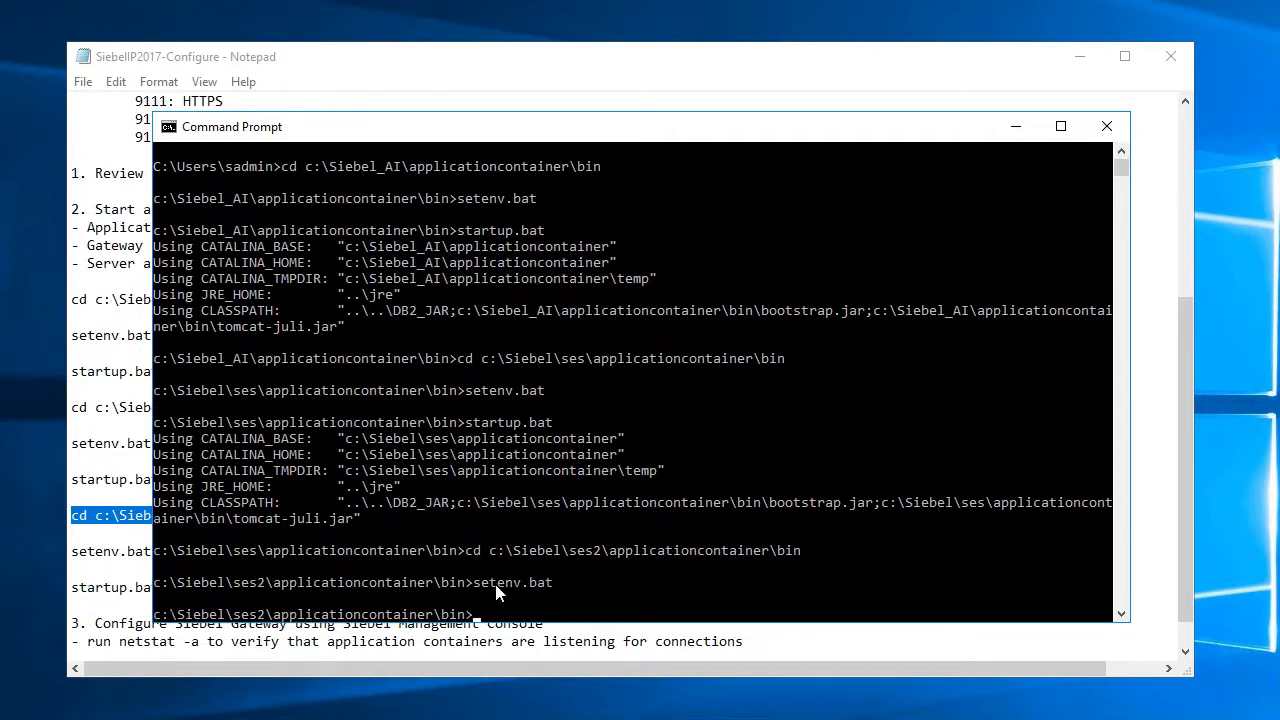
type("startup.bat")
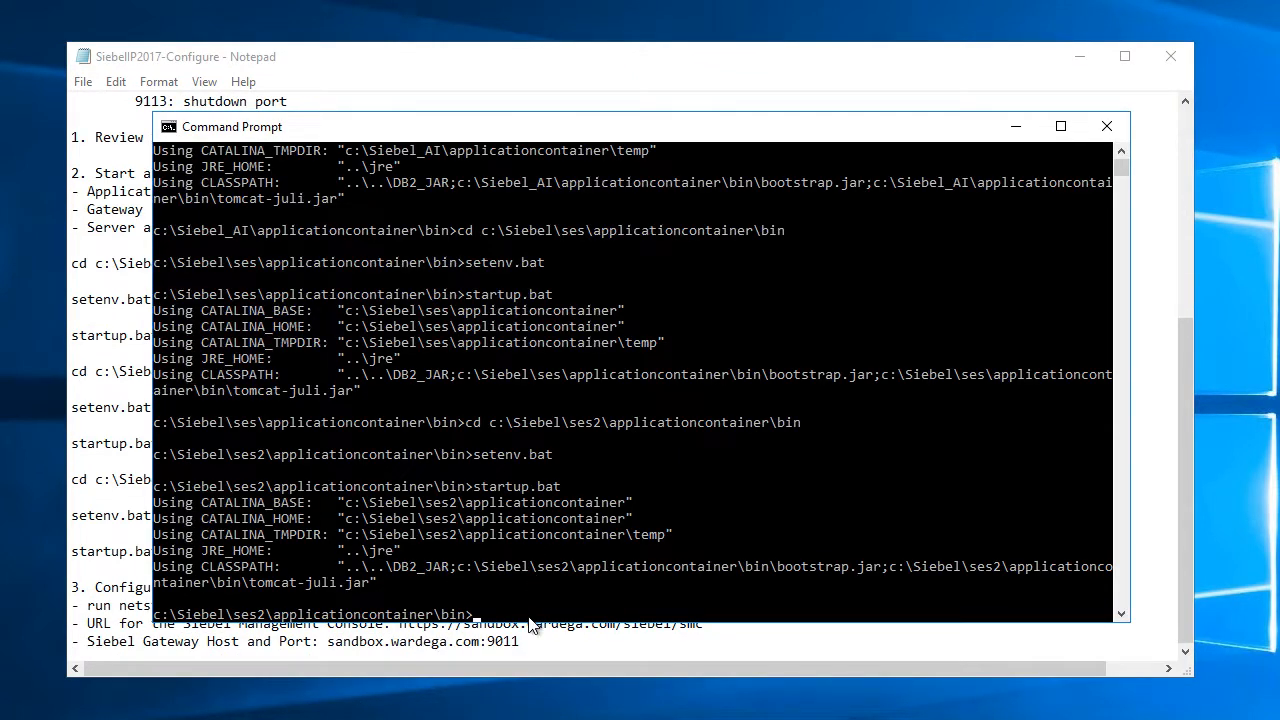
Step: Run netstat -a and scroll the output to check listening ports such as 9113
type("net")
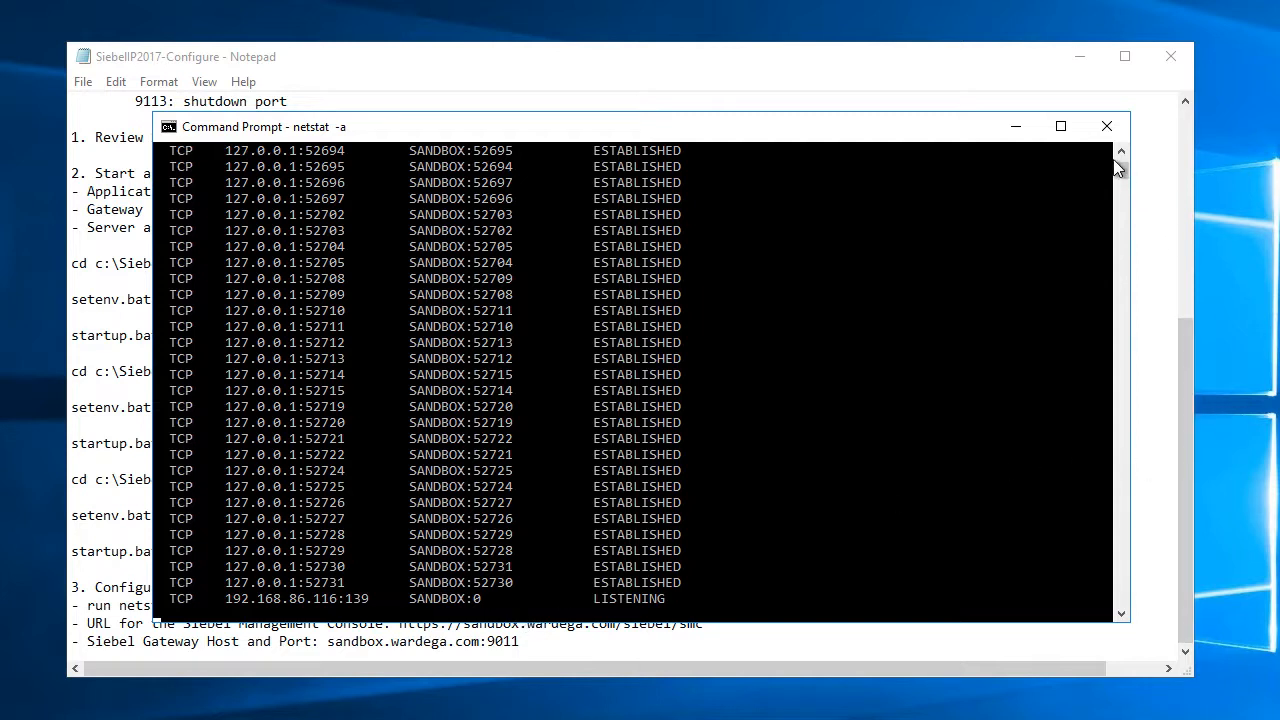
scroll("down", 3)
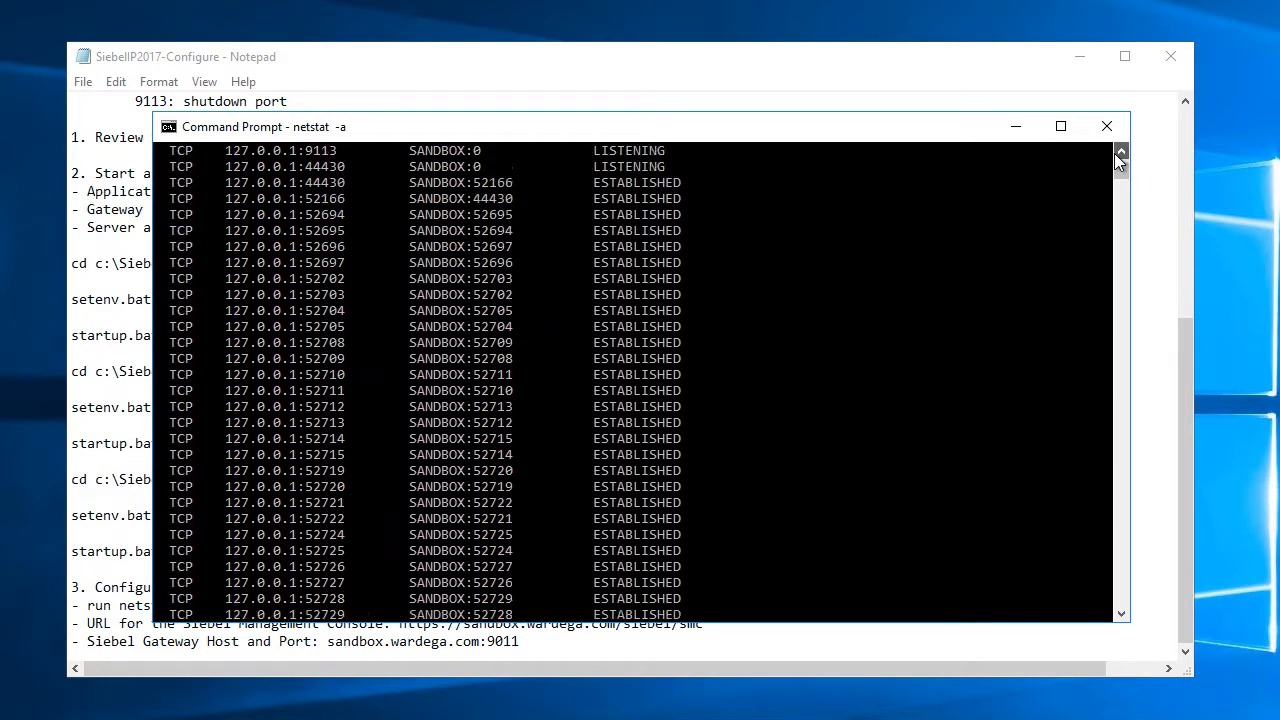
scroll("down", 3)
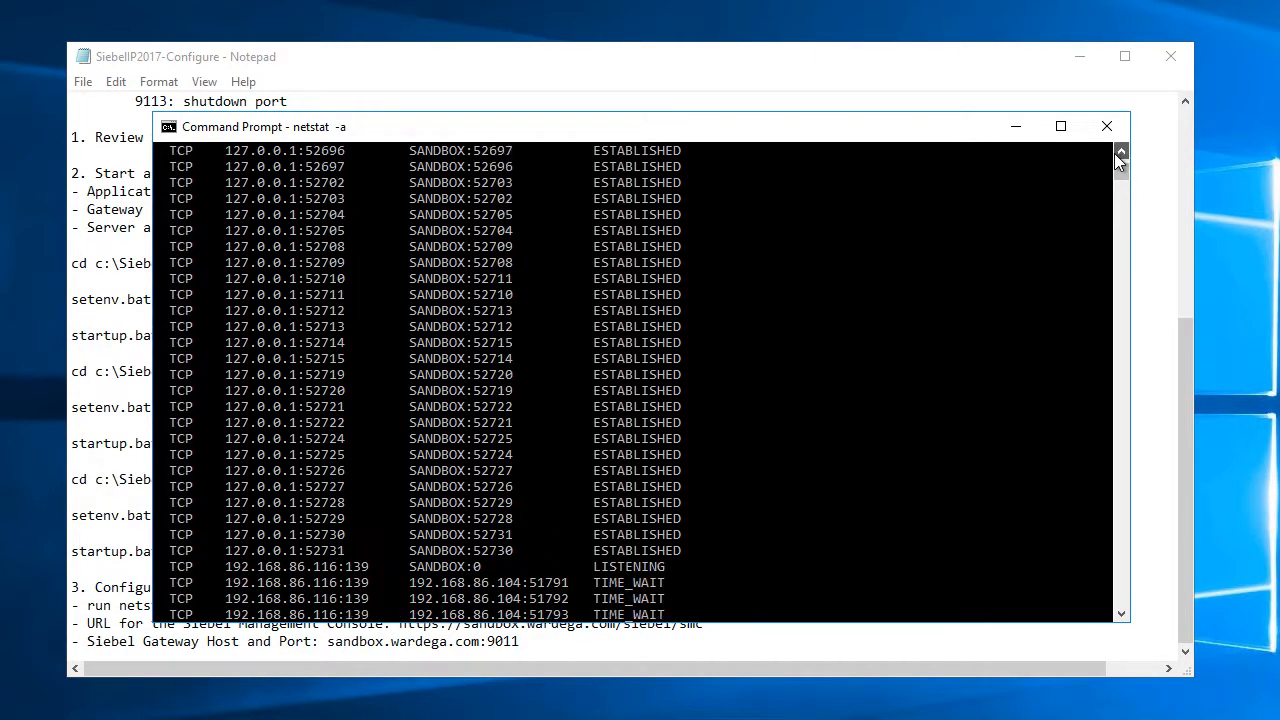
scroll("down", 3)
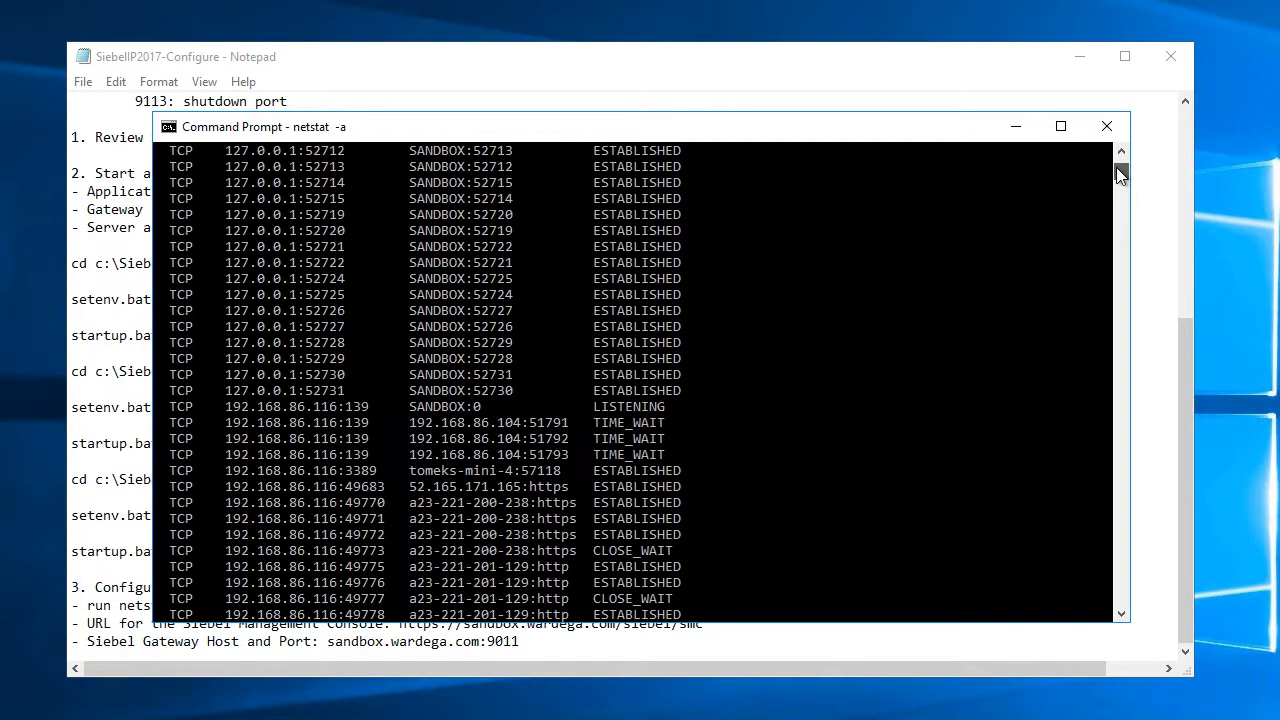
scroll("down", 3)
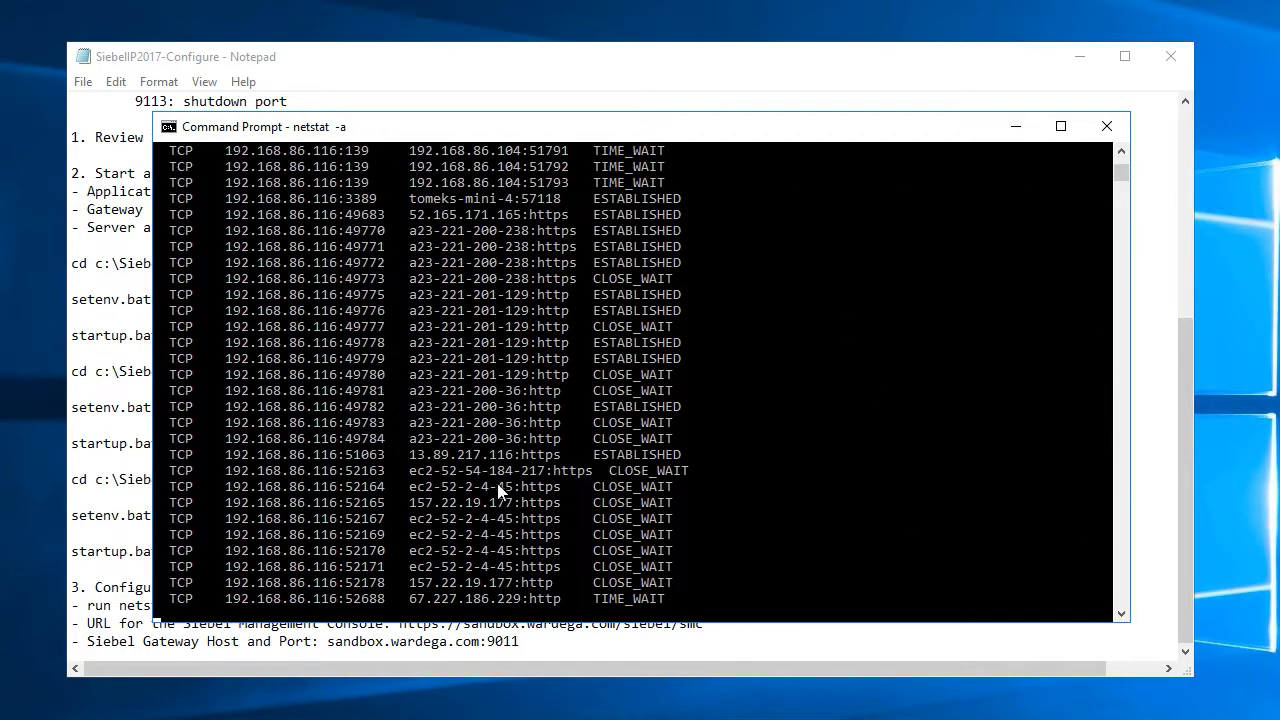
mouse_move(390, 490)
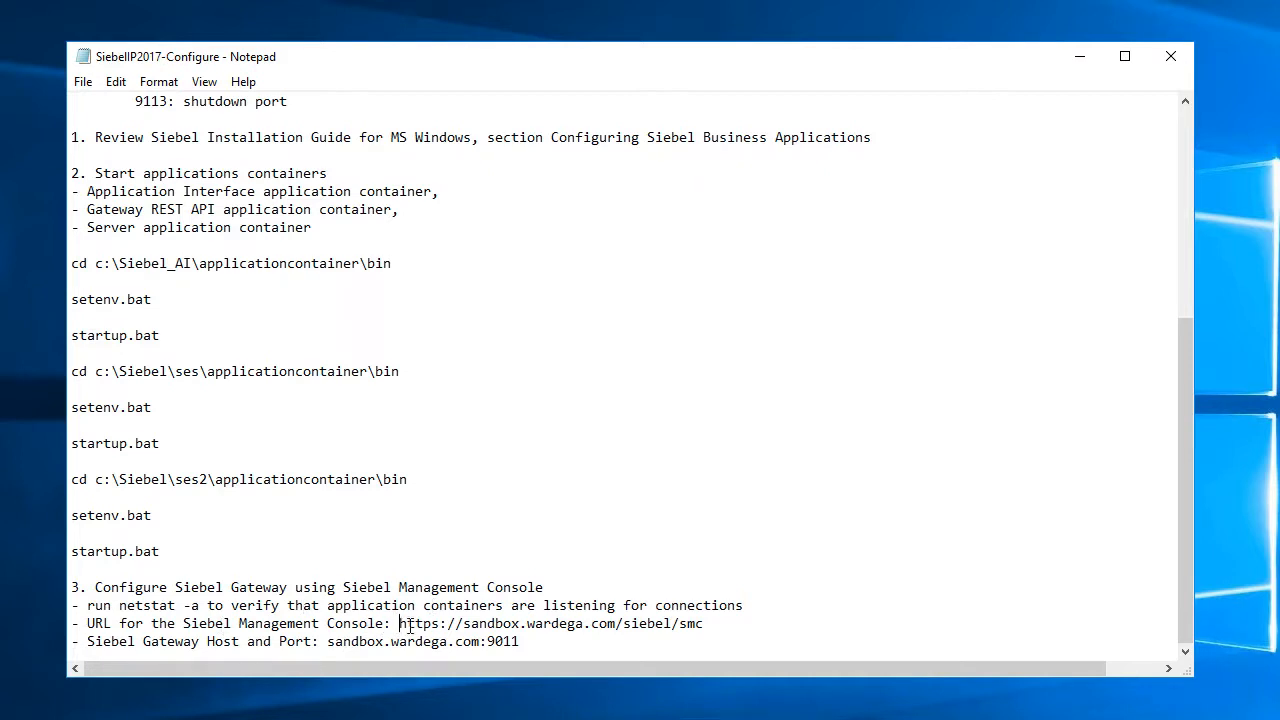
left_click_drag(400, 623, 703, 623)
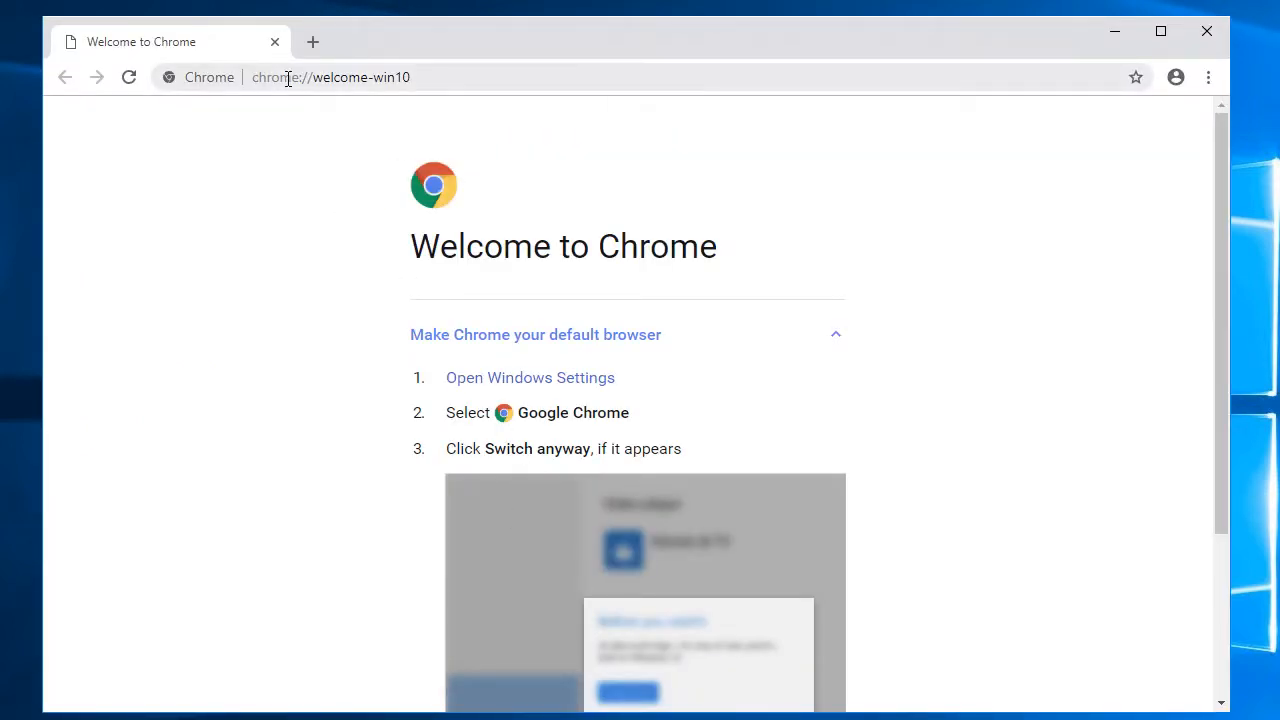
left_click(330, 77)
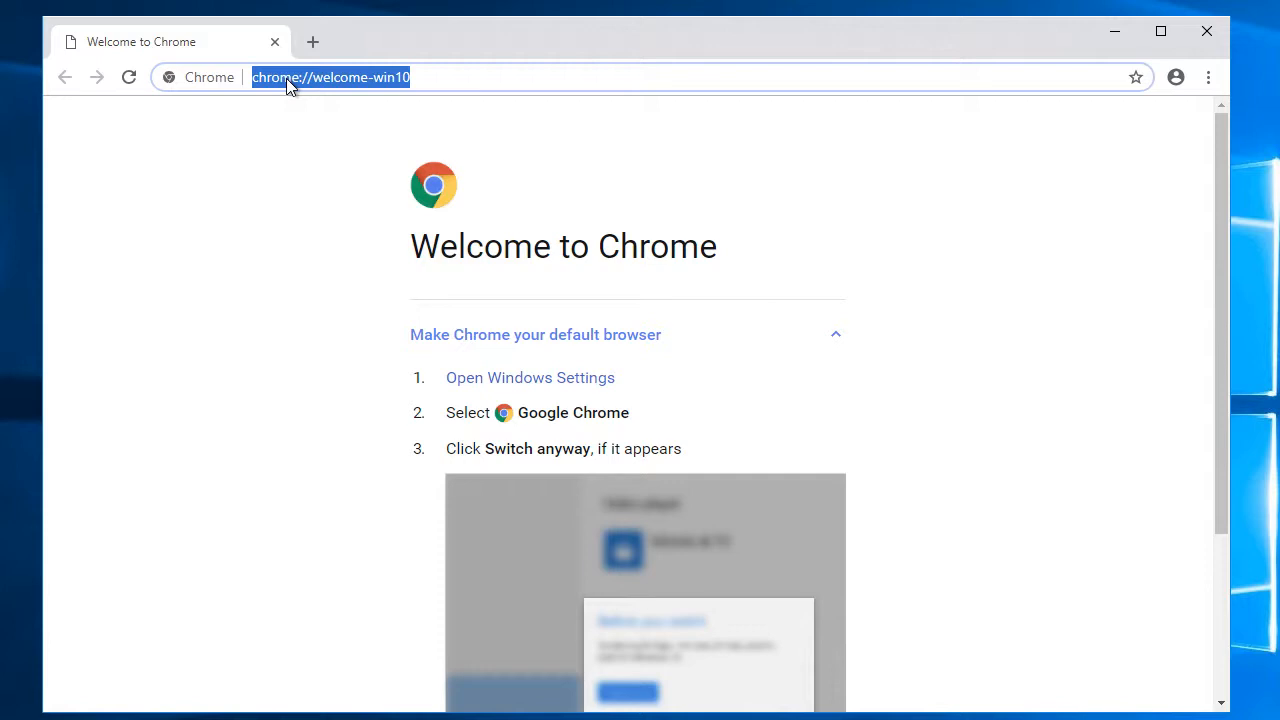
type("https://sandbox.wardega.com/siebel/smc")
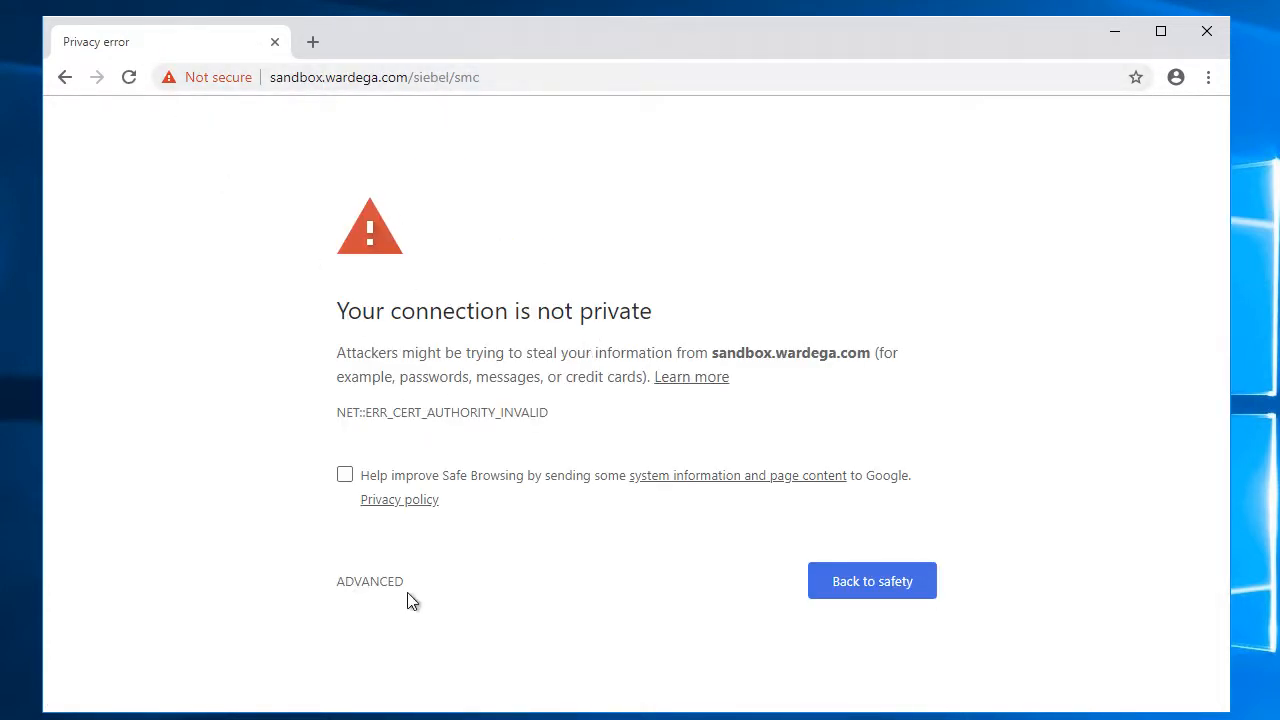
mouse_move(478, 323)
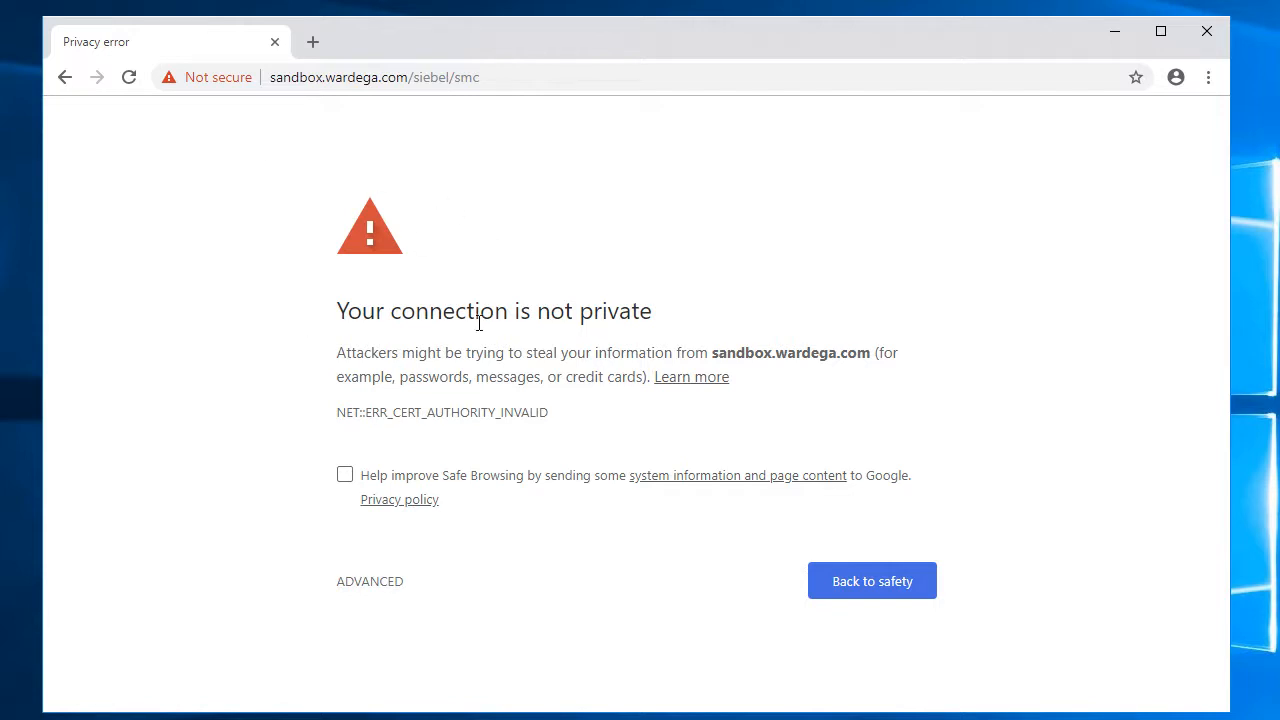
mouse_move(494, 481)
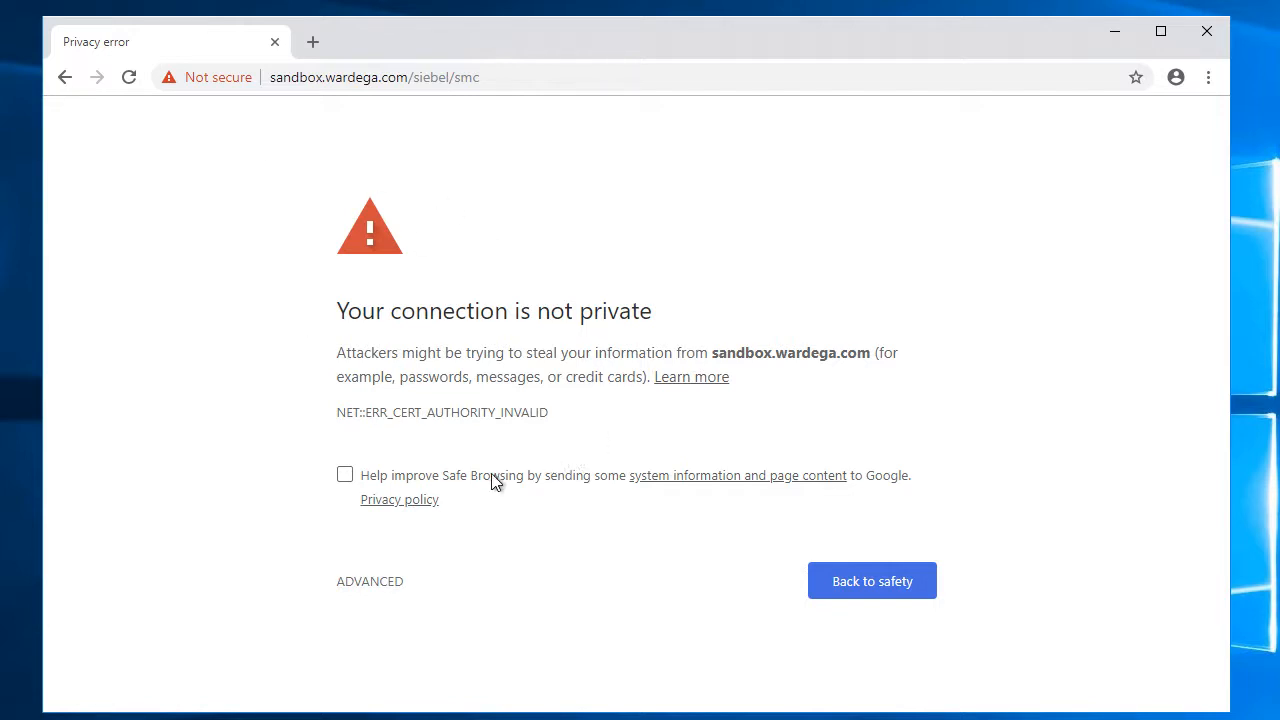
mouse_move(369, 581)
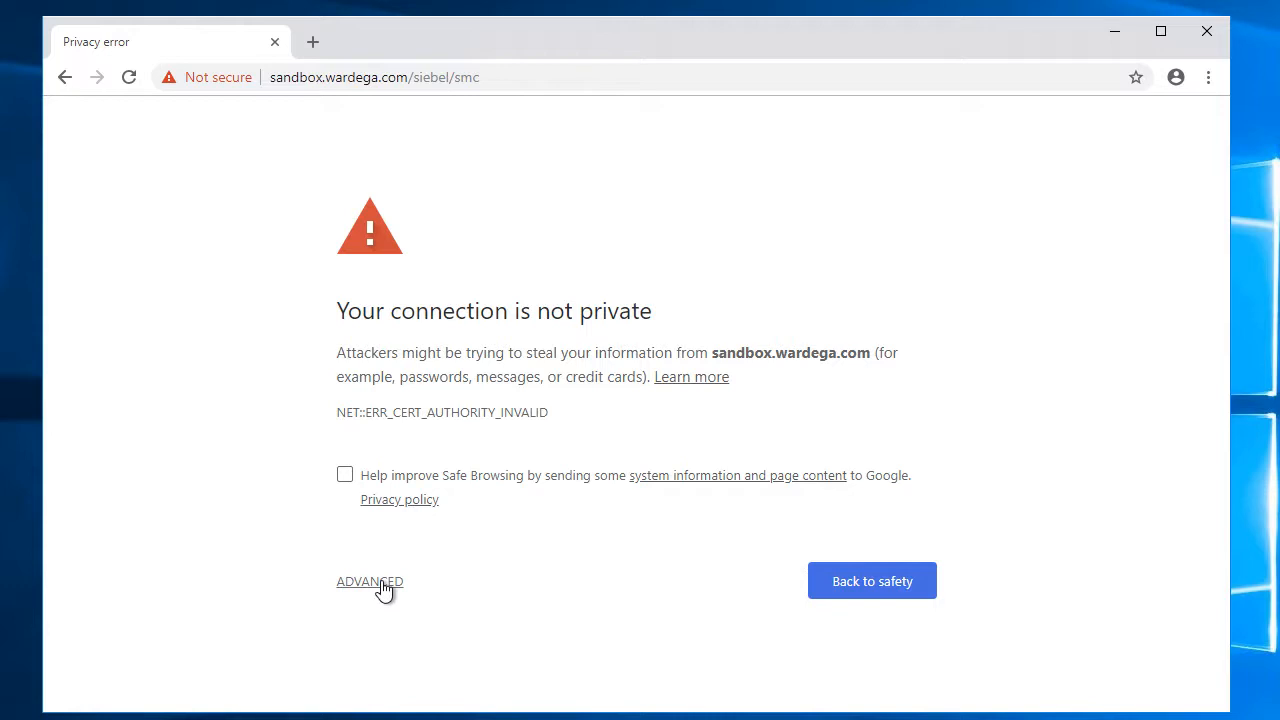
Step: Use Advanced to proceed to sandbox.wardega.com (unsafe) past the certificate warning
left_click(369, 581)
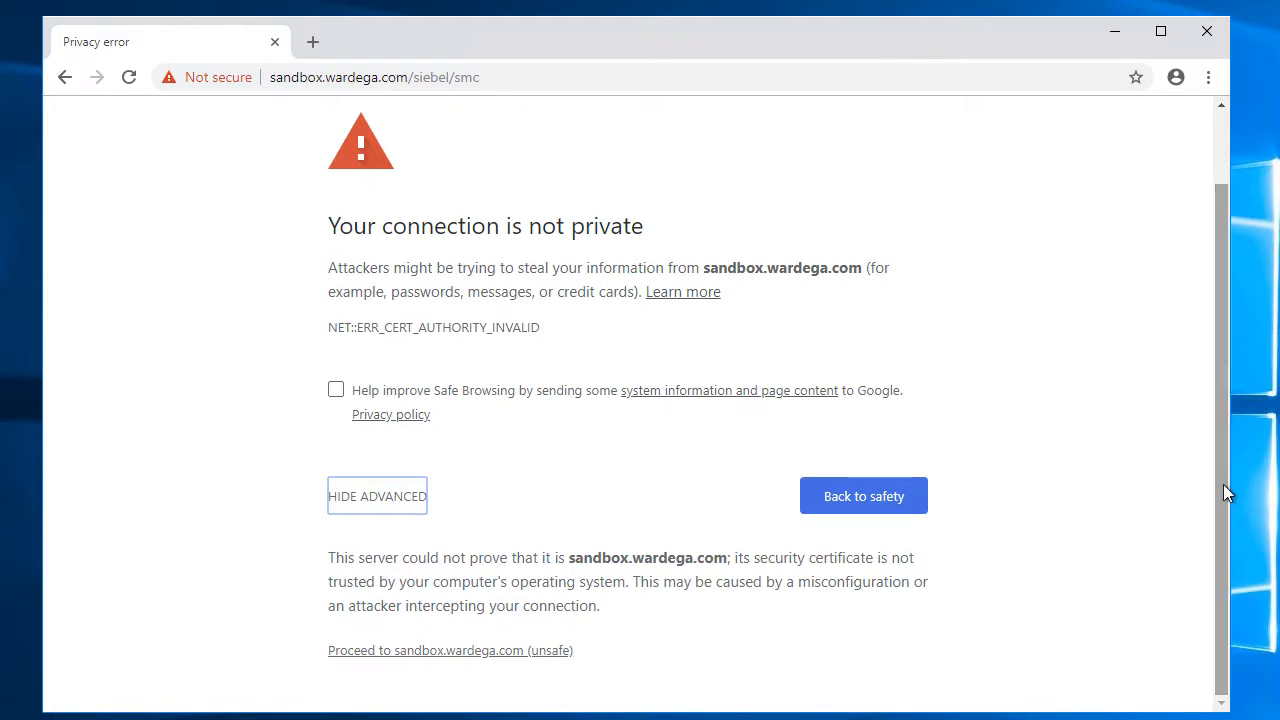
mouse_move(440, 655)
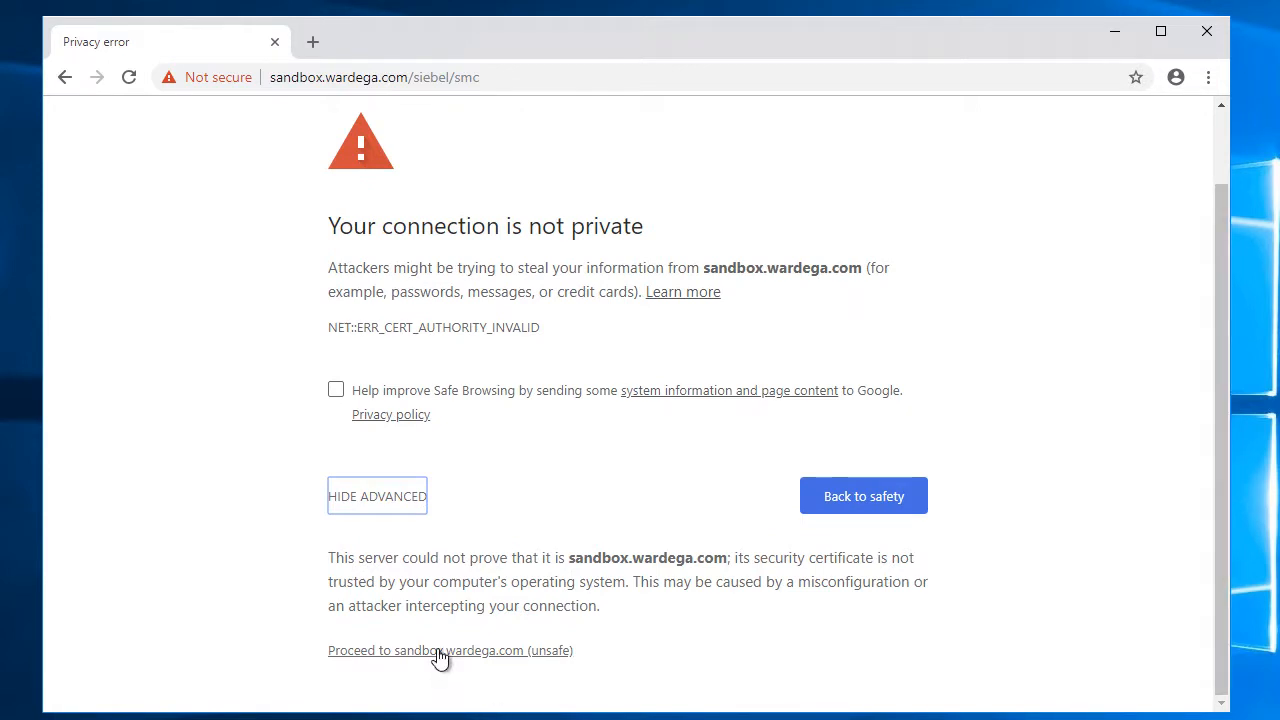
left_click(450, 650)
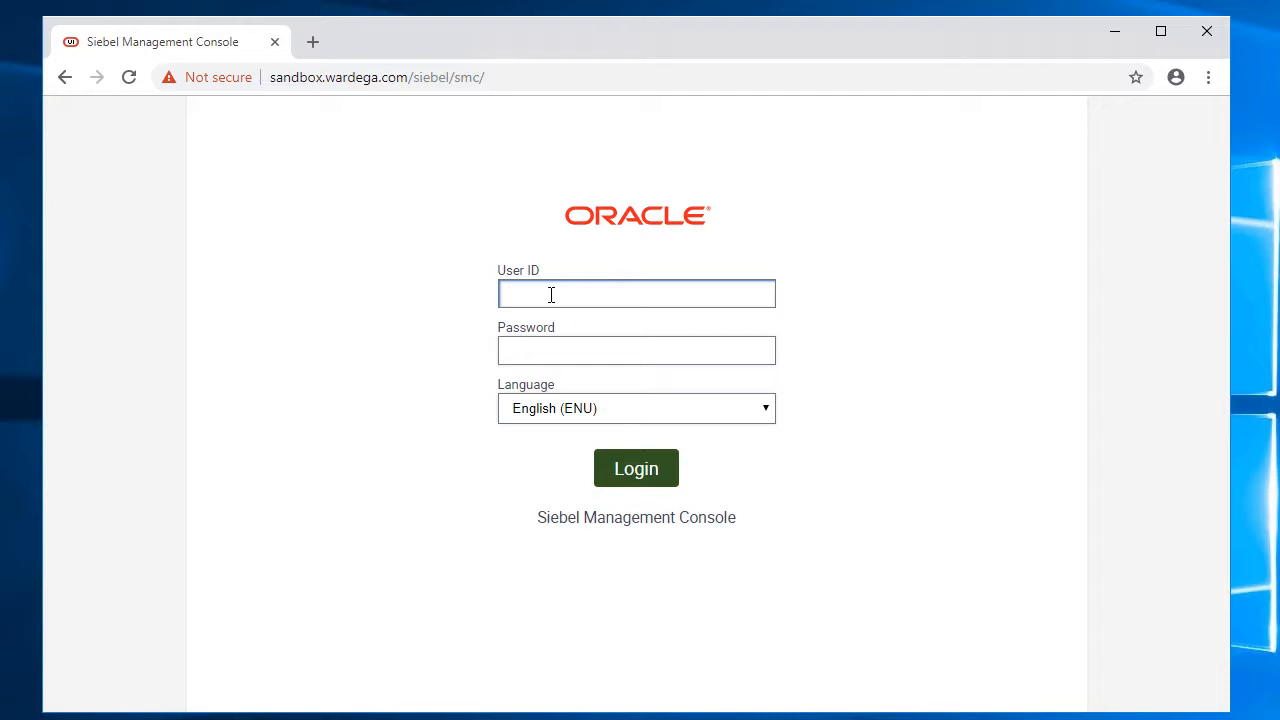
type("S")
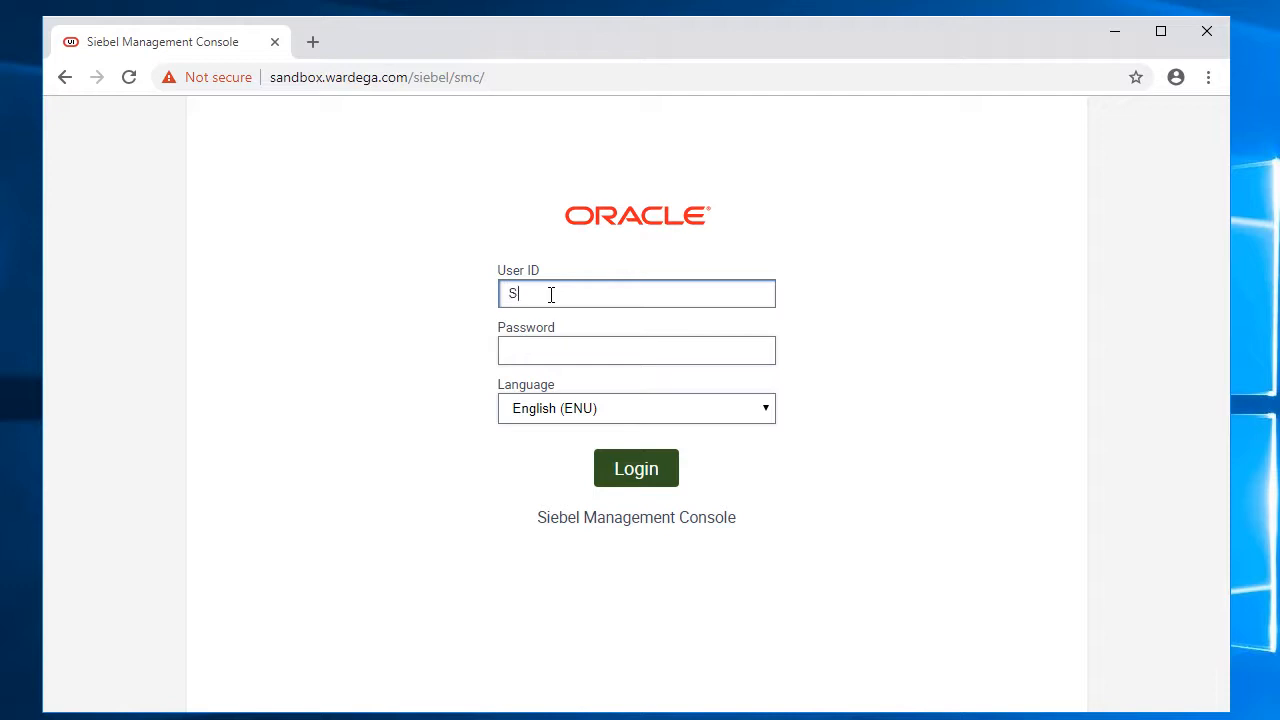
type("ADMI")
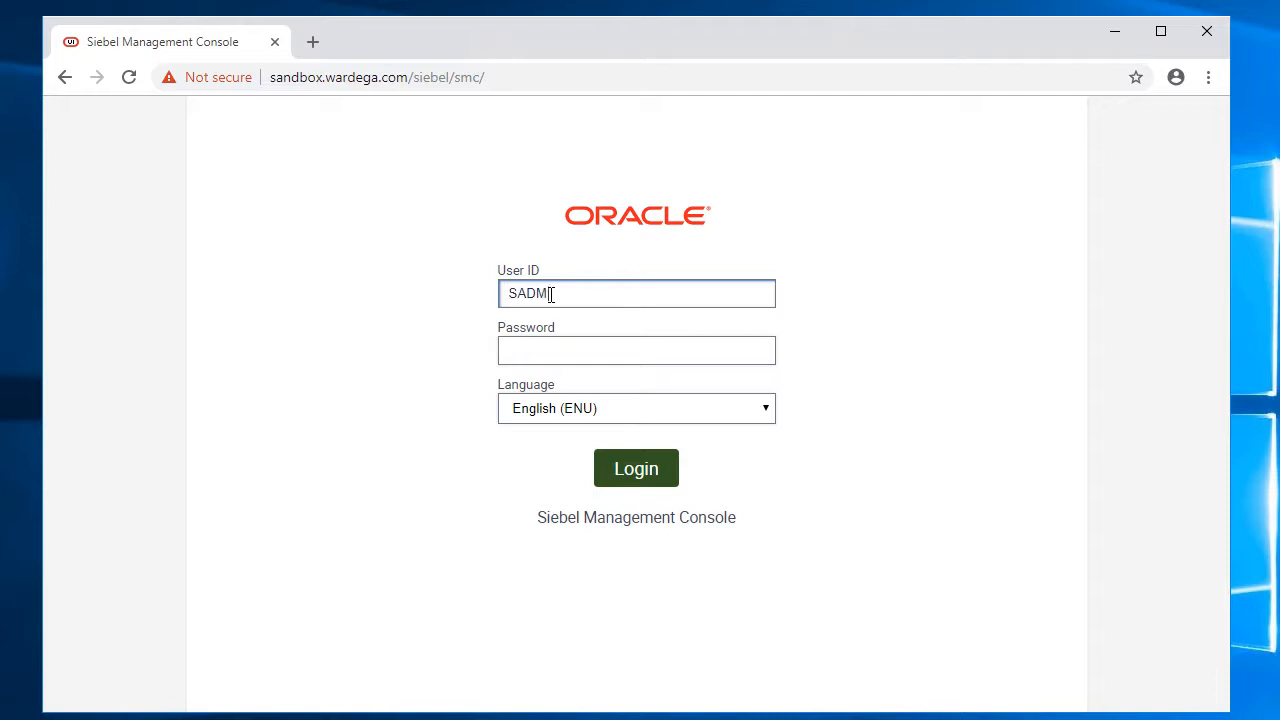
left_click(636, 350)
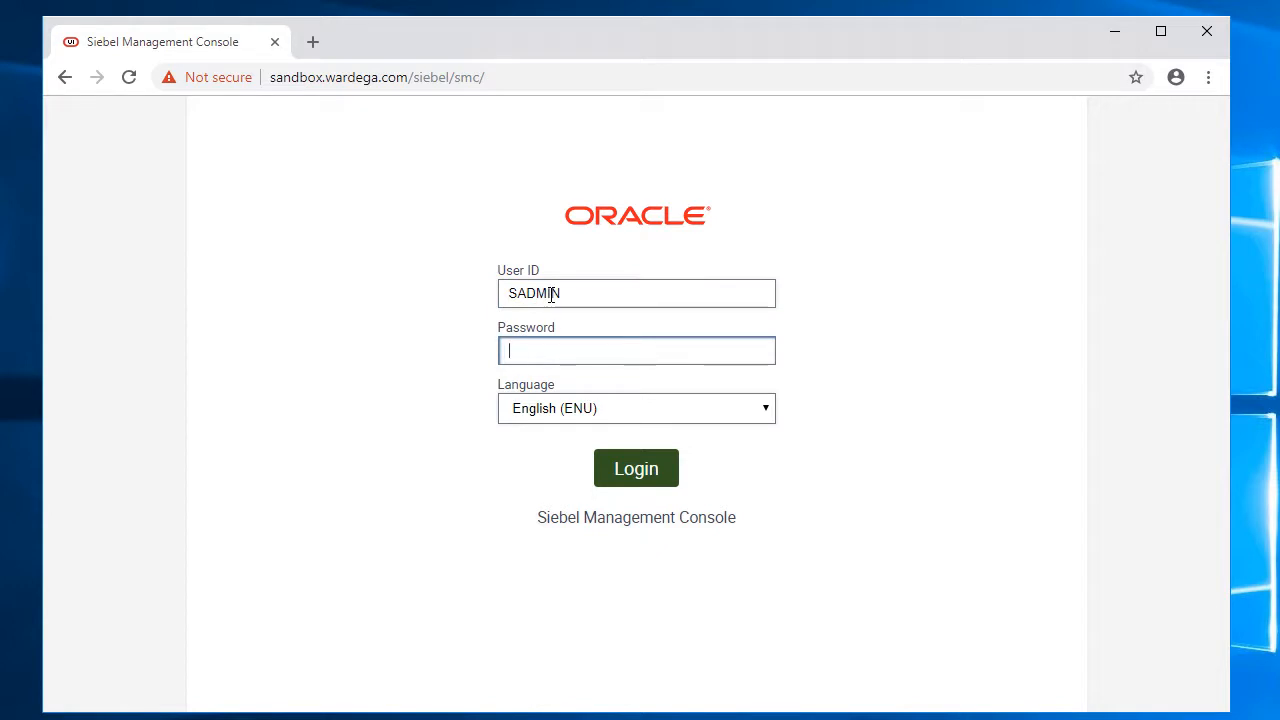
type("password")
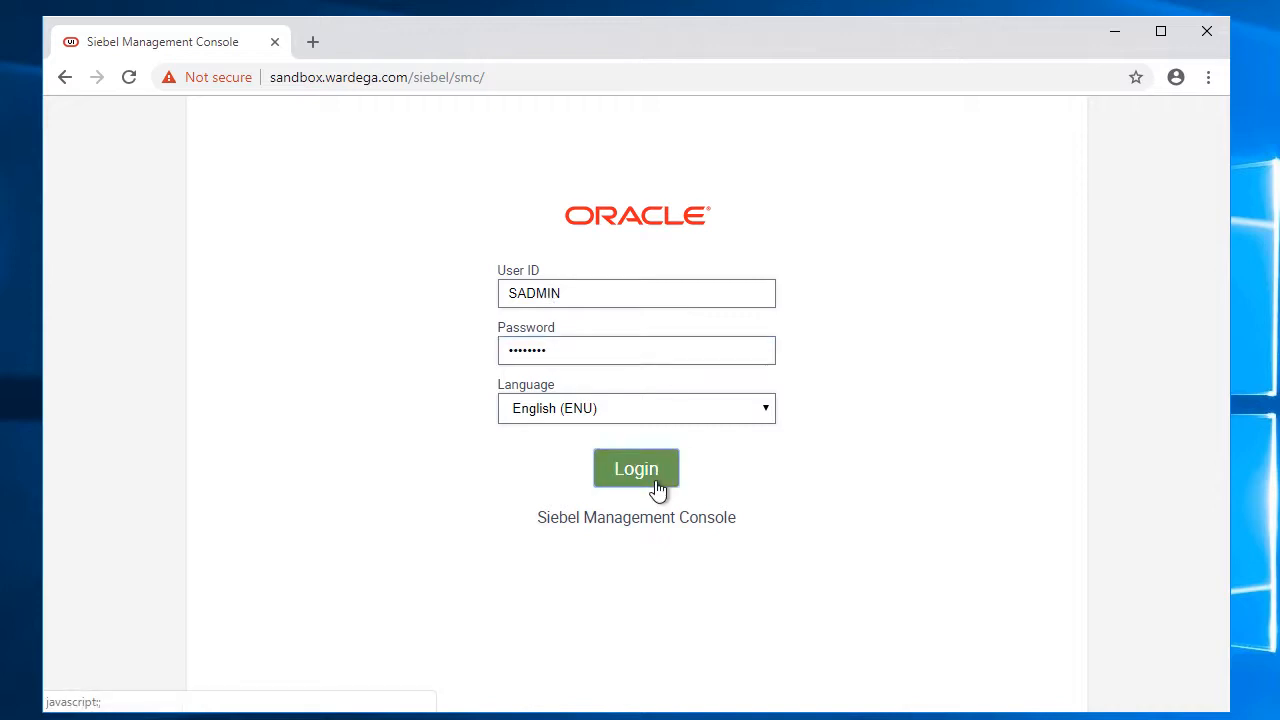
left_click(636, 468)
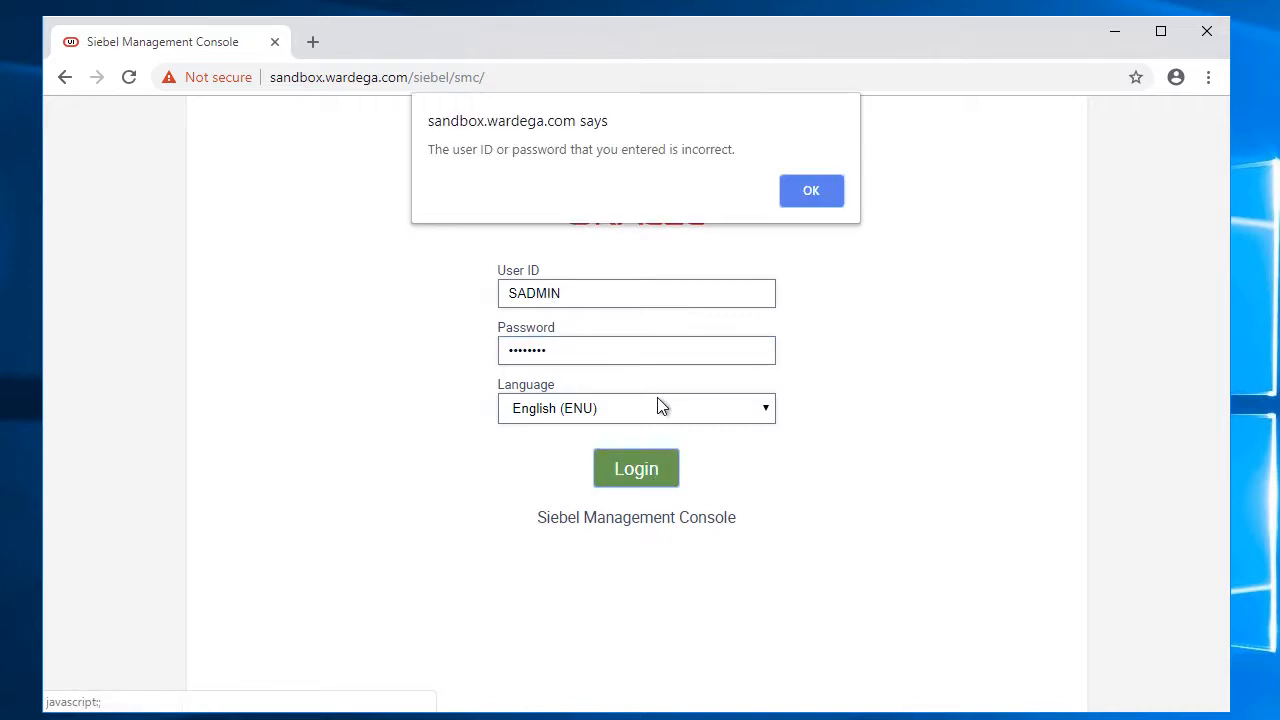
mouse_move(811, 191)
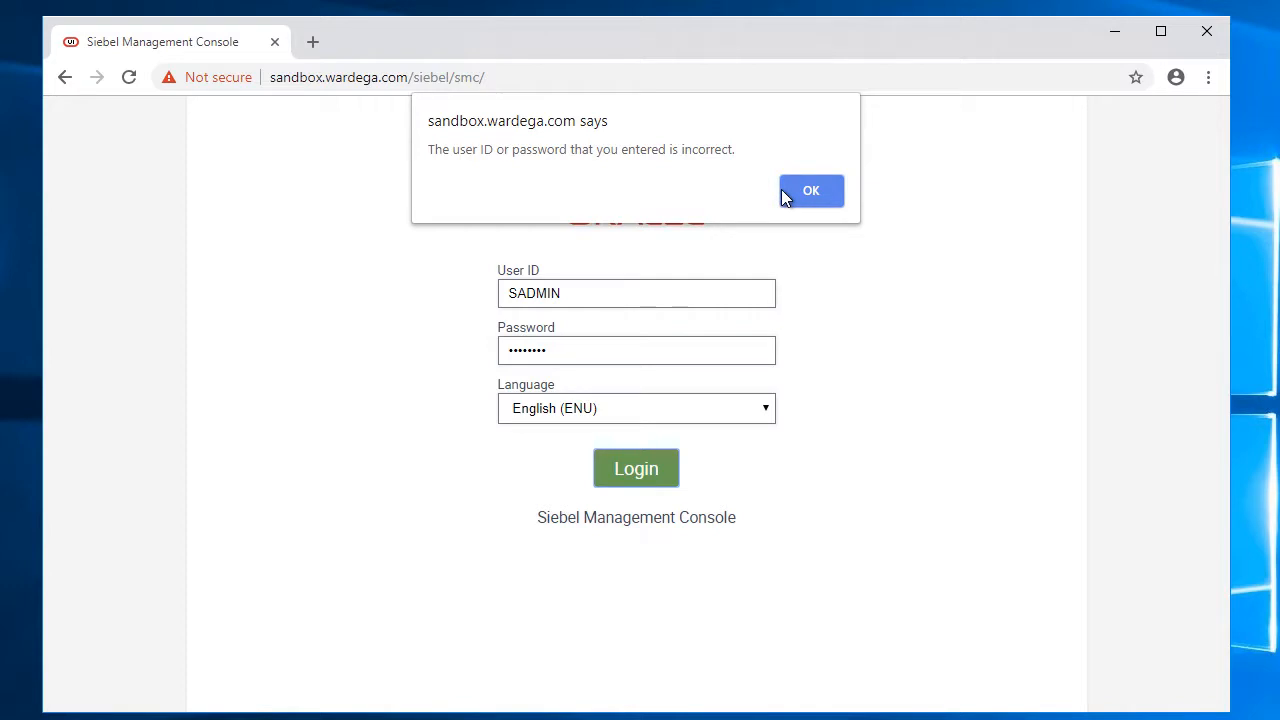
Step: Dismiss the error, correct the User ID to lowercase sadmin and log in
left_click(811, 190)
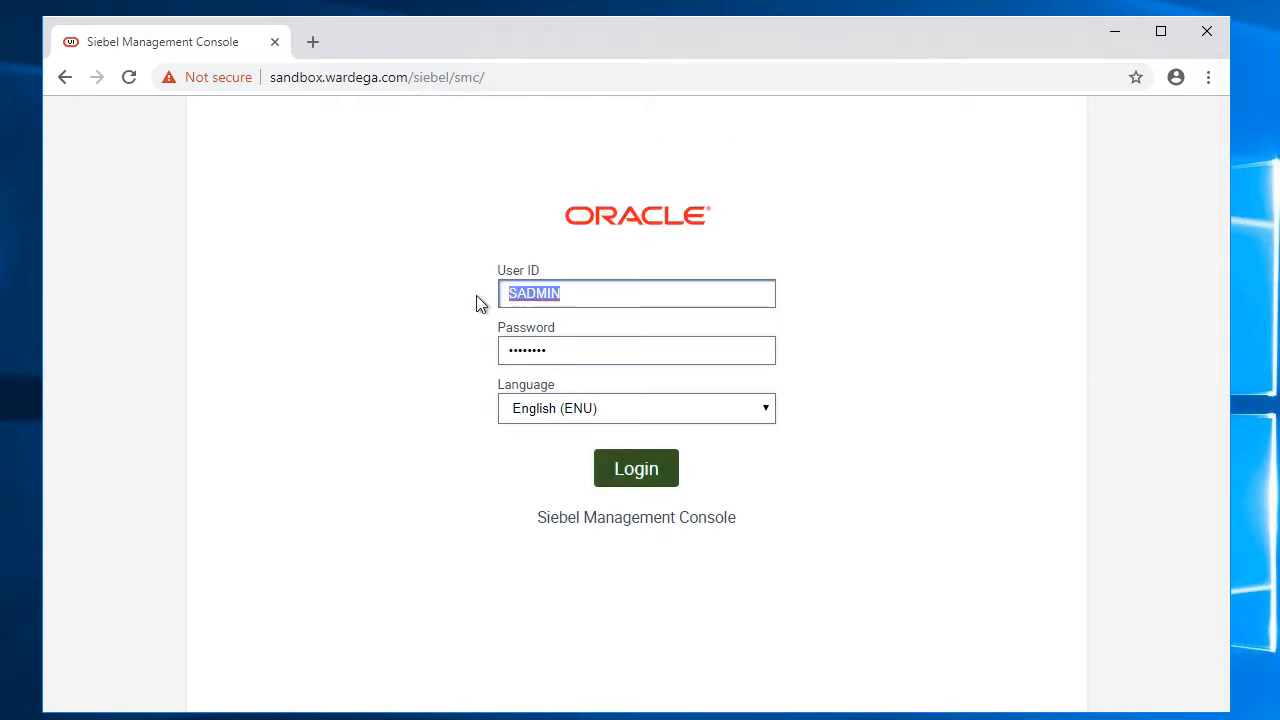
type("sadmin")
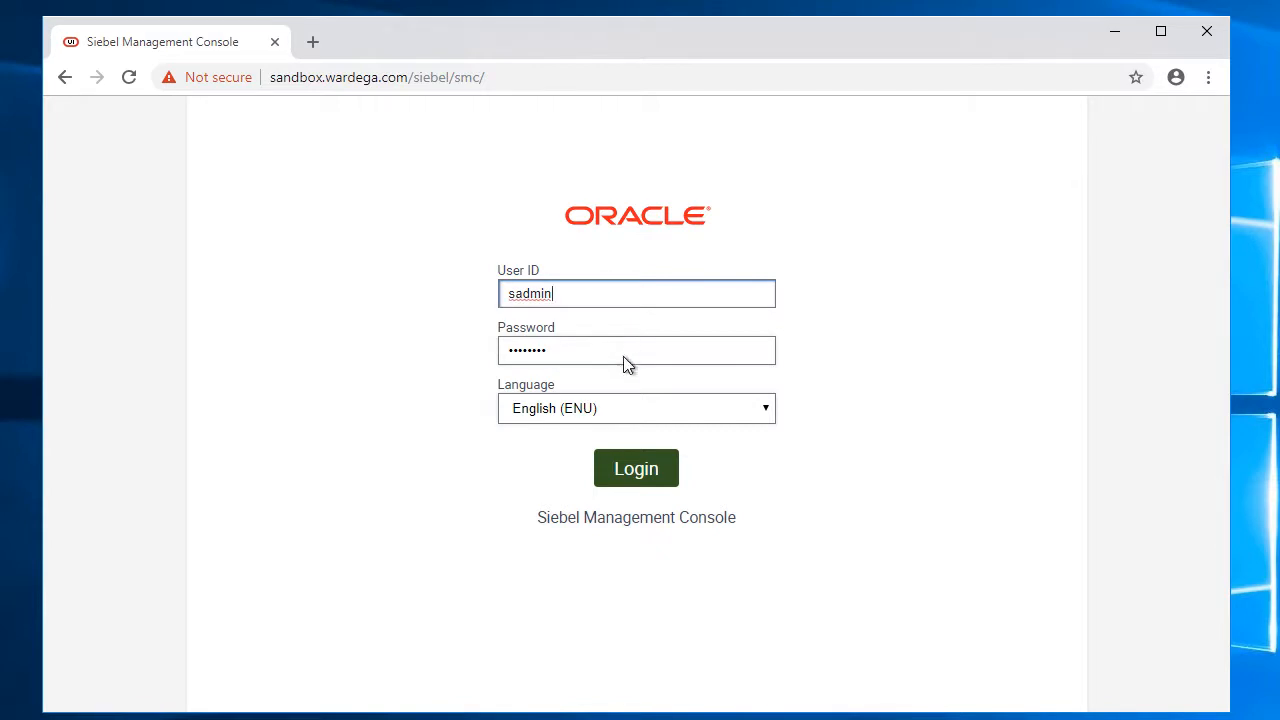
left_click(636, 468)
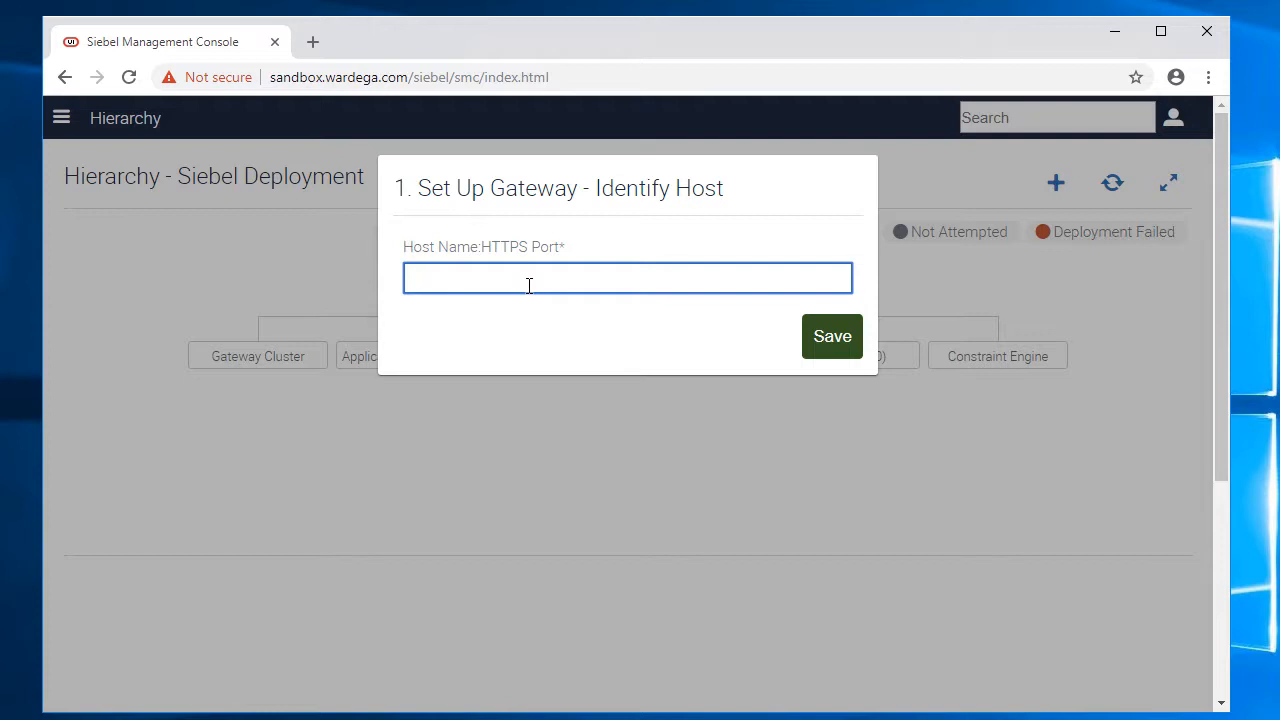
Step: Enter sandbox.wardega.com:9011 as the gateway host and HTTPS port and save it
type("sand")
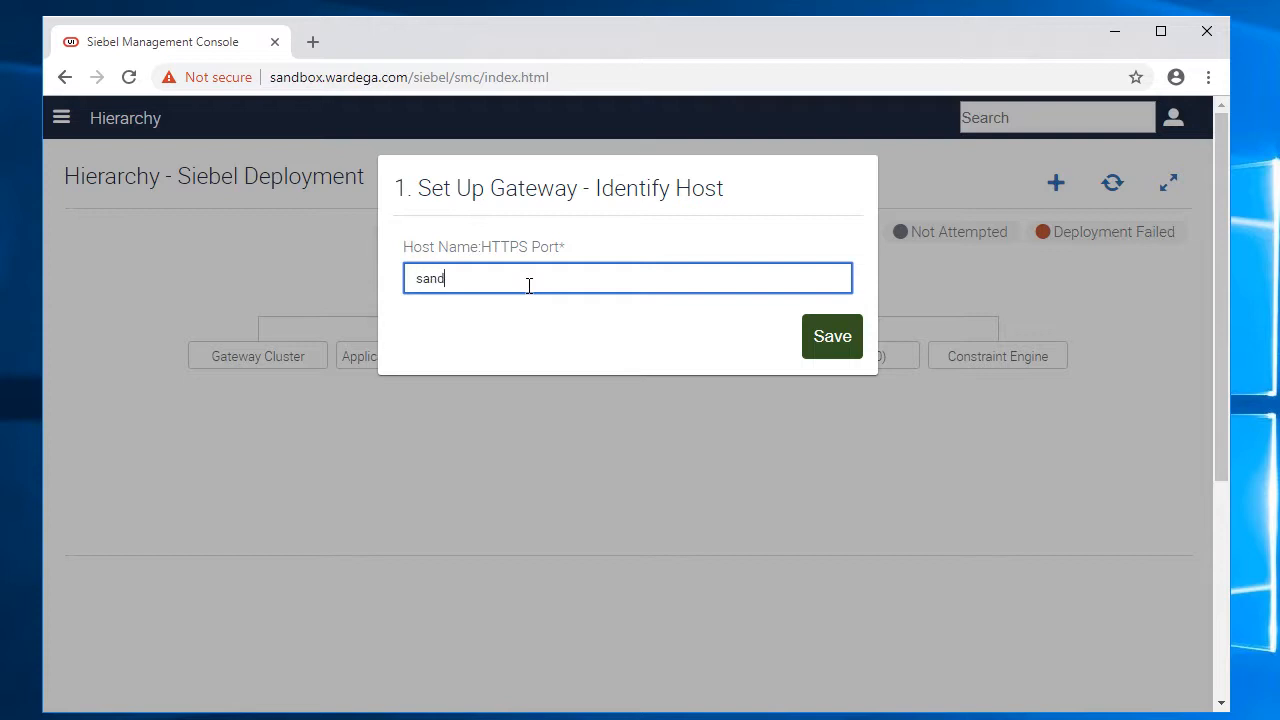
type("box.warde")
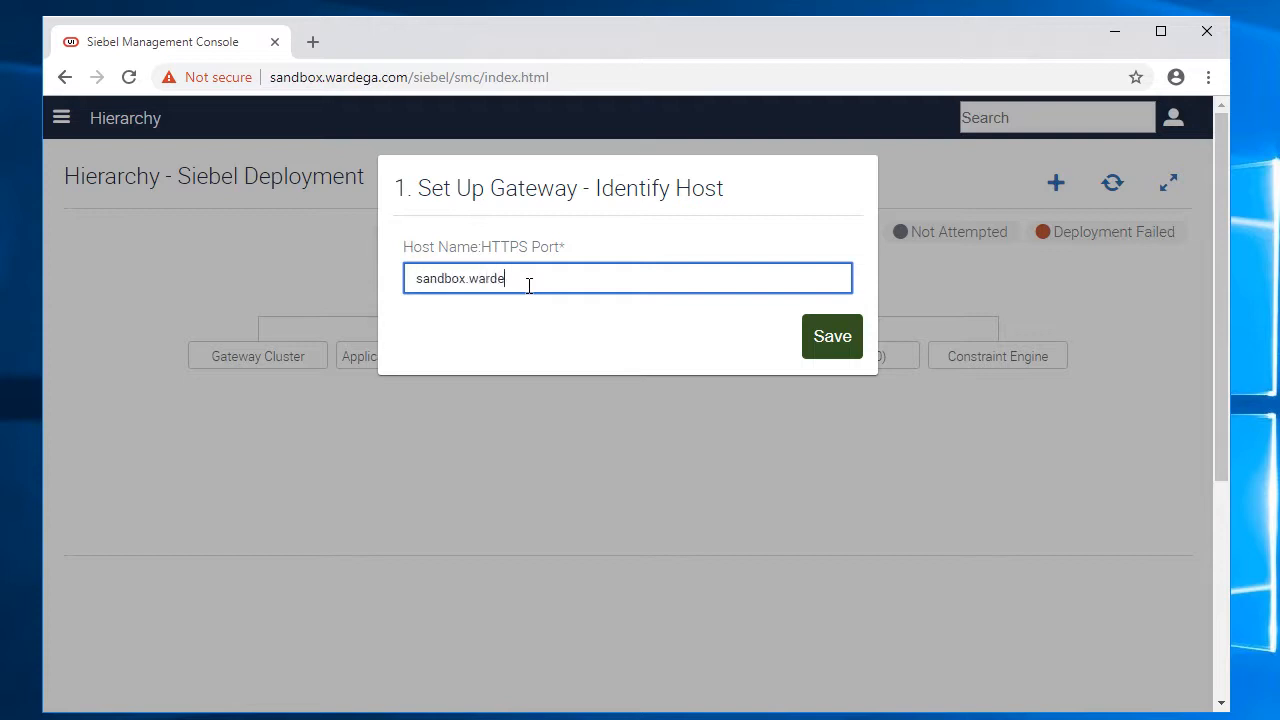
type("ga.com:")
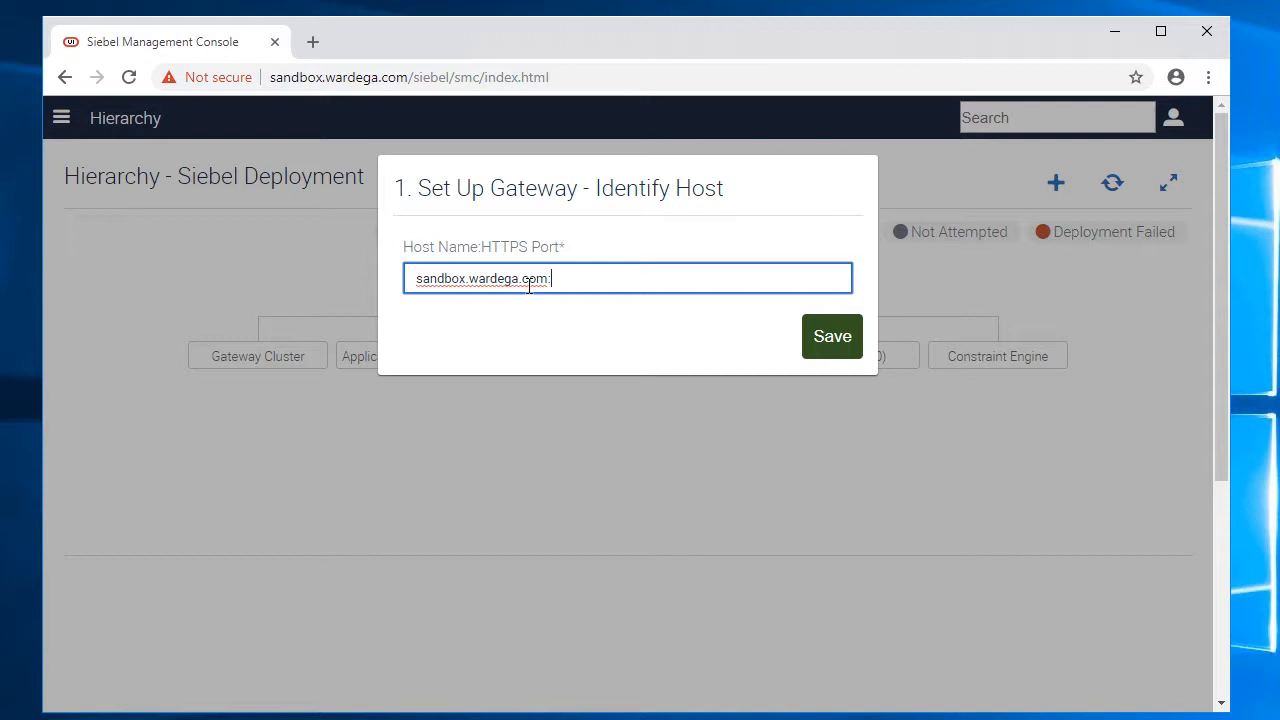
type("9011")
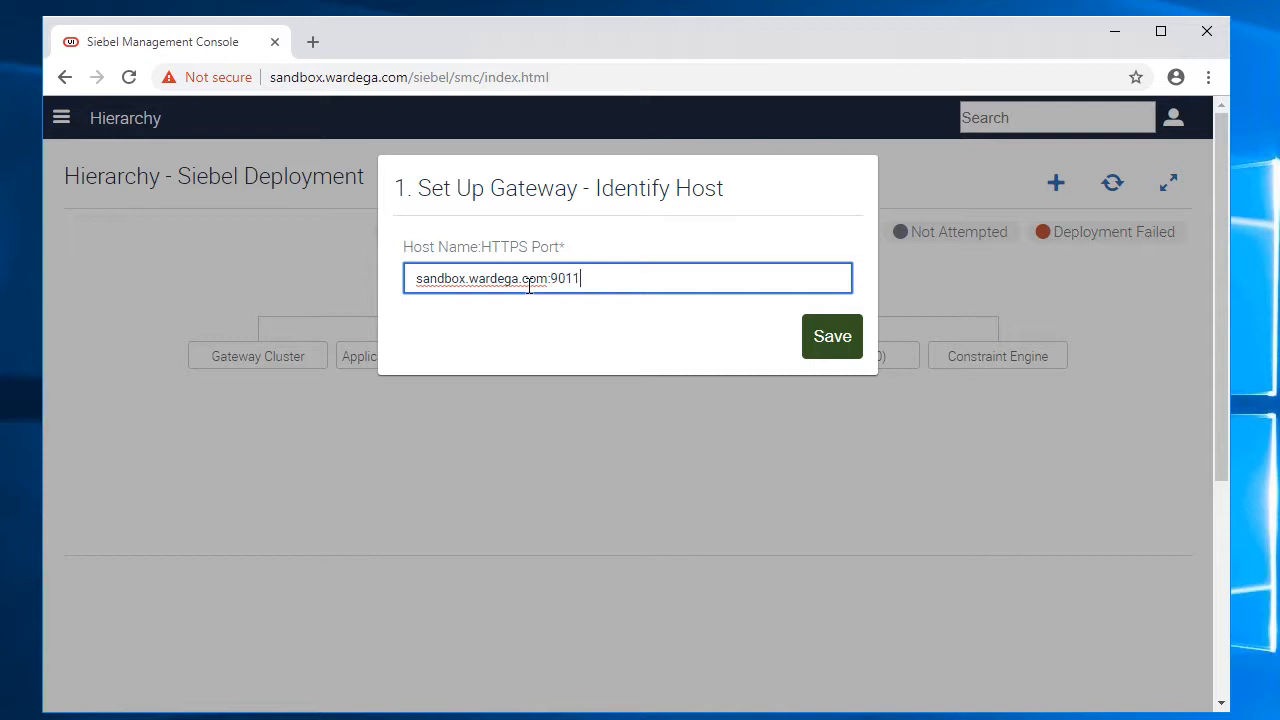
left_click(832, 336)
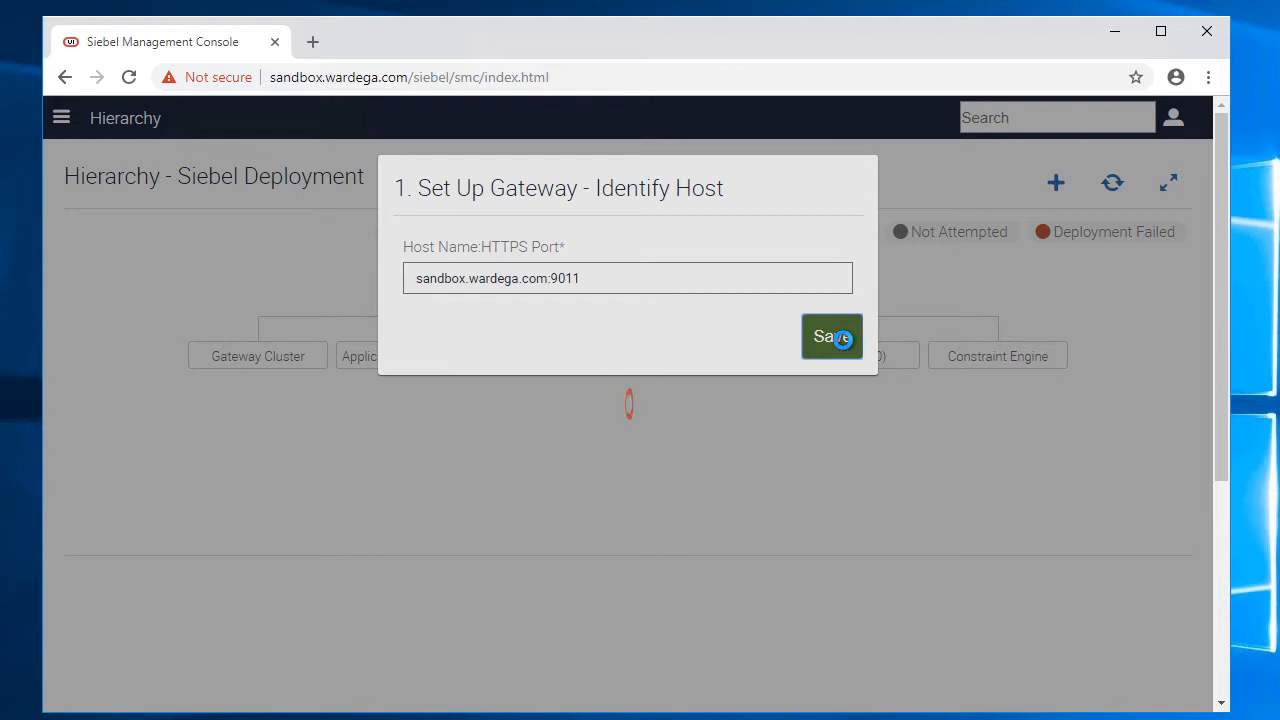
left_click(831, 336)
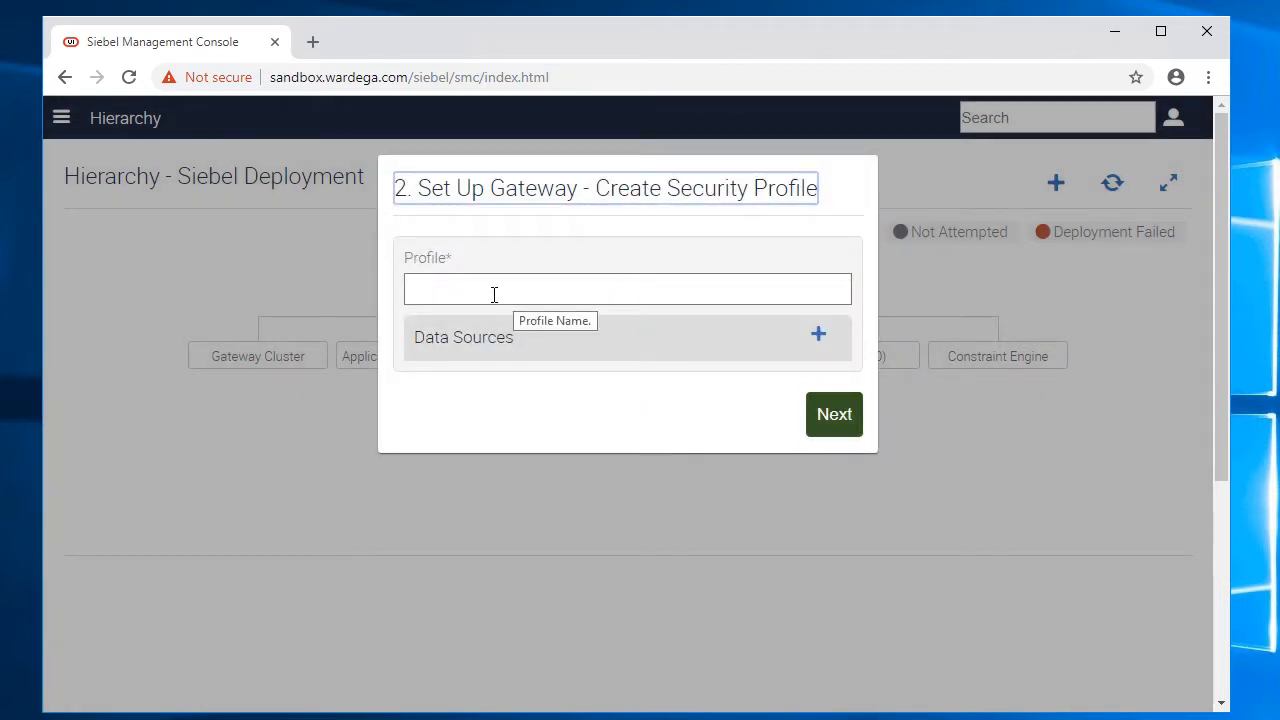
Step: Name the security profile SANDBOX and add a new data source to it
left_click(627, 289)
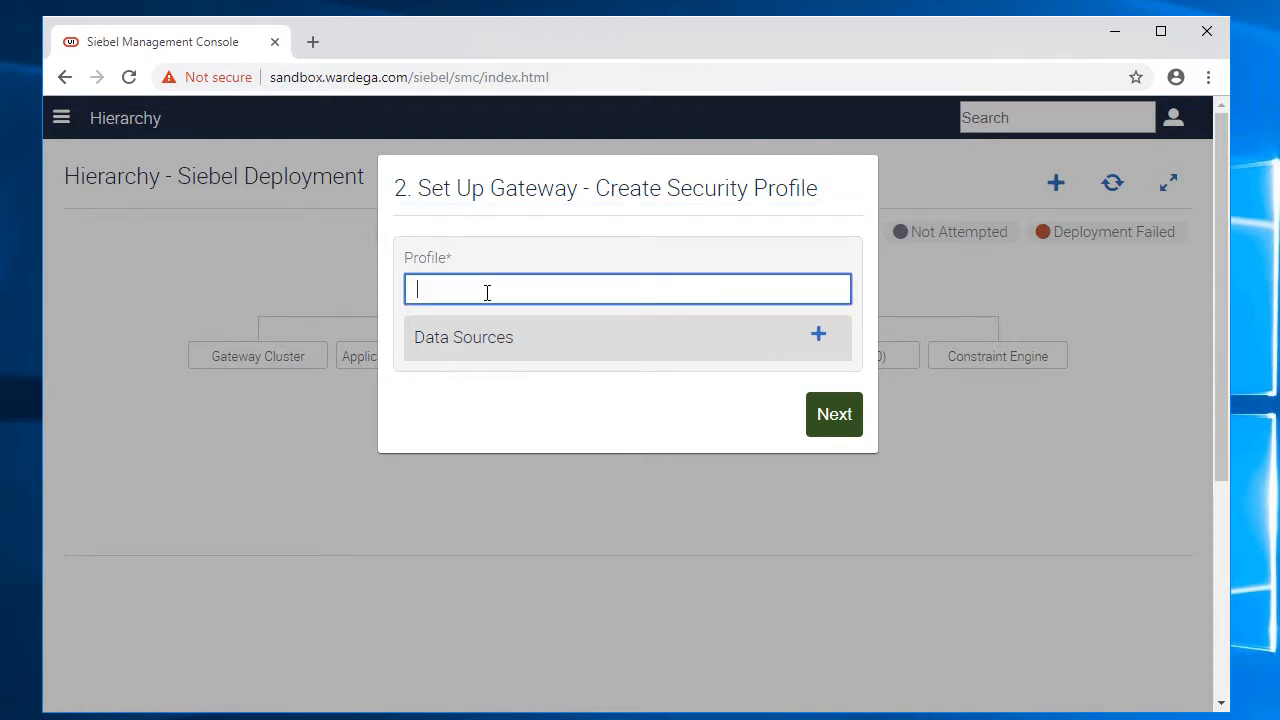
type("SANDBO")
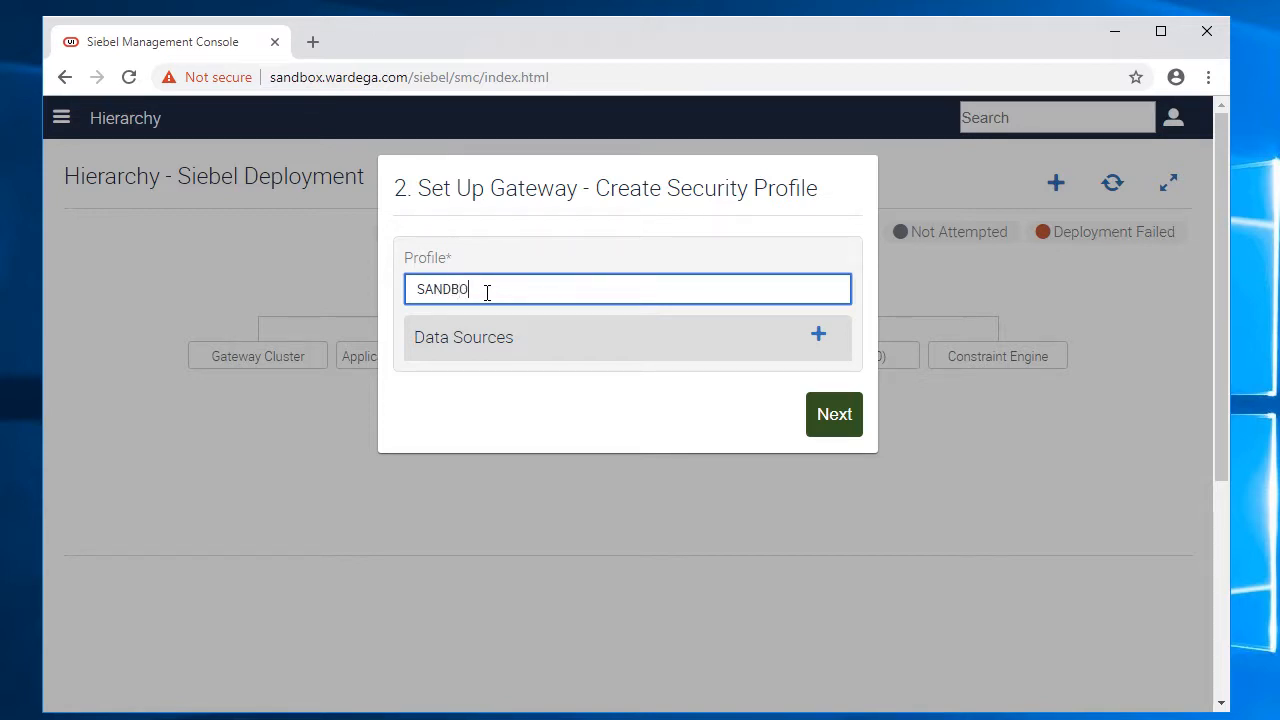
type("X")
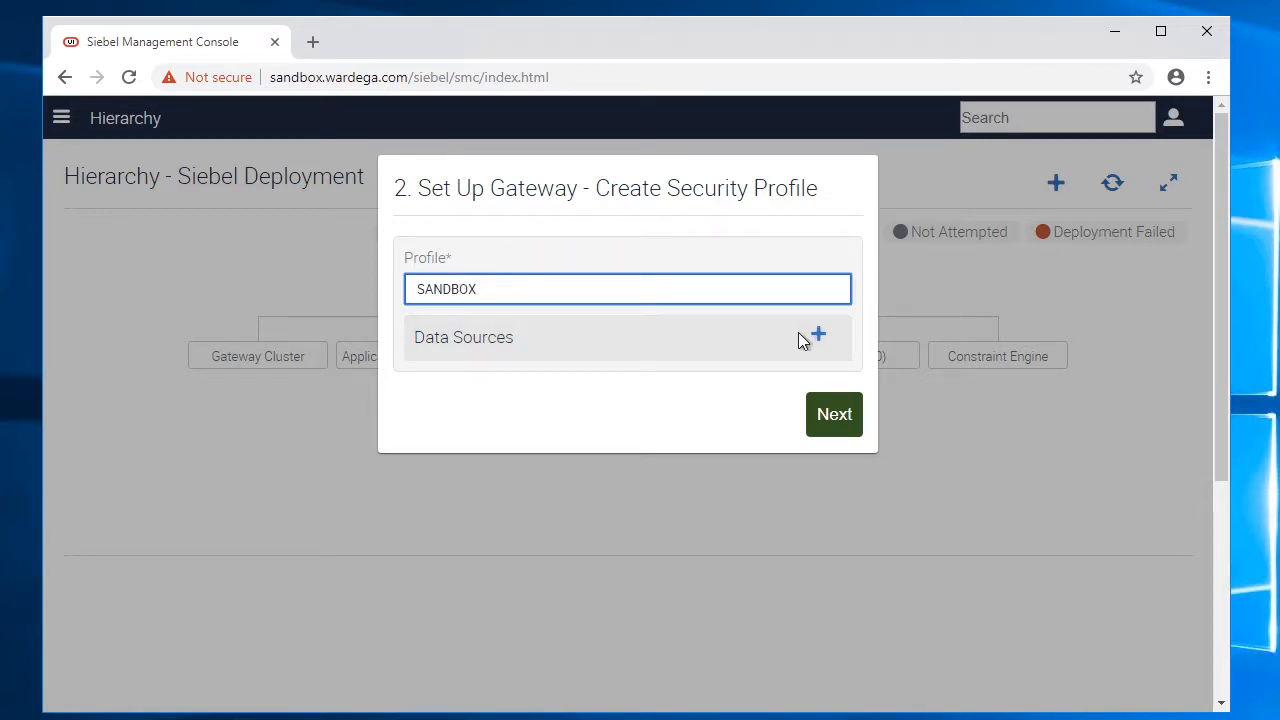
left_click(818, 334)
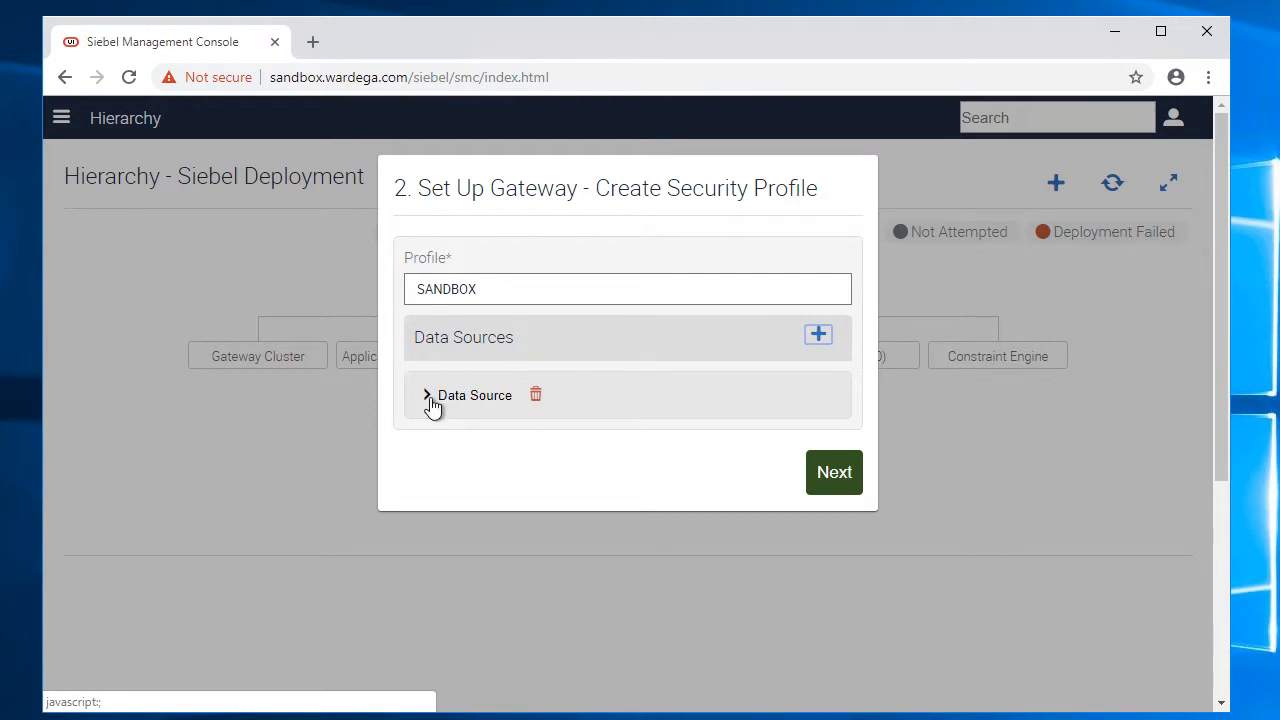
left_click(427, 395)
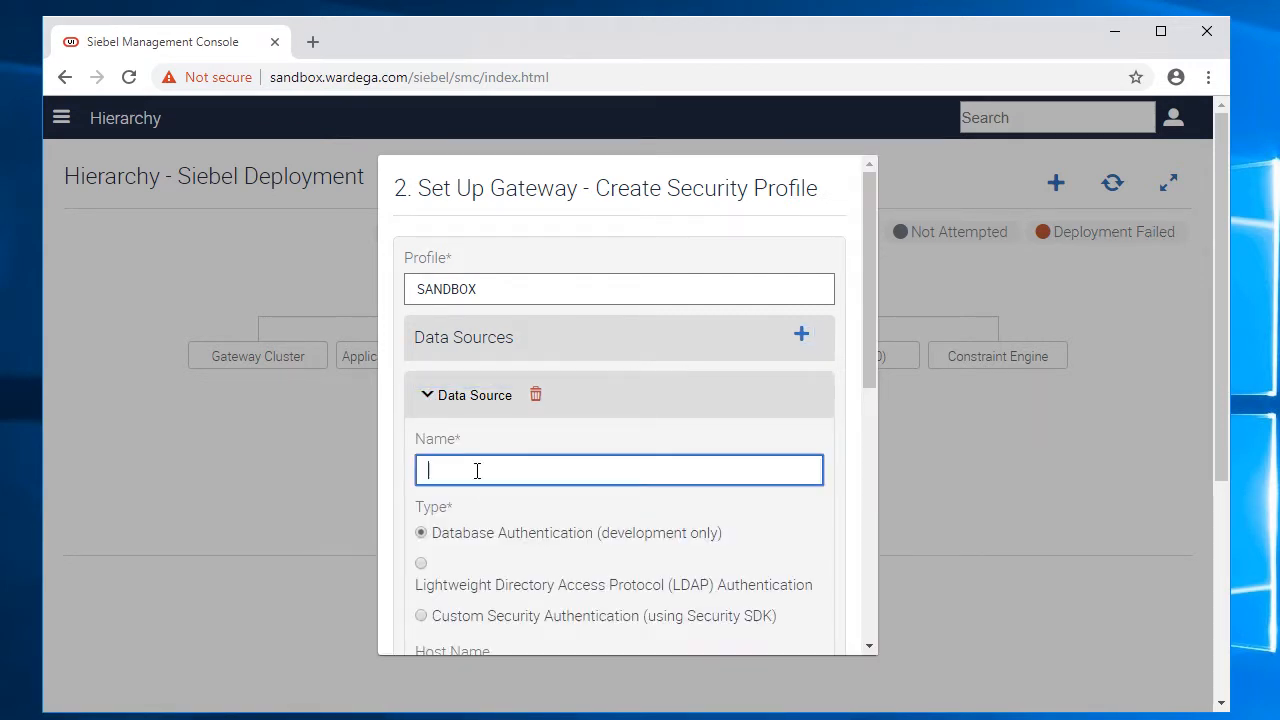
Step: Define data source SiebelInstall_DSN on host SANDBOX, port 1433, type Microsoft SQL Server
type("SiebelInstall_DS")
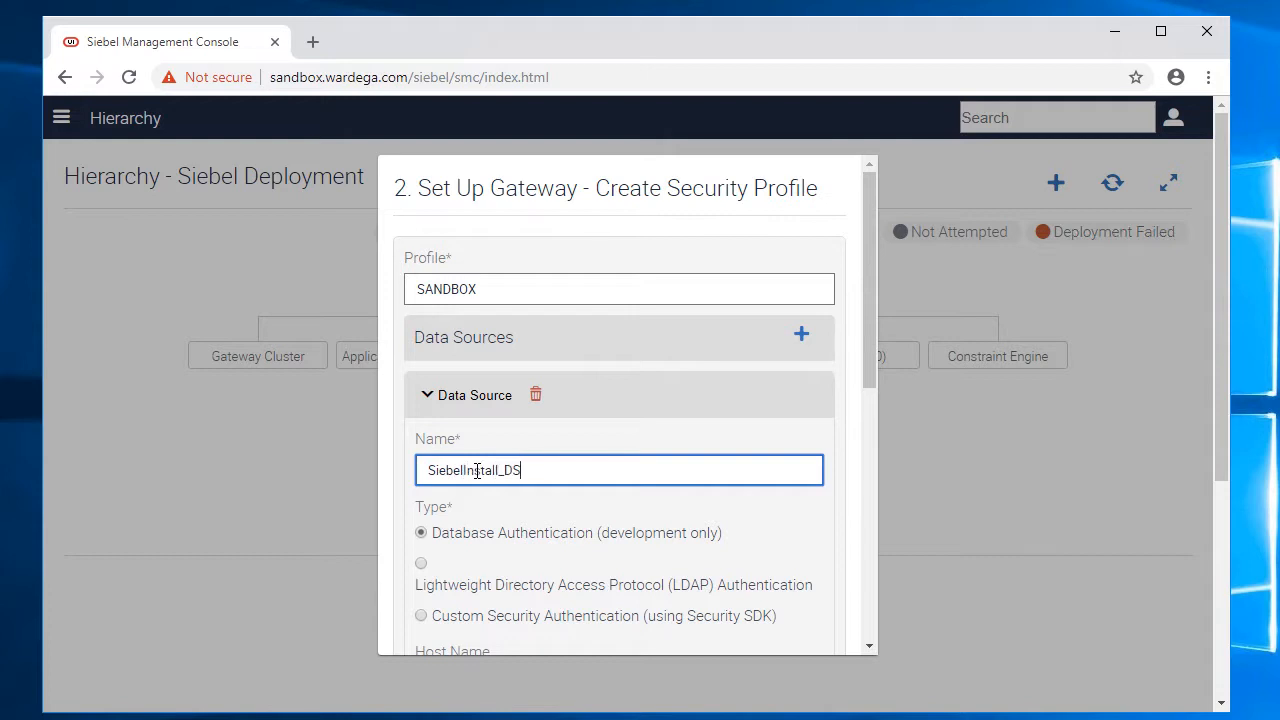
type("N")
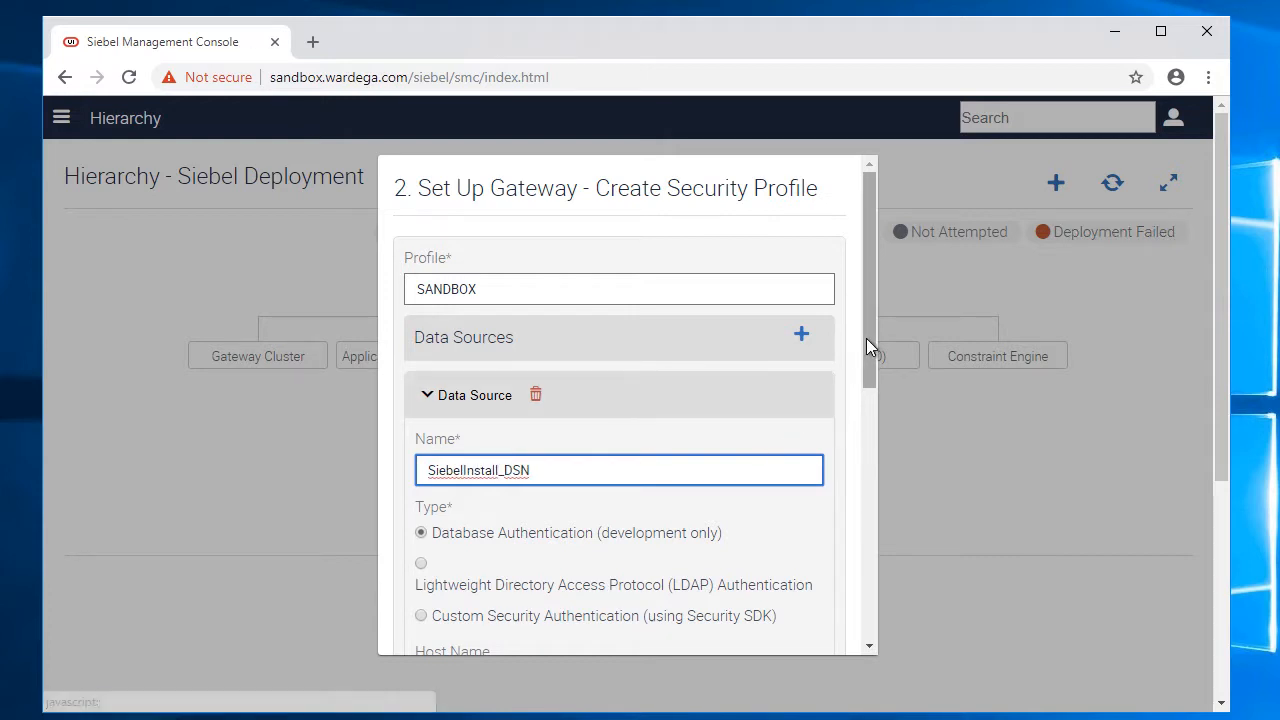
scroll("down", 3)
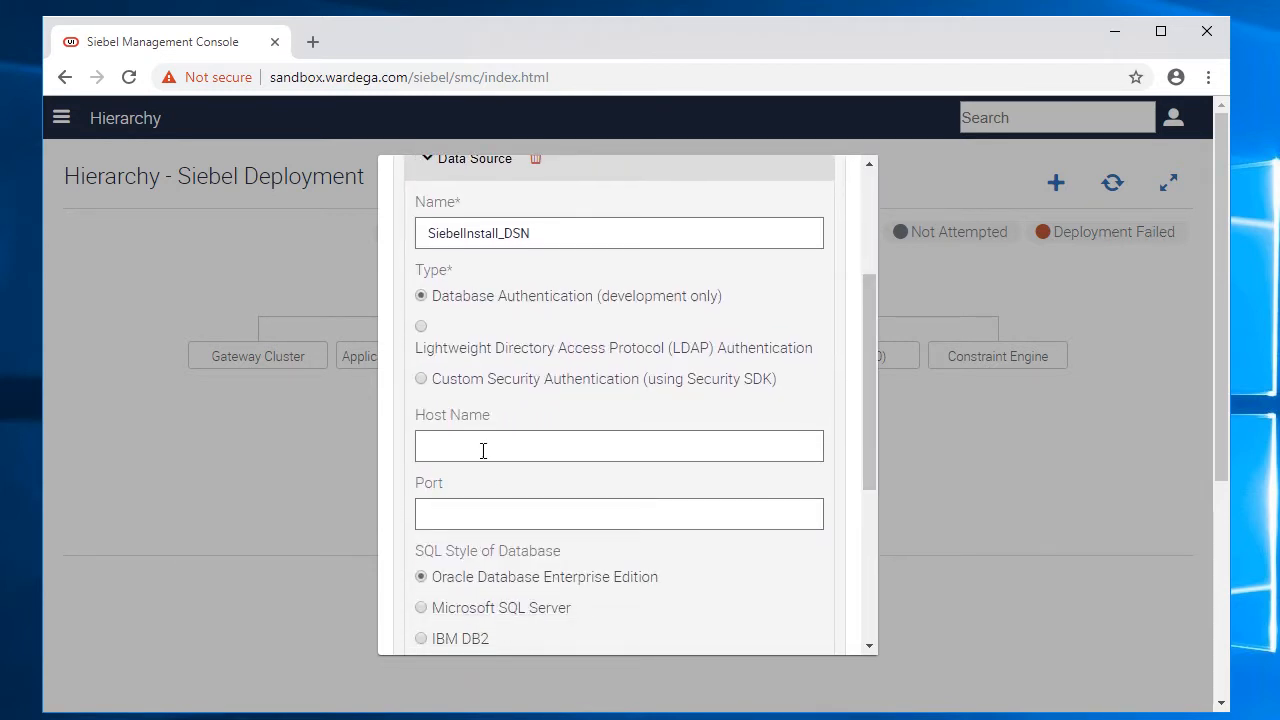
type("SAND")
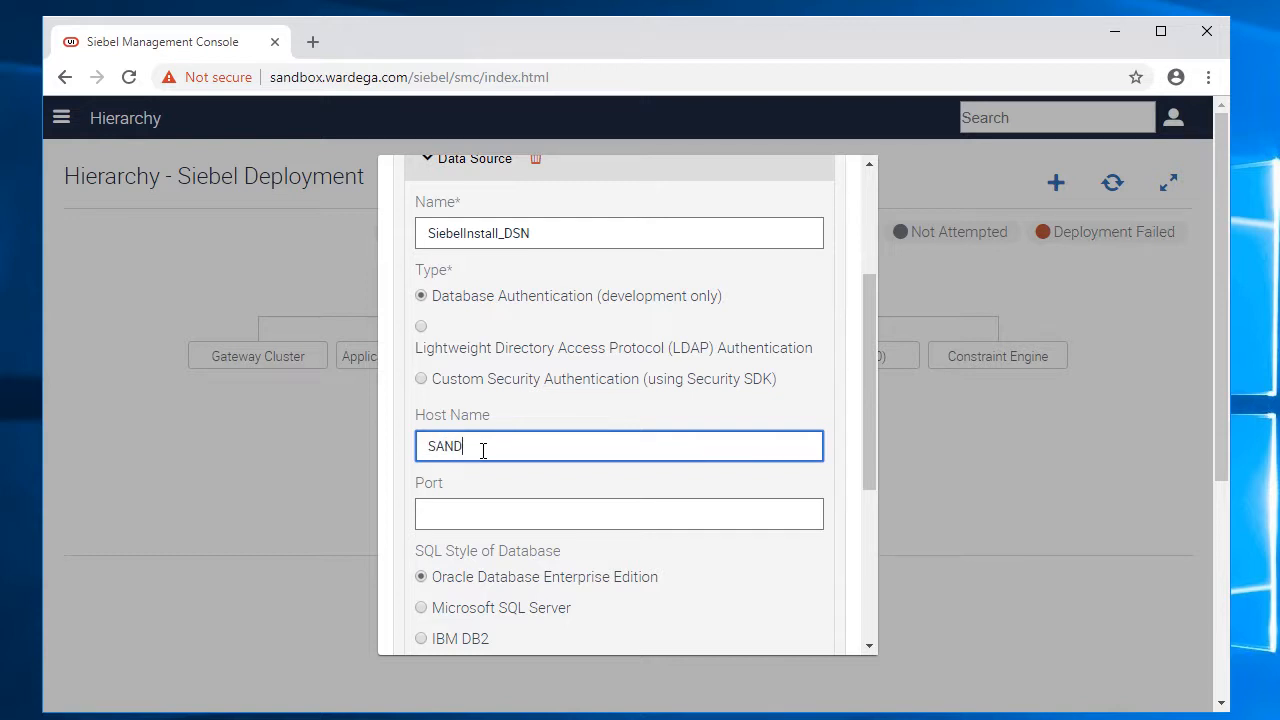
type("BOX")
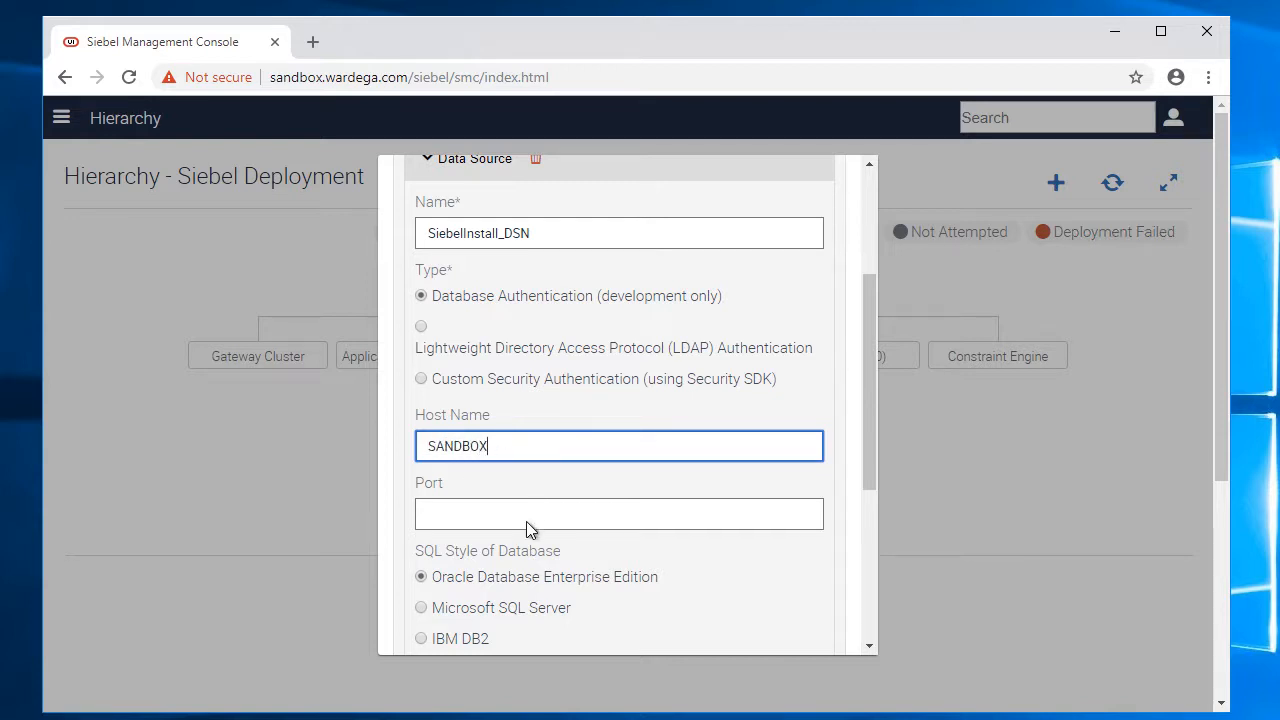
left_click(619, 513)
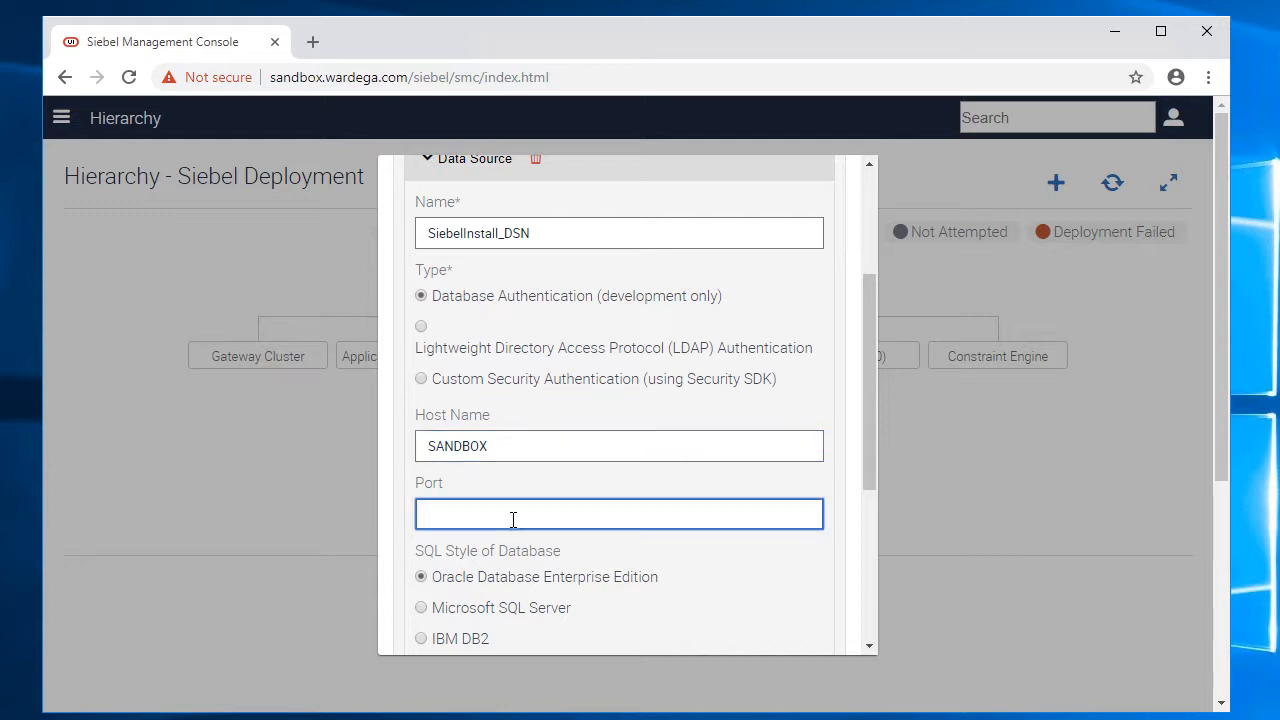
type("1")
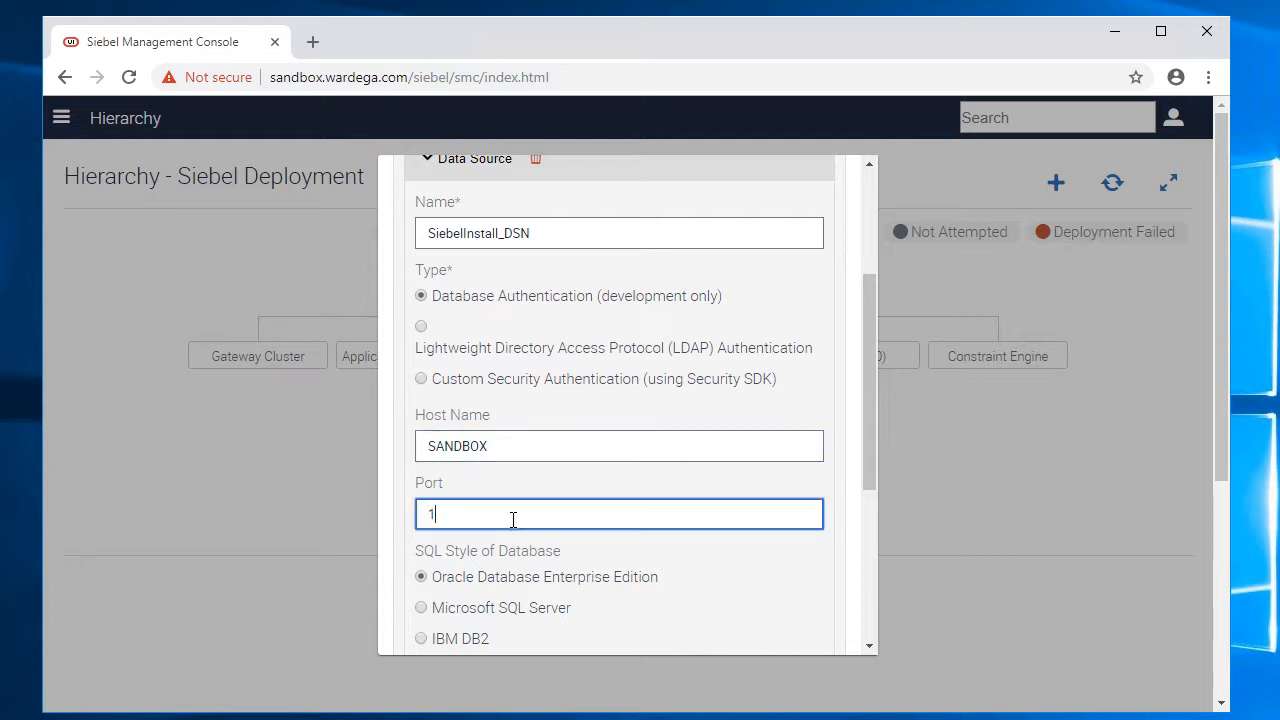
type("433")
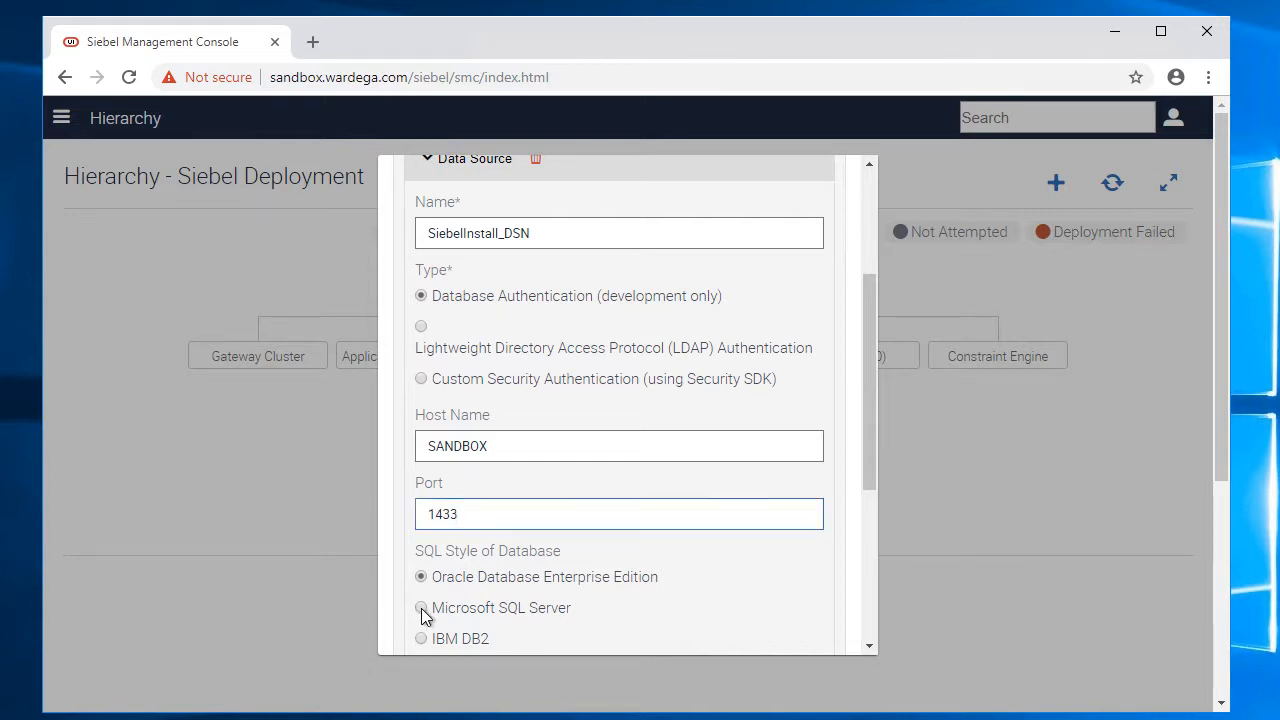
left_click(421, 607)
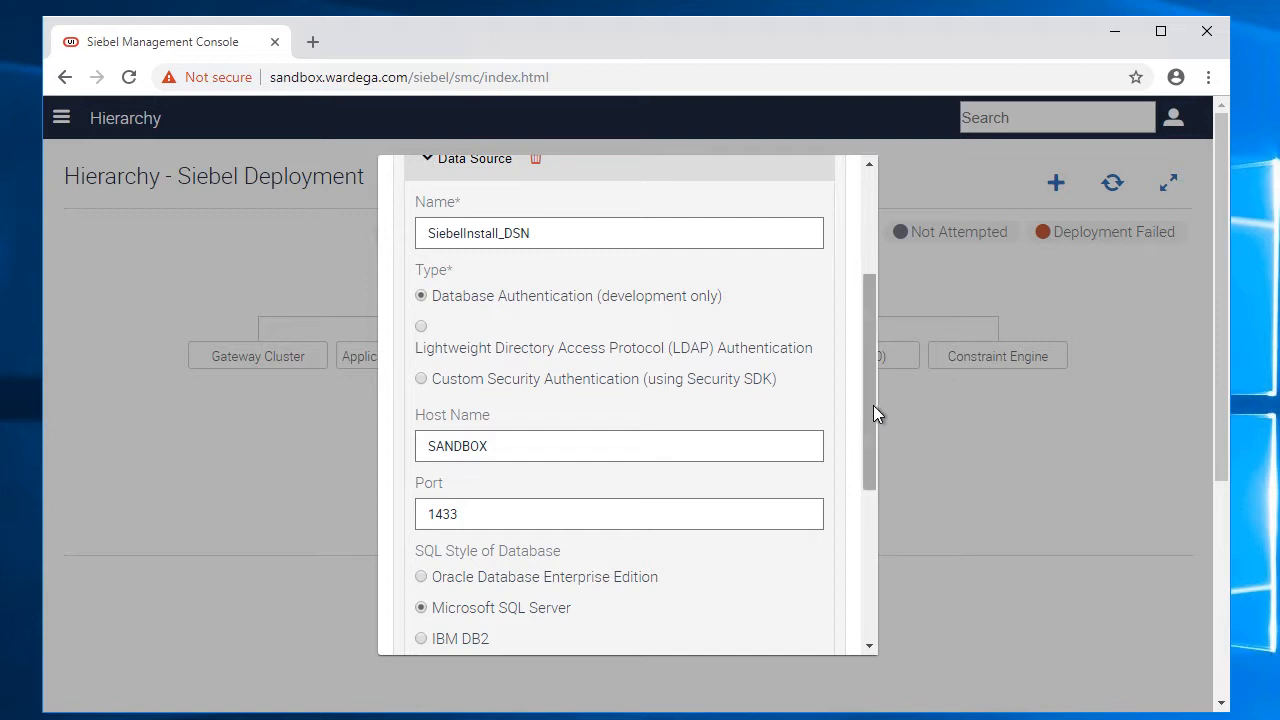
Step: Give the data source database service name MYSIEBEL and table owner sa
scroll("down", 3)
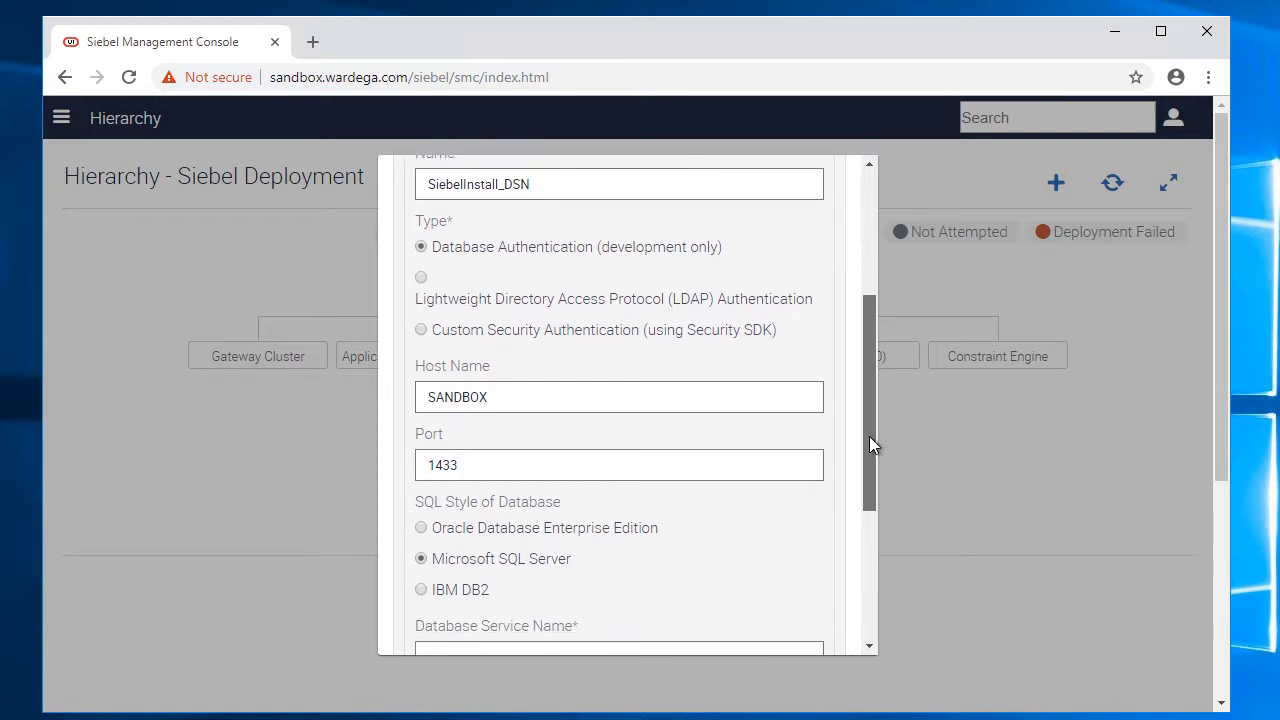
scroll("down", 3)
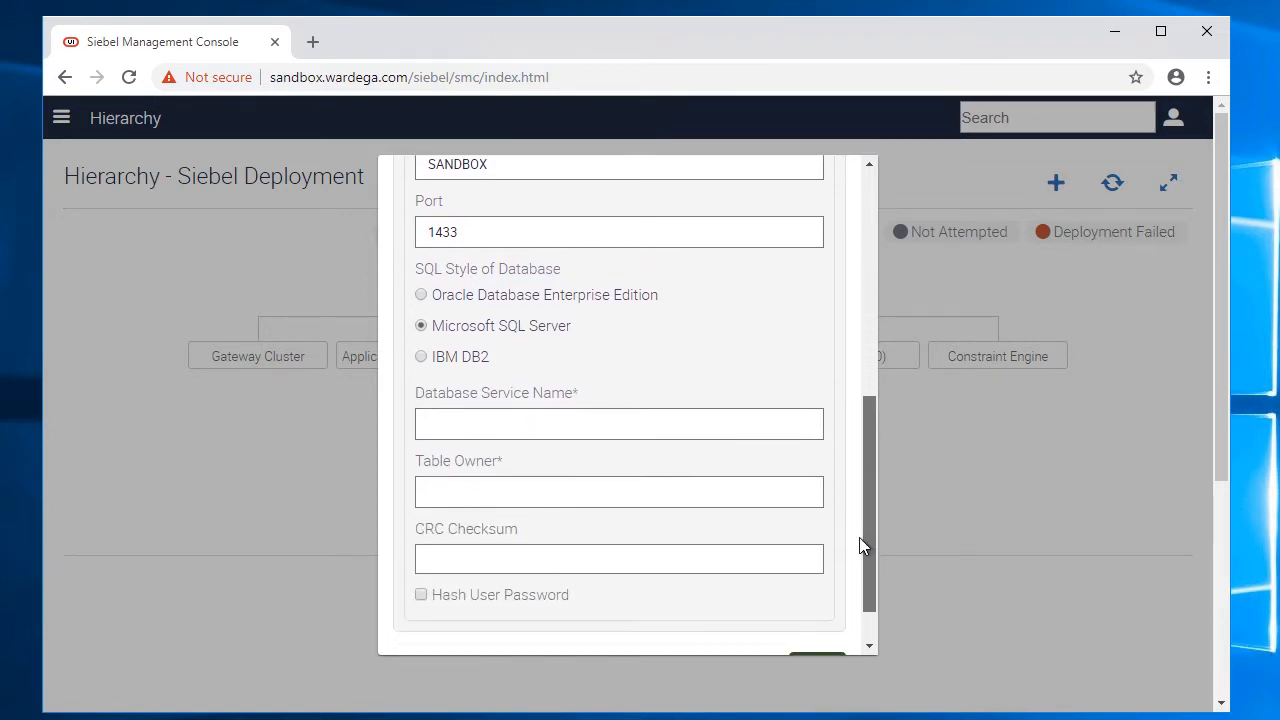
left_click(619, 423)
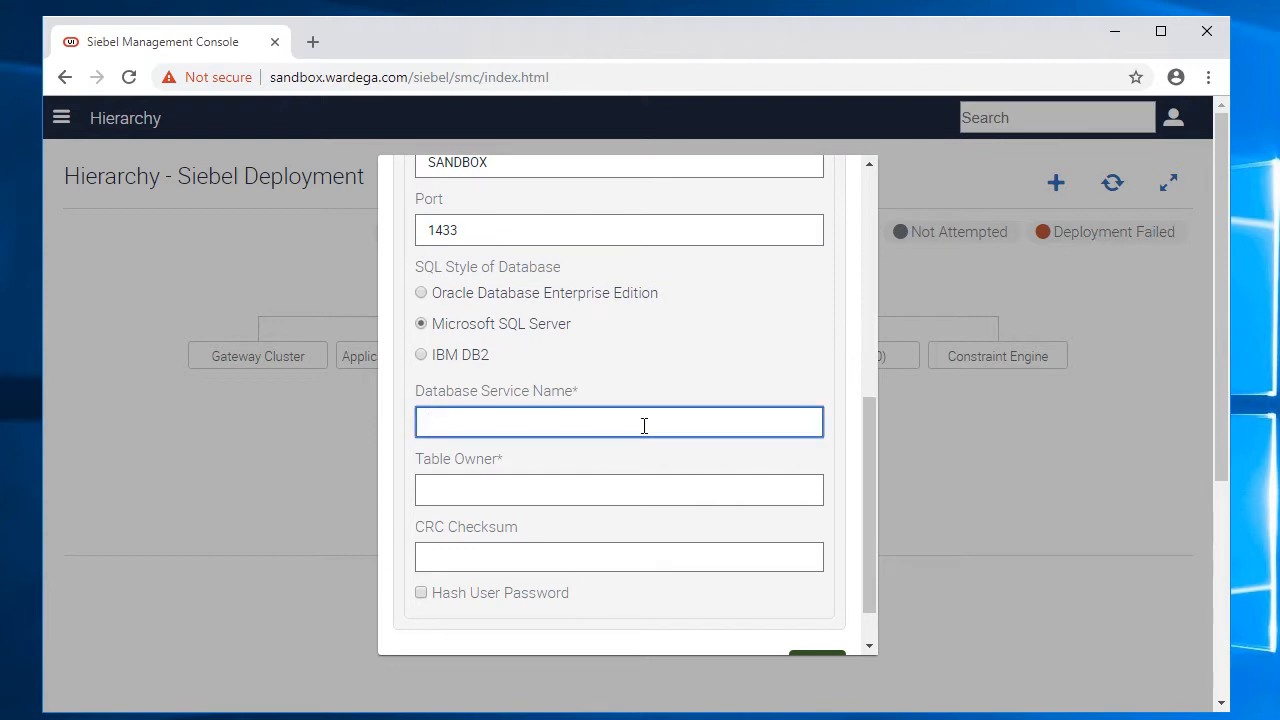
left_click(618, 421)
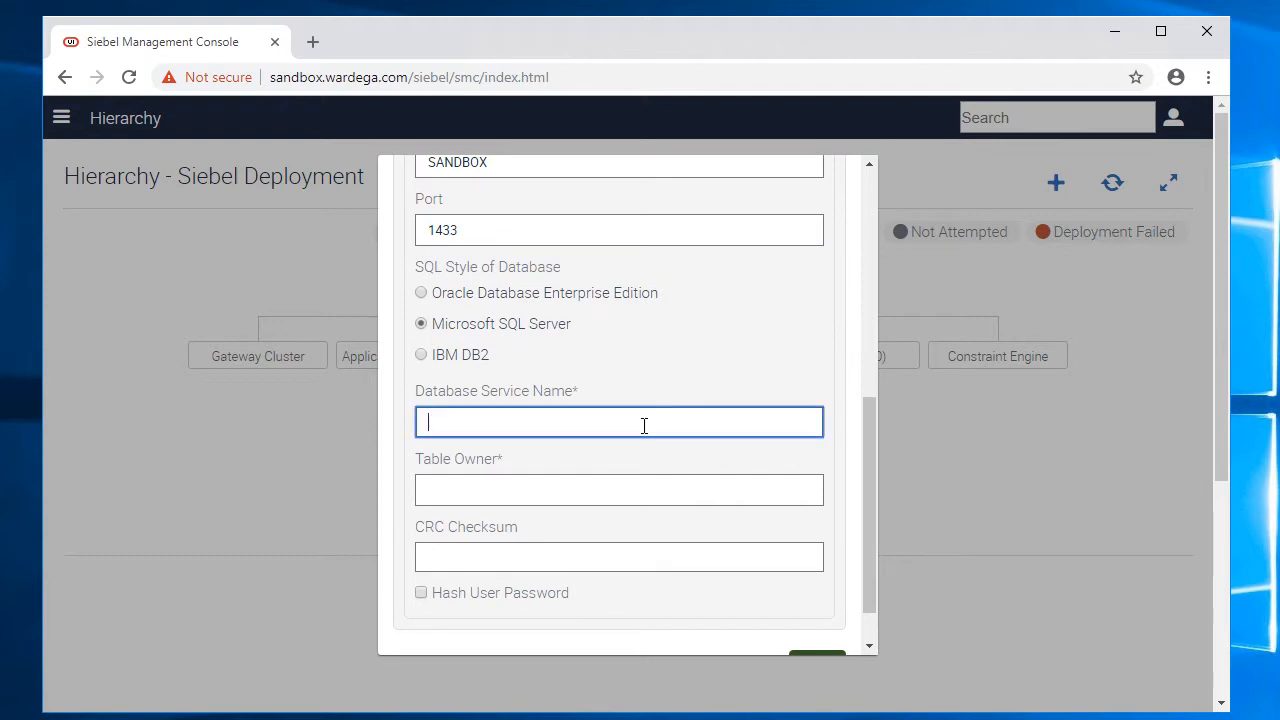
type("MYS")
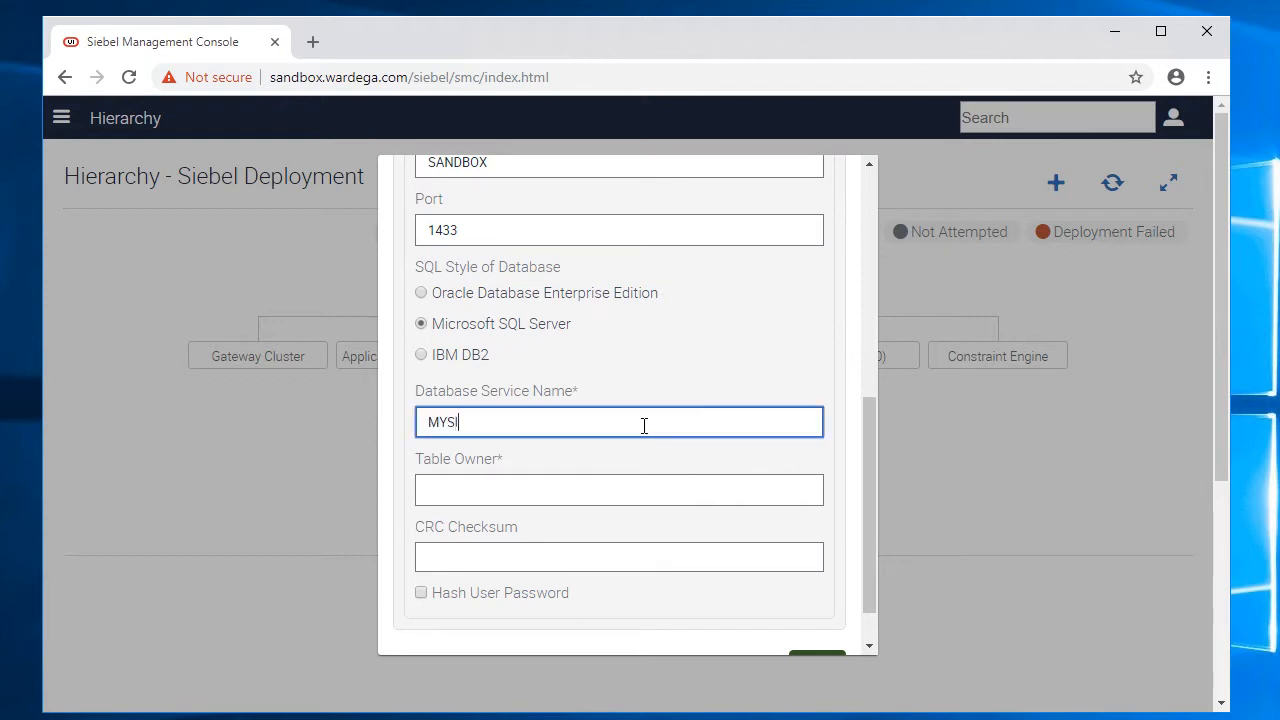
type("EBEL")
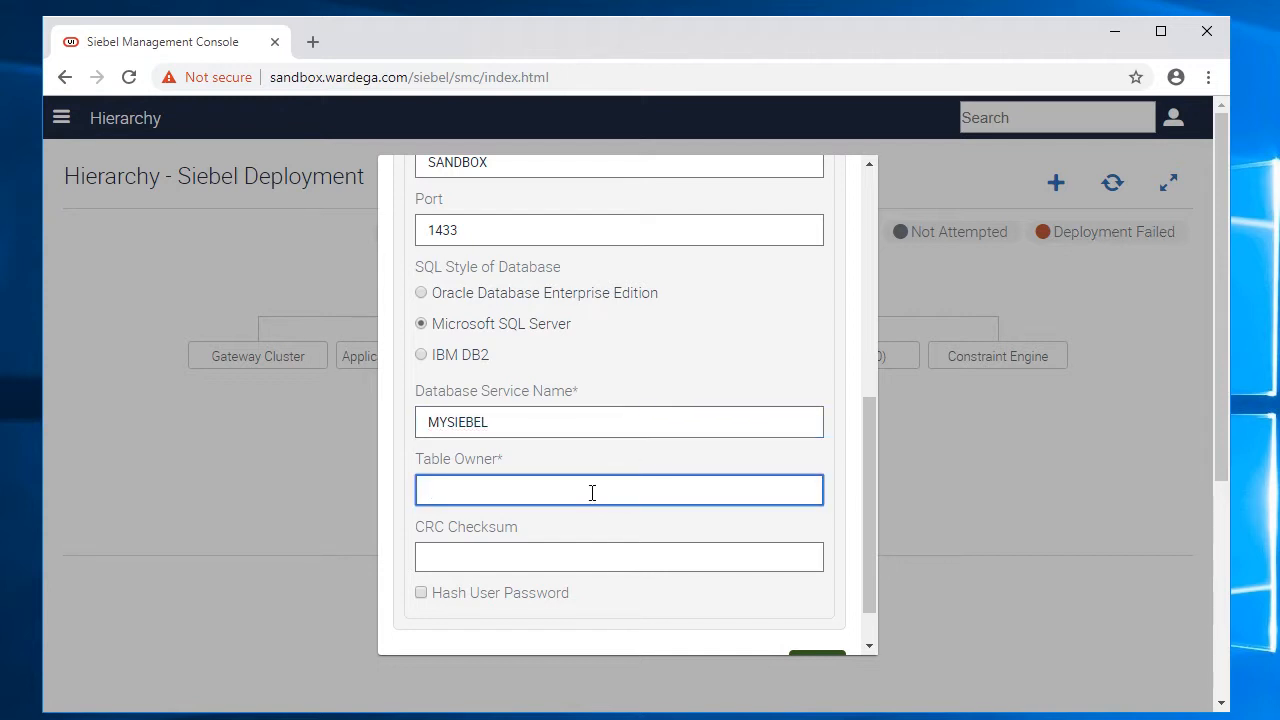
left_click(619, 489)
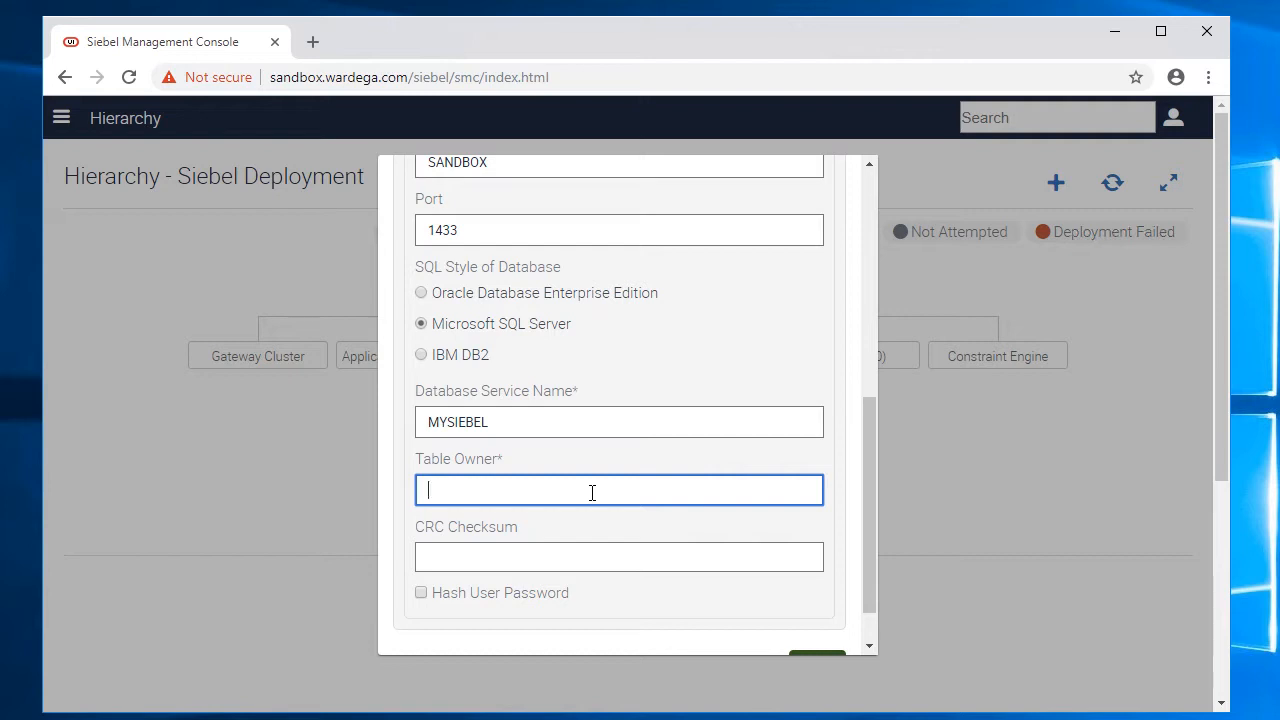
type("sa")
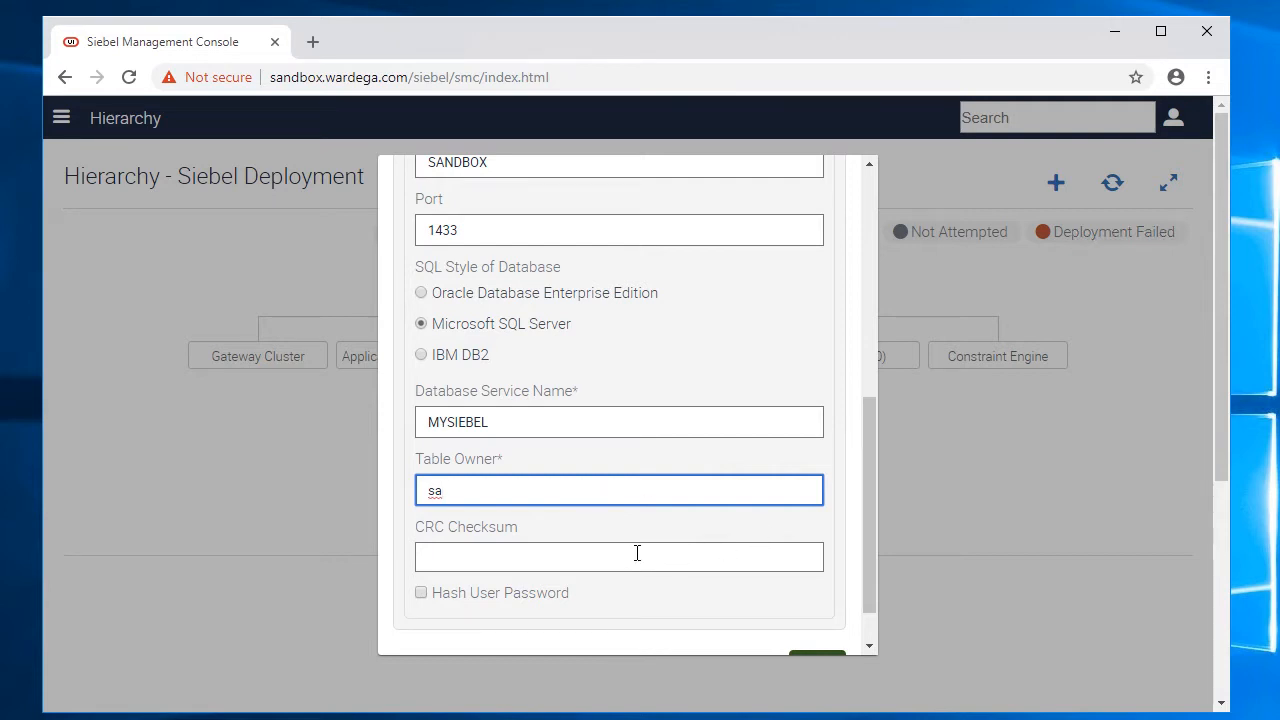
mouse_move(812, 543)
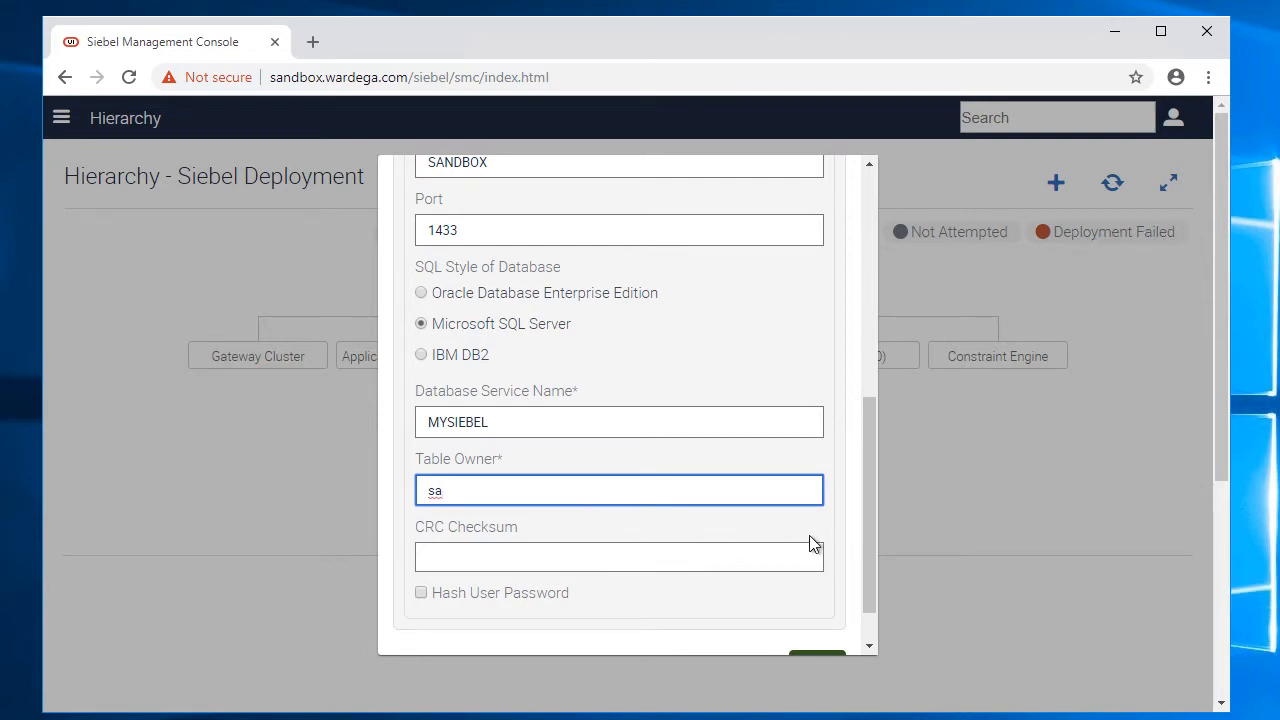
scroll("down", 3)
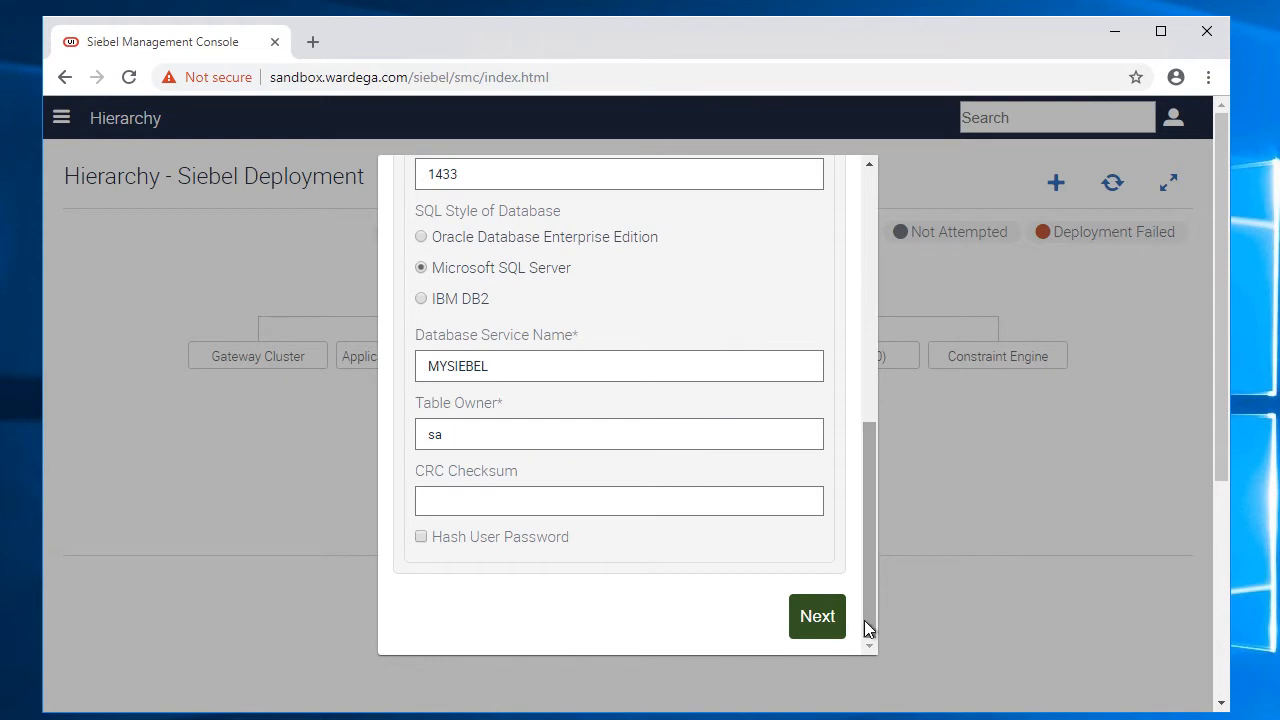
Step: Proceed to the profile's basic information and choose SiebelInstall_DSN as security adapter data source
left_click(817, 616)
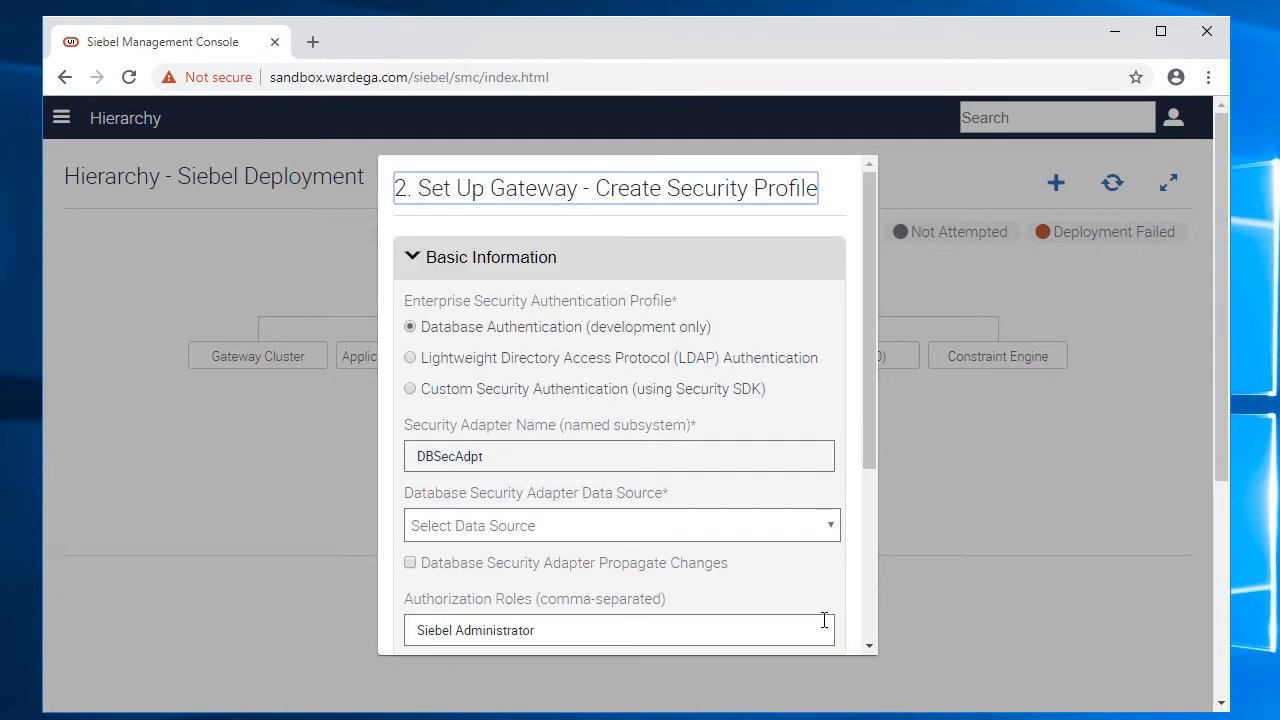
mouse_move(458, 357)
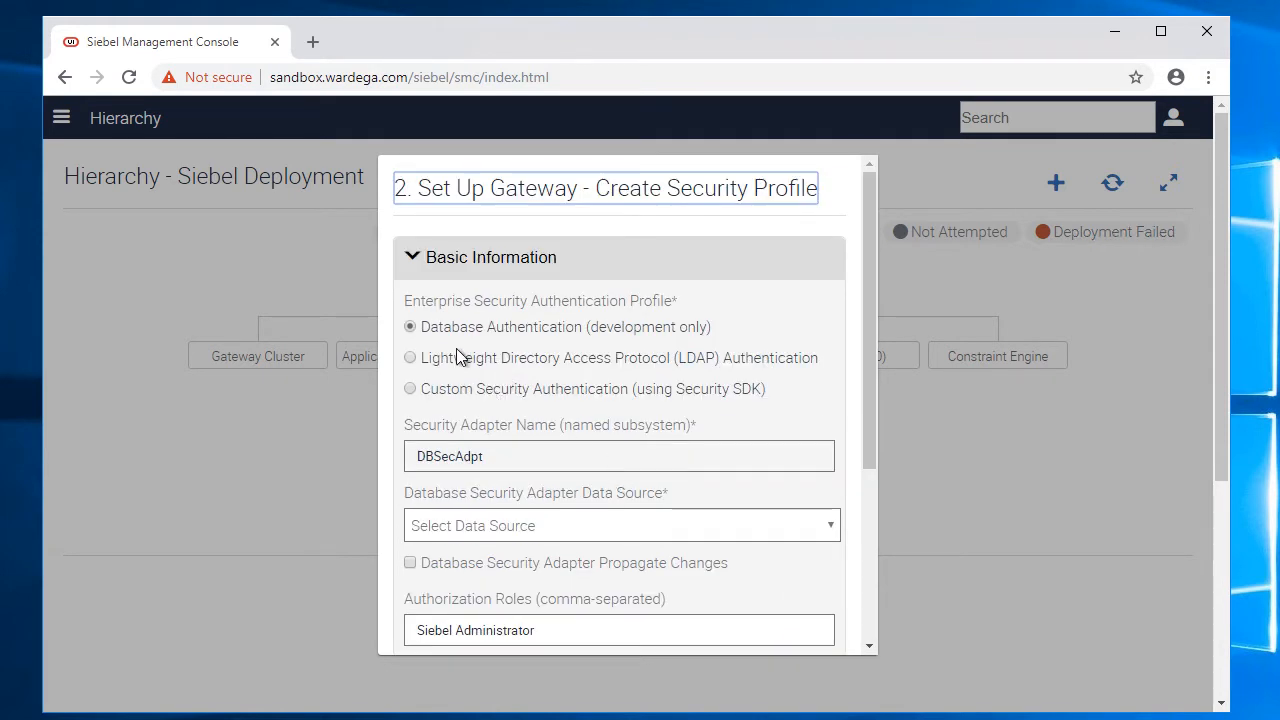
mouse_move(463, 359)
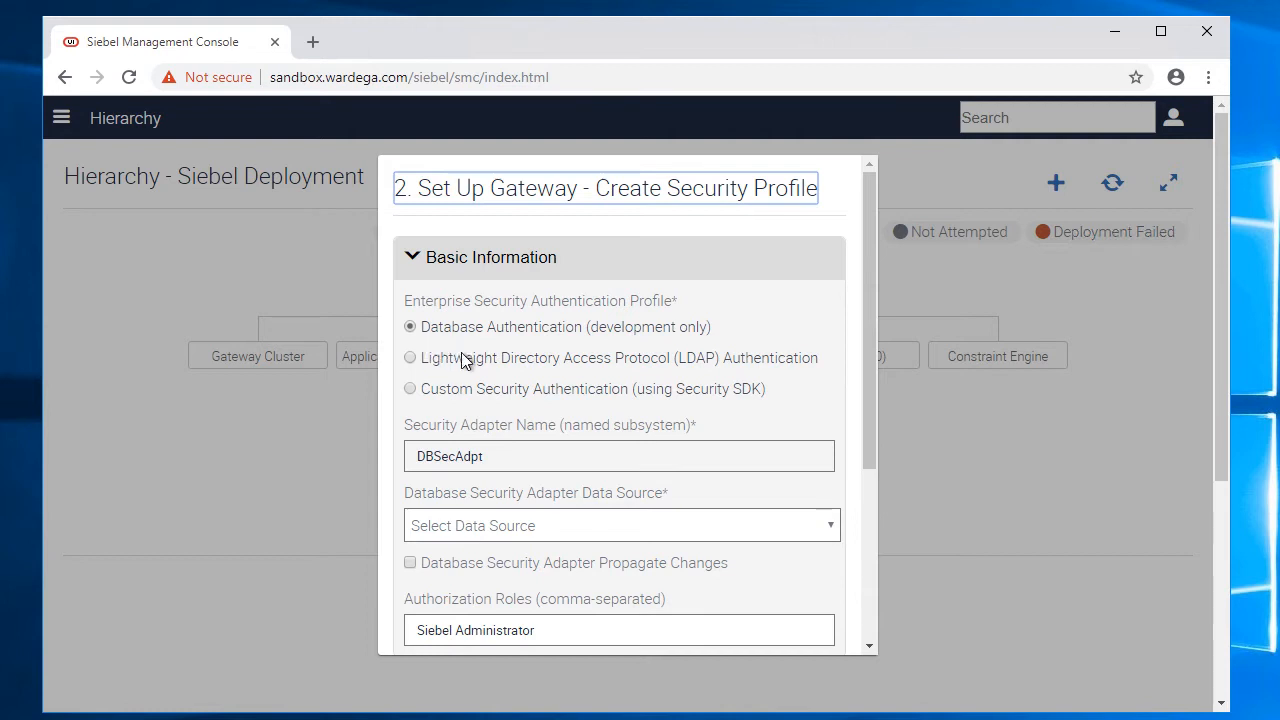
mouse_move(505, 488)
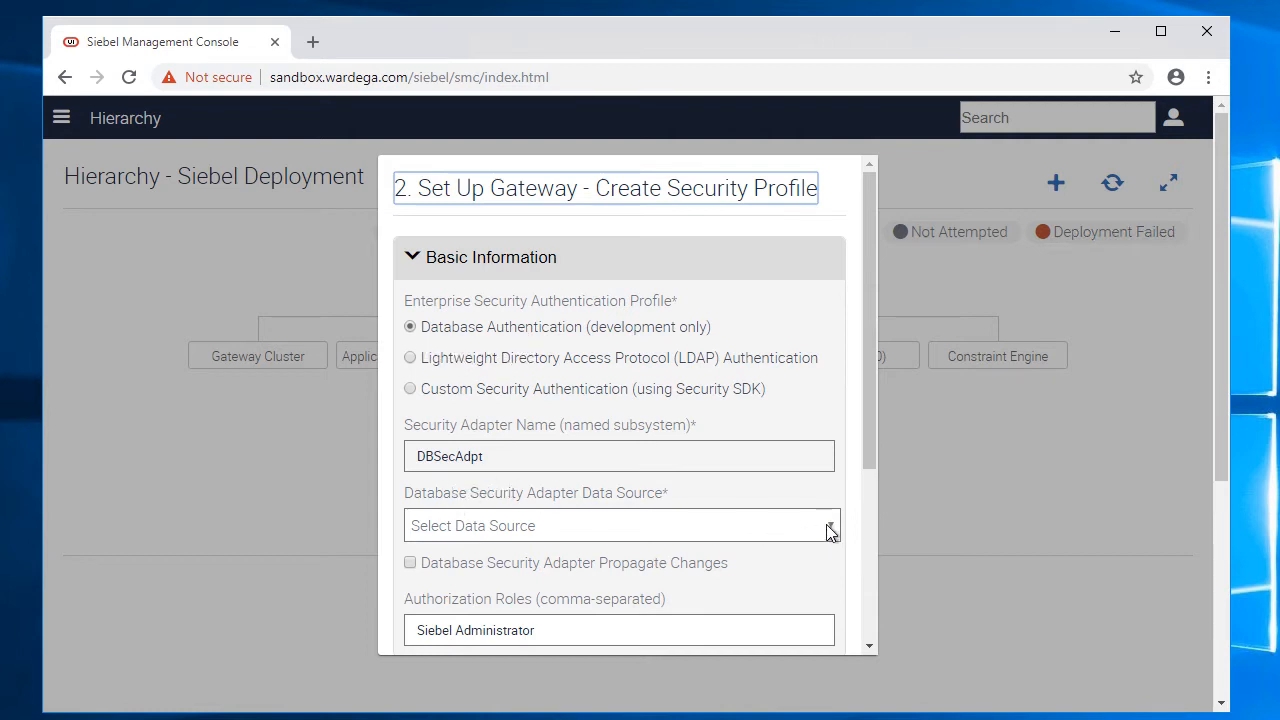
left_click(620, 525)
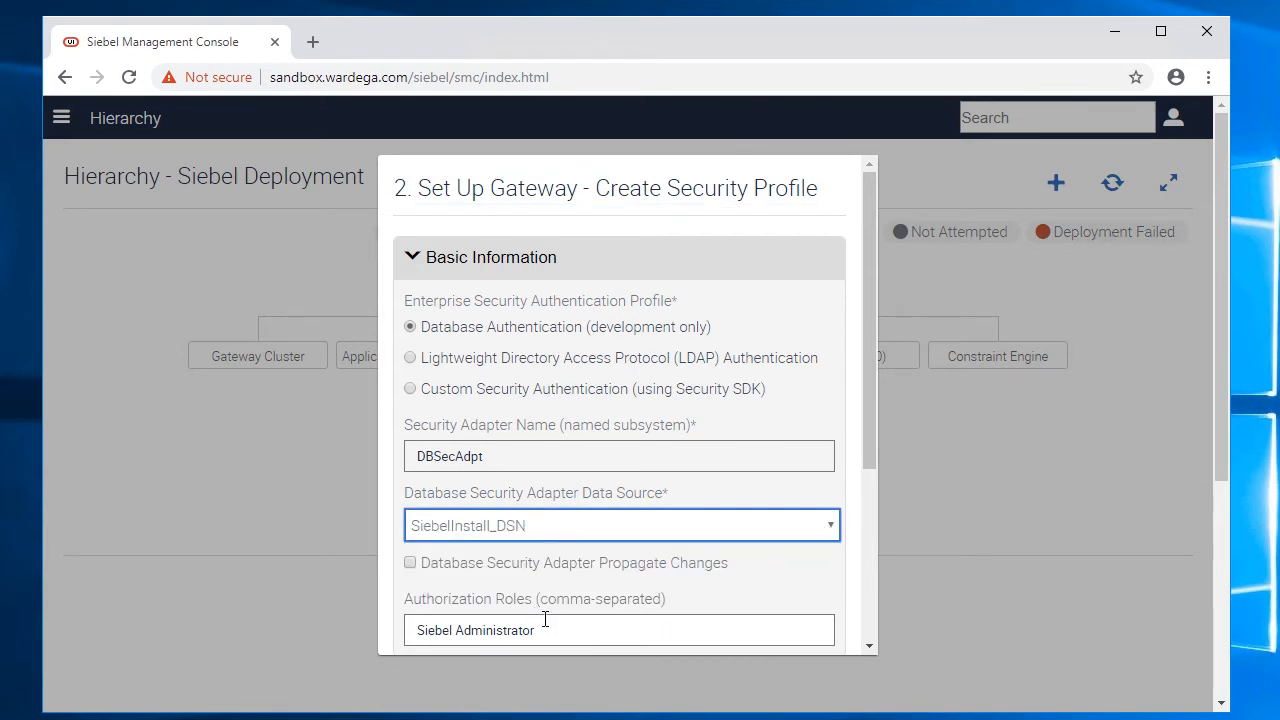
mouse_move(871, 388)
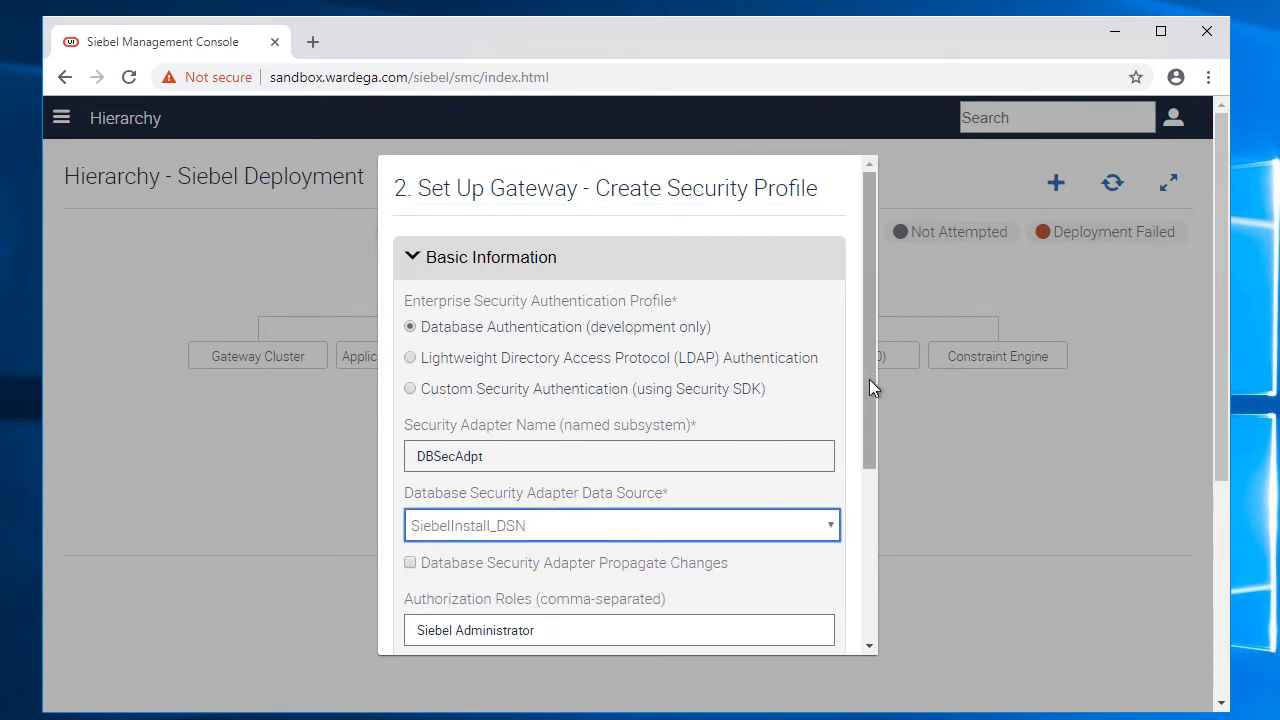
Step: Enable Database Security Adapter Propagate Changes
scroll("down", 3)
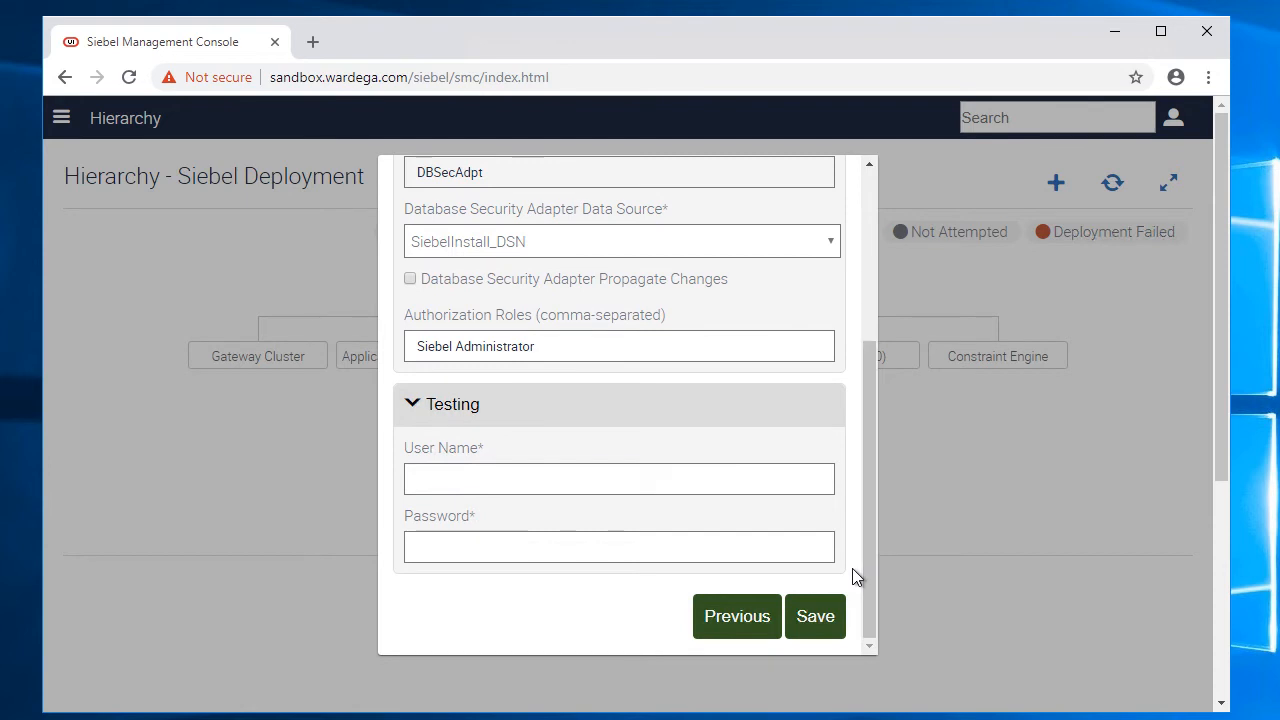
left_click(409, 278)
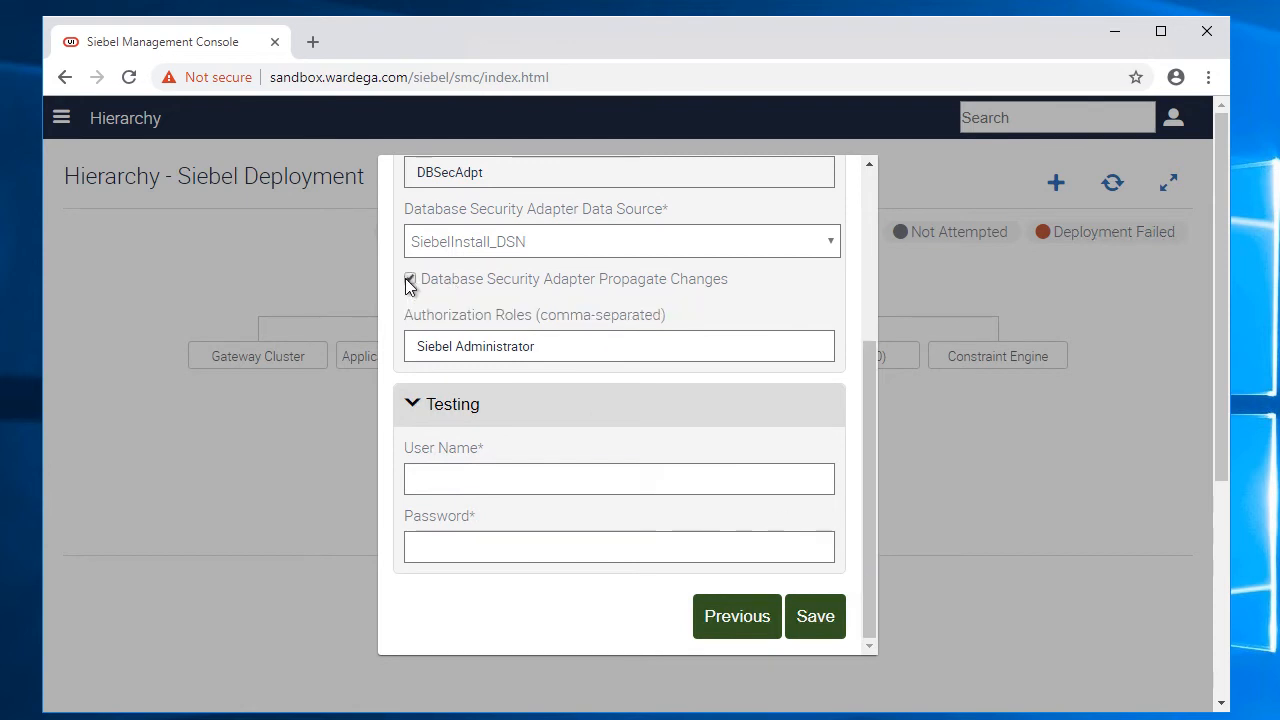
left_click(409, 279)
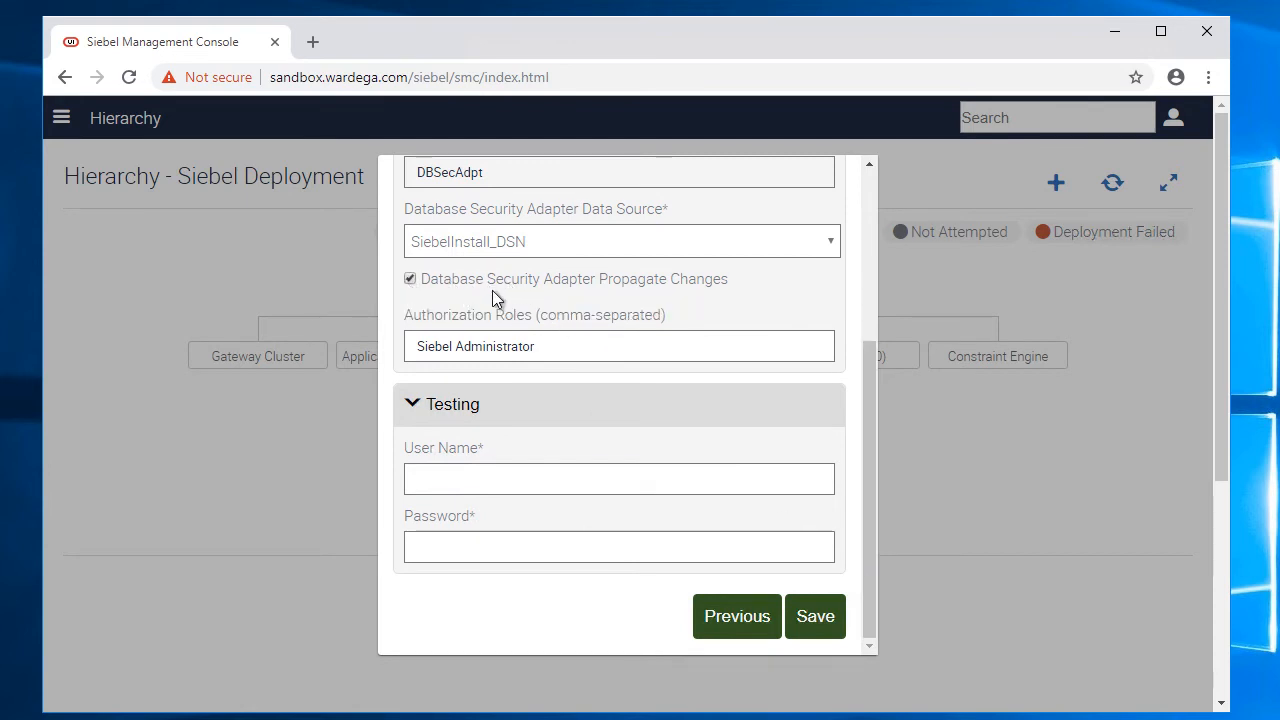
mouse_move(477, 293)
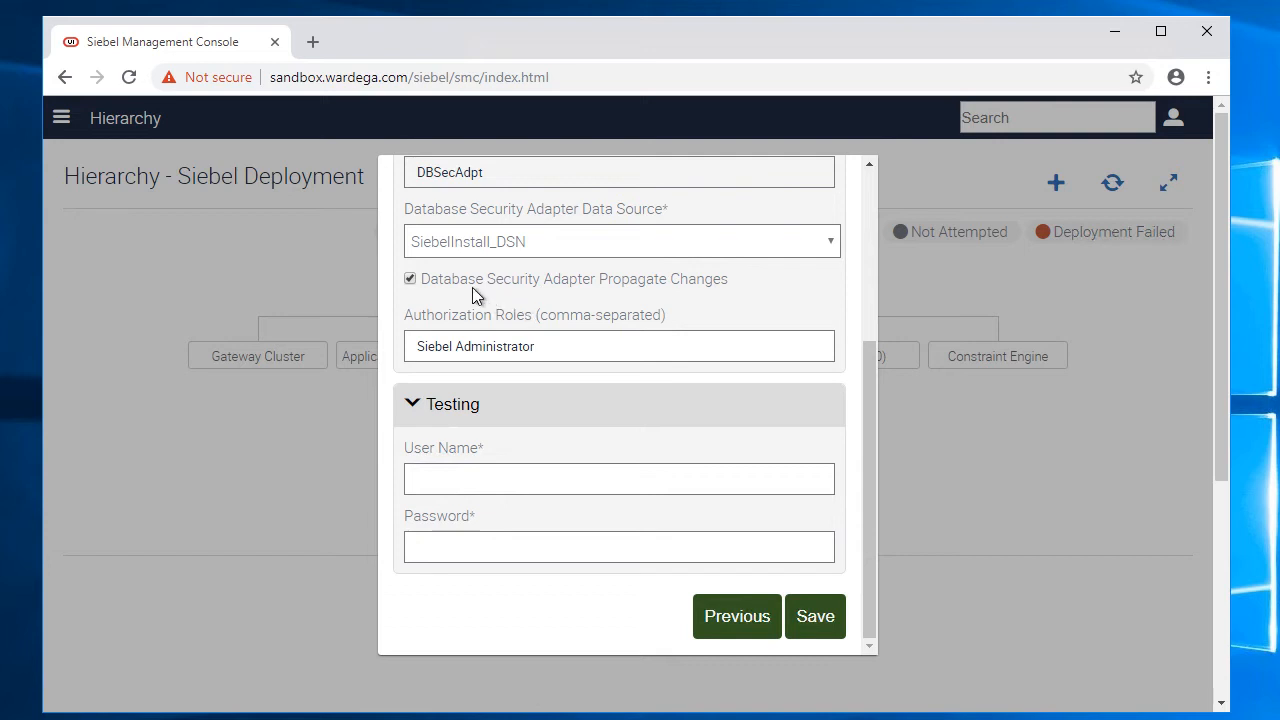
mouse_move(528, 296)
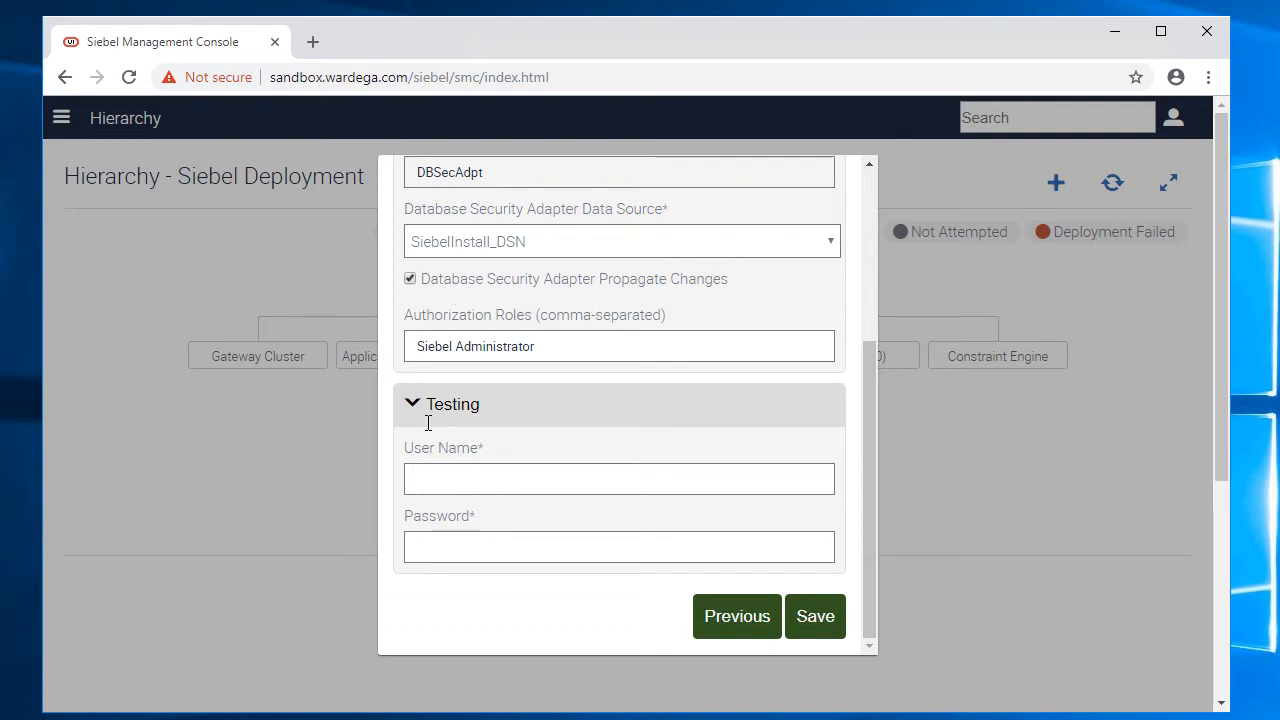
Step: Enter test credentials for SADMIN with its password and save the profile for validation
type("s")
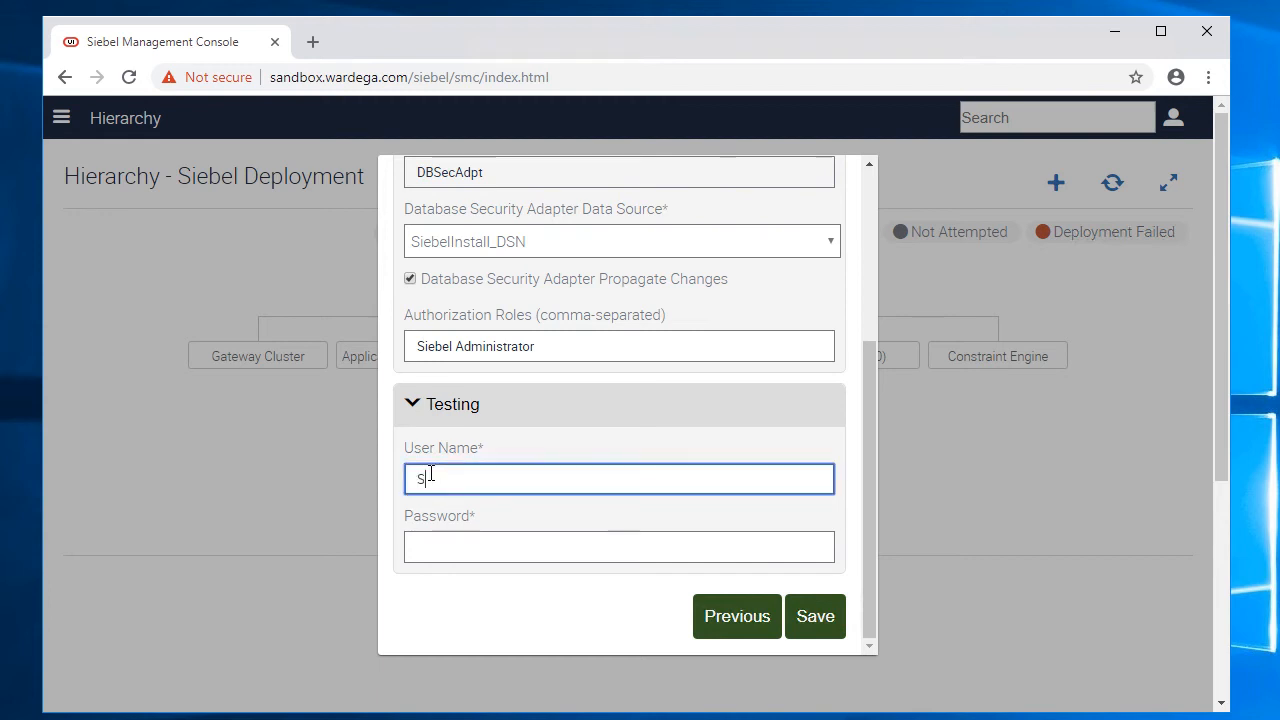
type("SADMIN")
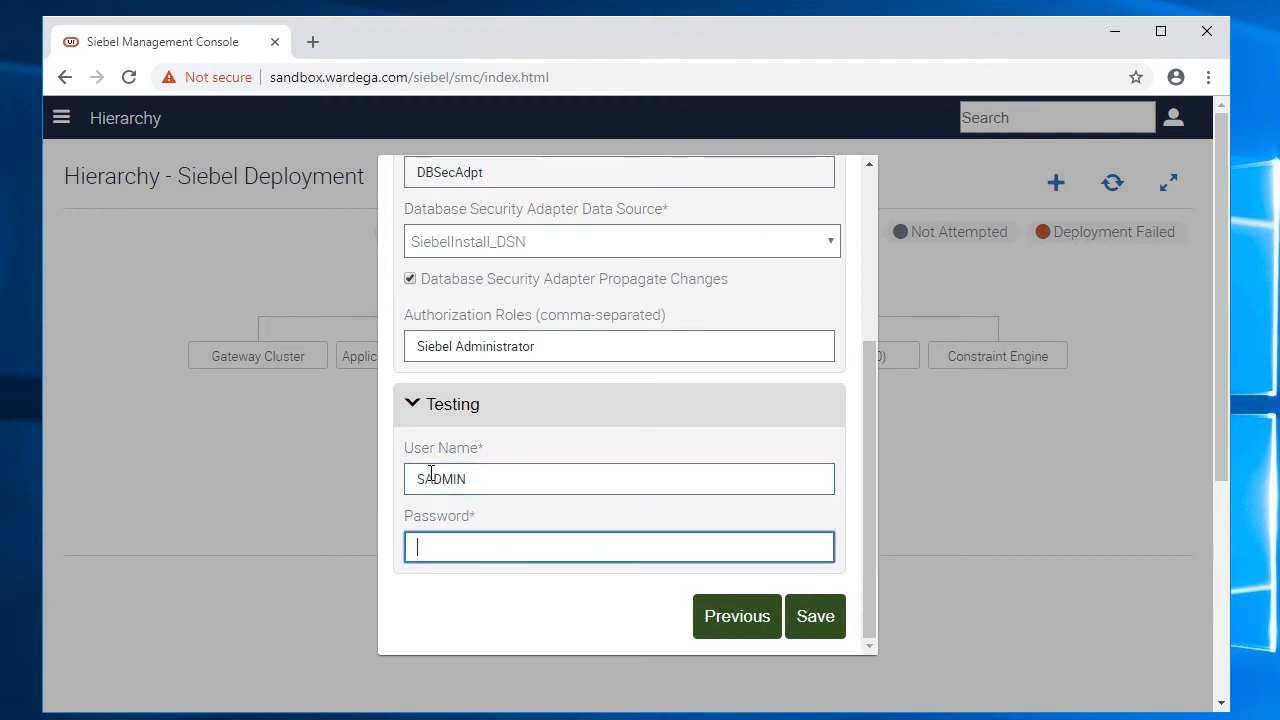
type("•")
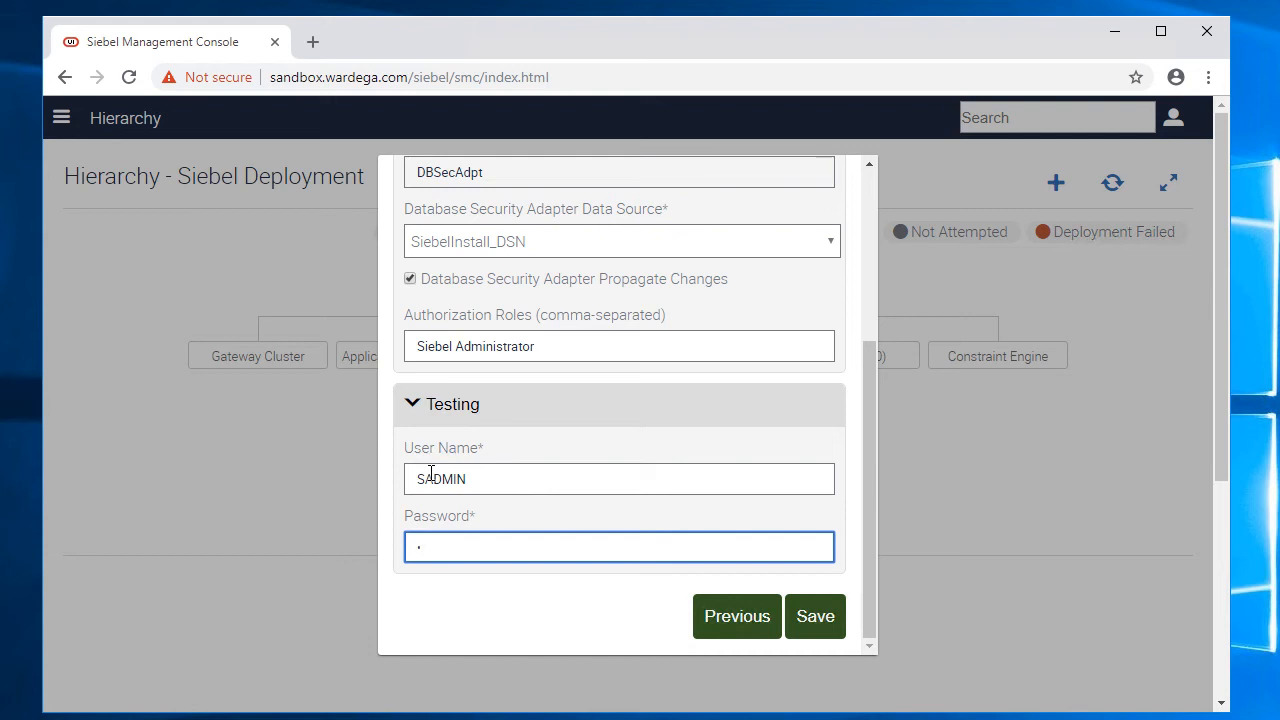
type("•")
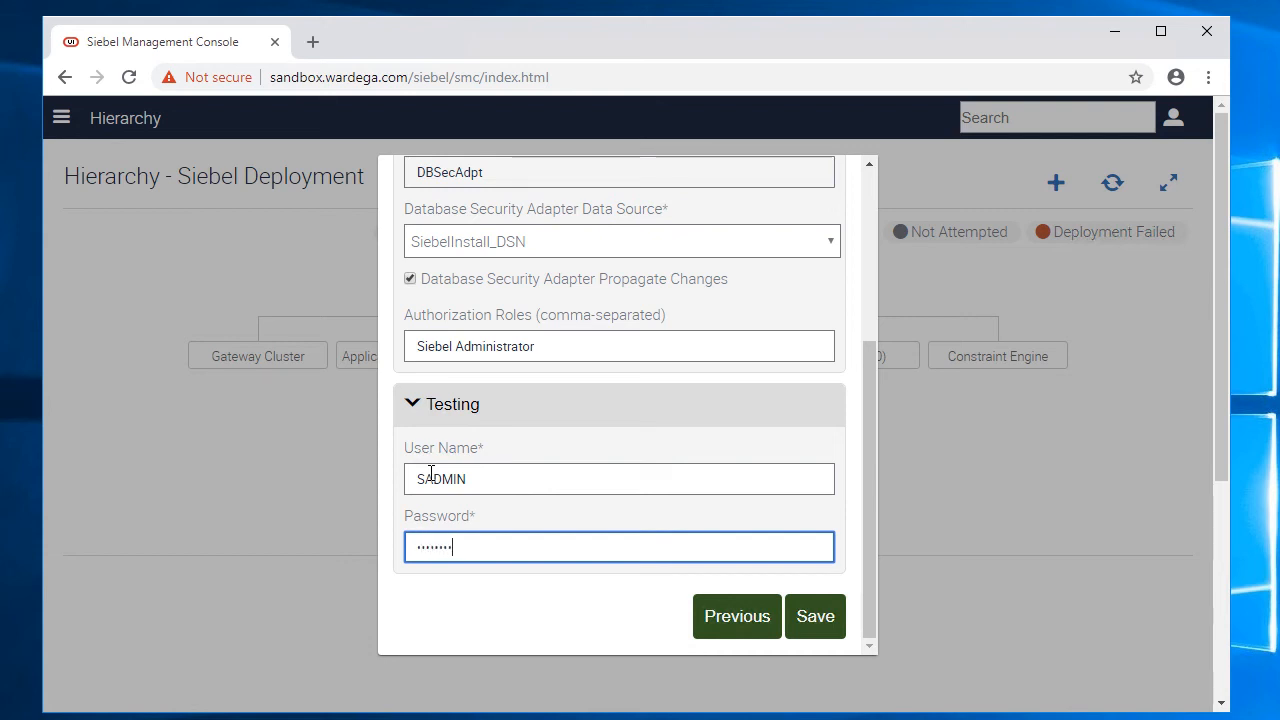
left_click(815, 616)
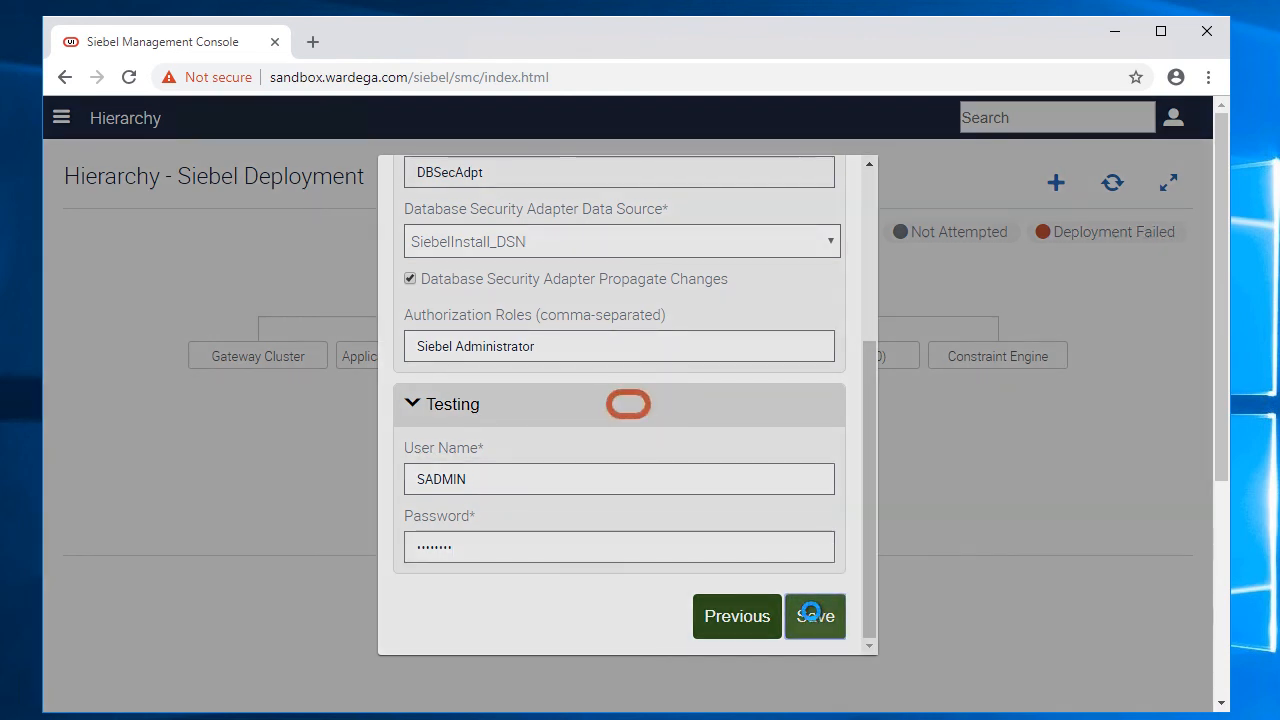
Step: Acknowledge the successful validation alert and return to the login page
left_click(815, 615)
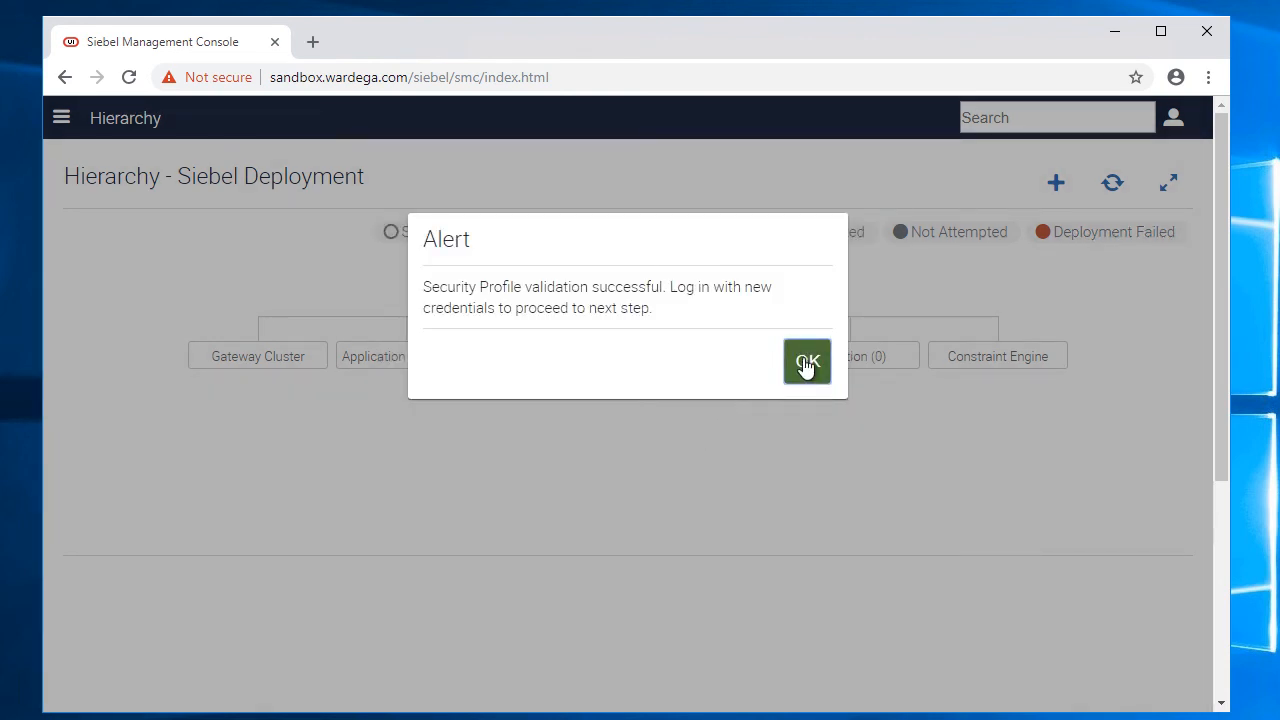
left_click(807, 362)
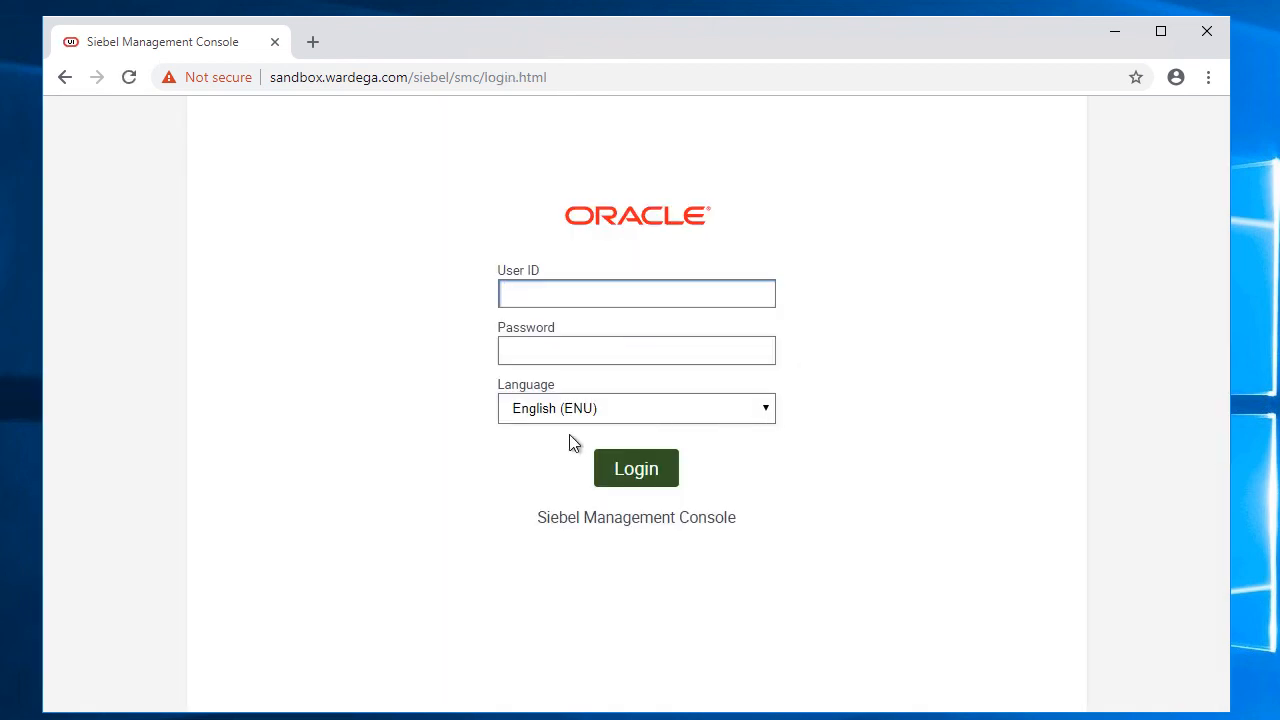